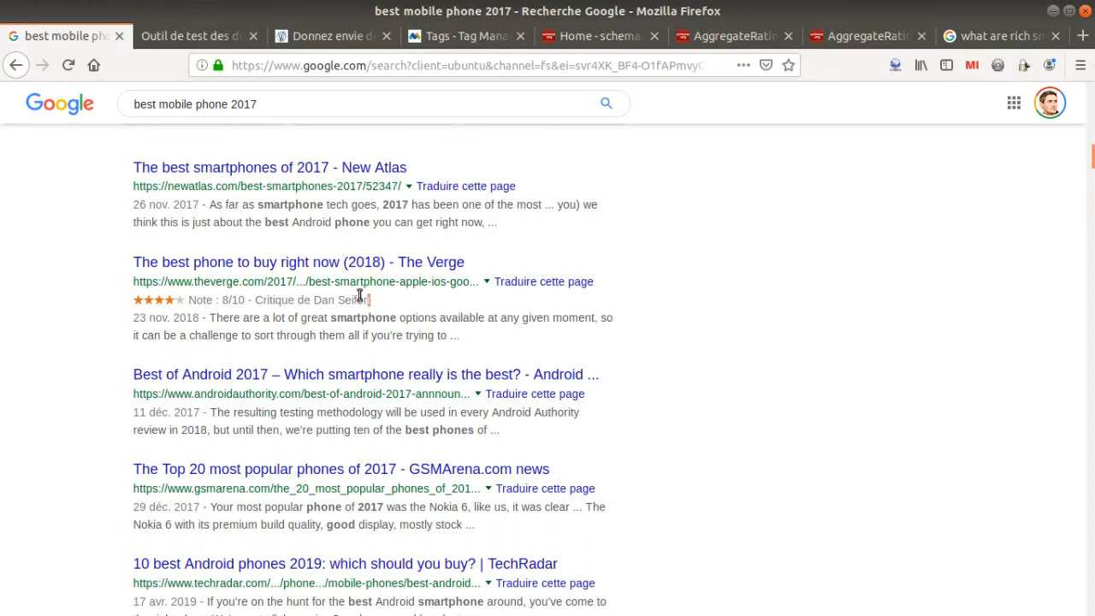
Step: Highlight The Verge result's star rating snippet, then switch to the schema.org home page tab
double_click(277, 299)
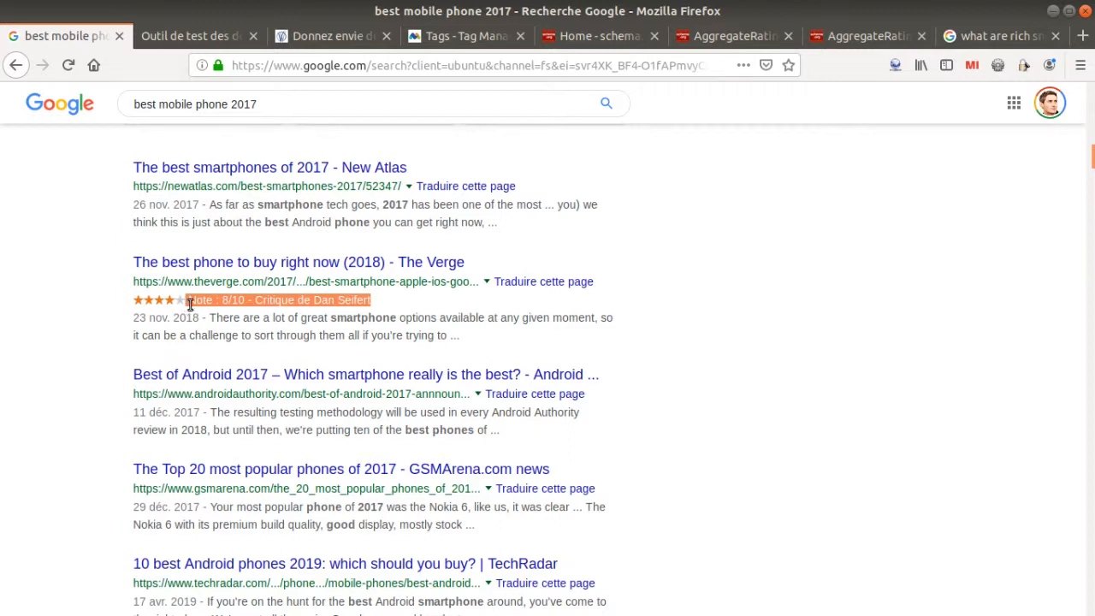
mouse_move(195, 305)
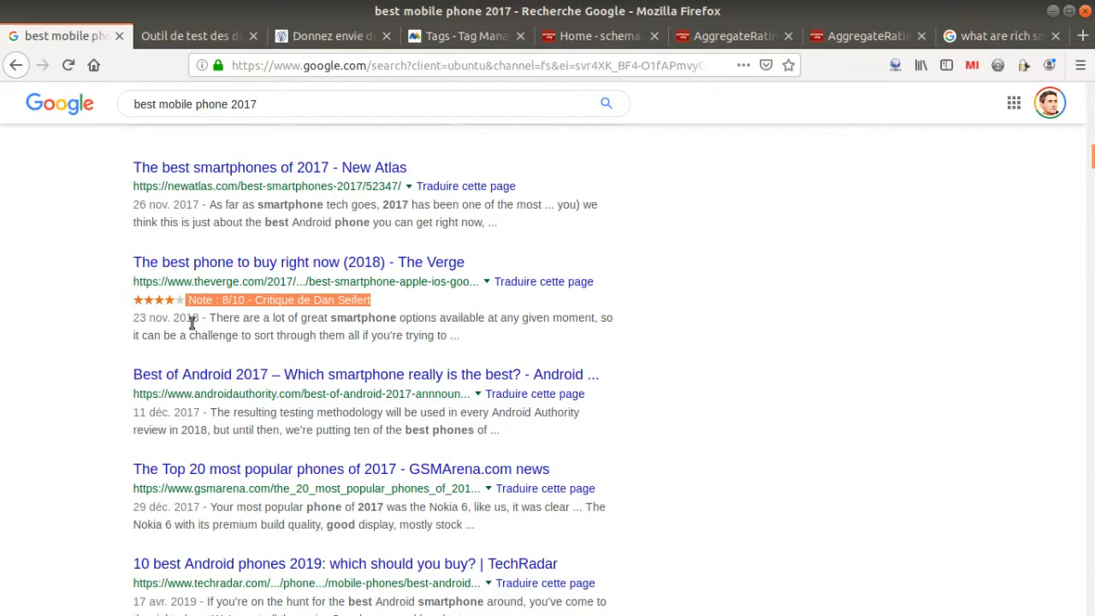
mouse_move(208, 322)
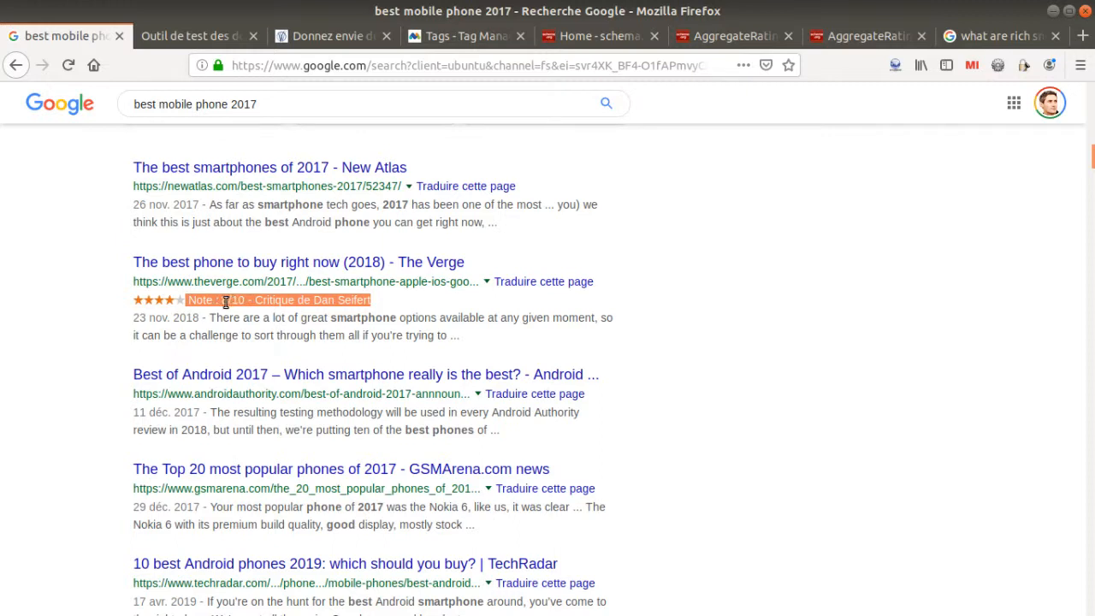
mouse_move(308, 307)
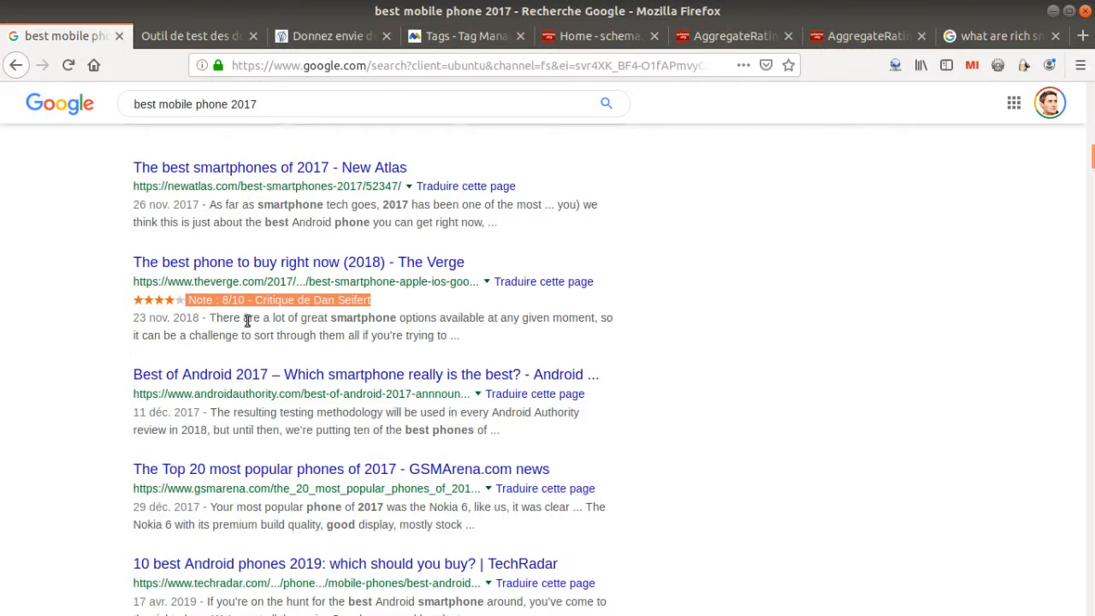
mouse_move(265, 334)
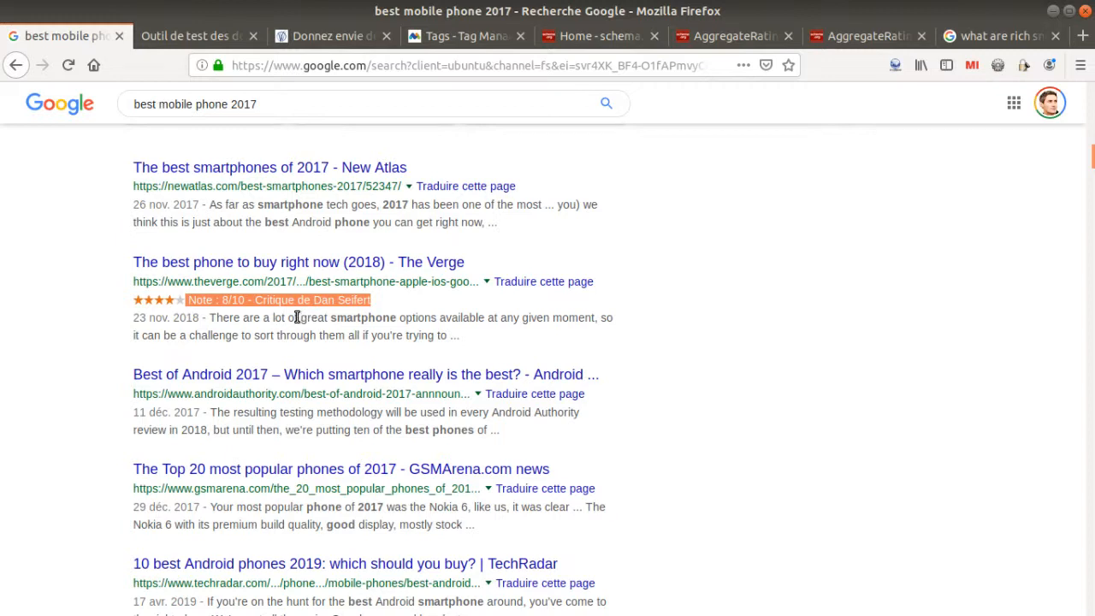
mouse_move(206, 301)
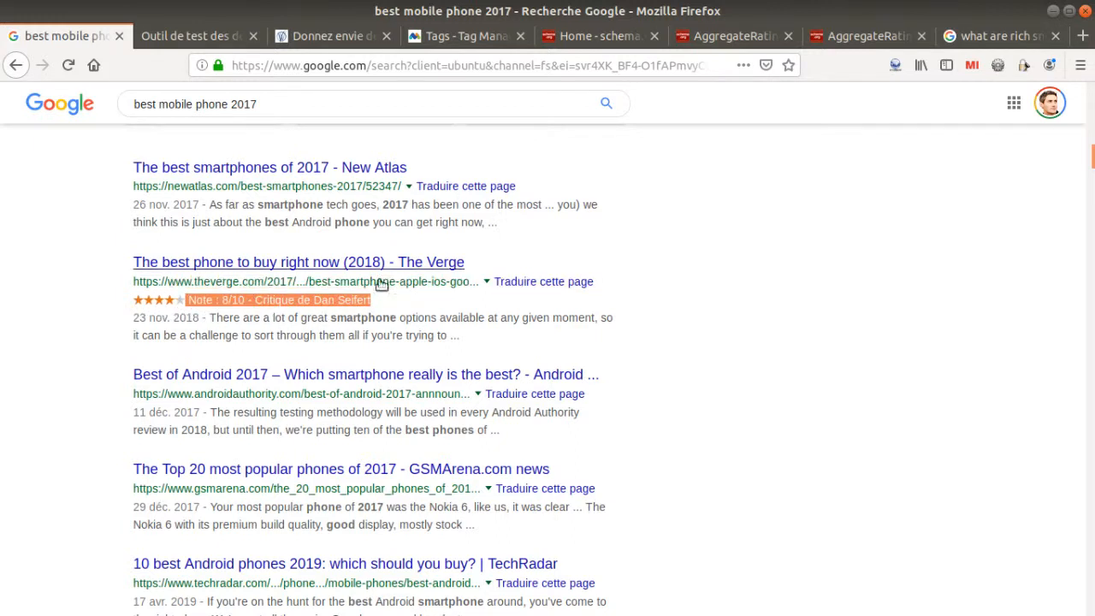
mouse_move(250, 284)
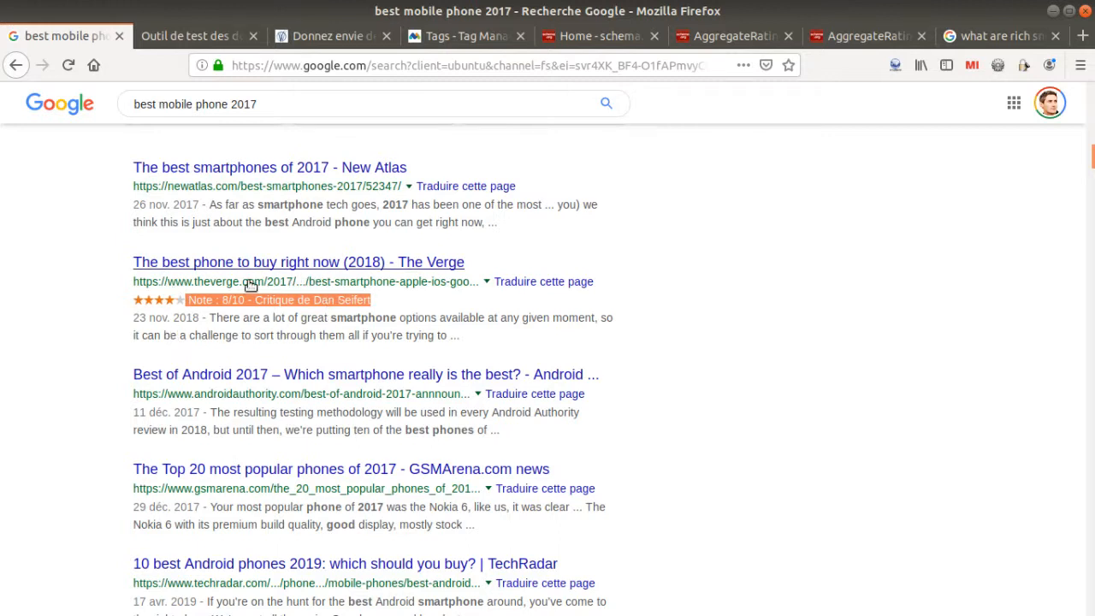
mouse_move(243, 308)
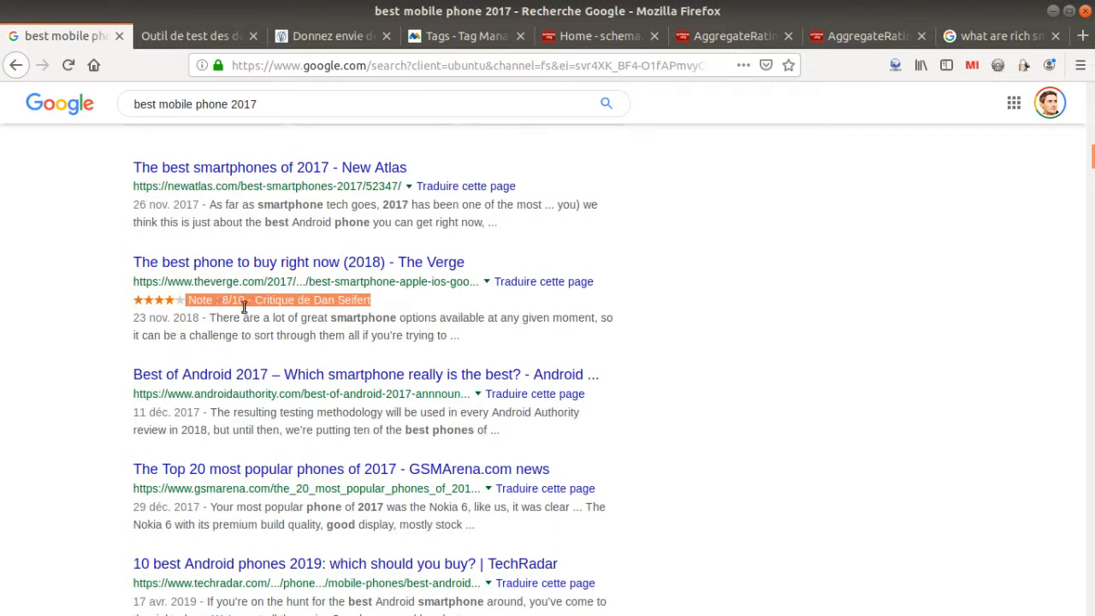
mouse_move(265, 322)
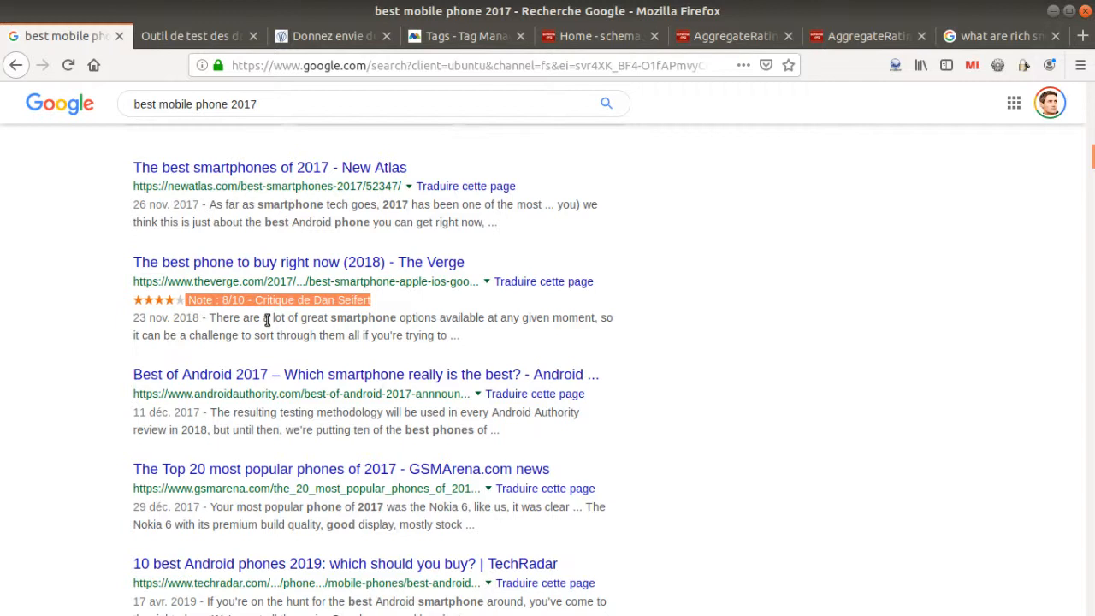
mouse_move(280, 314)
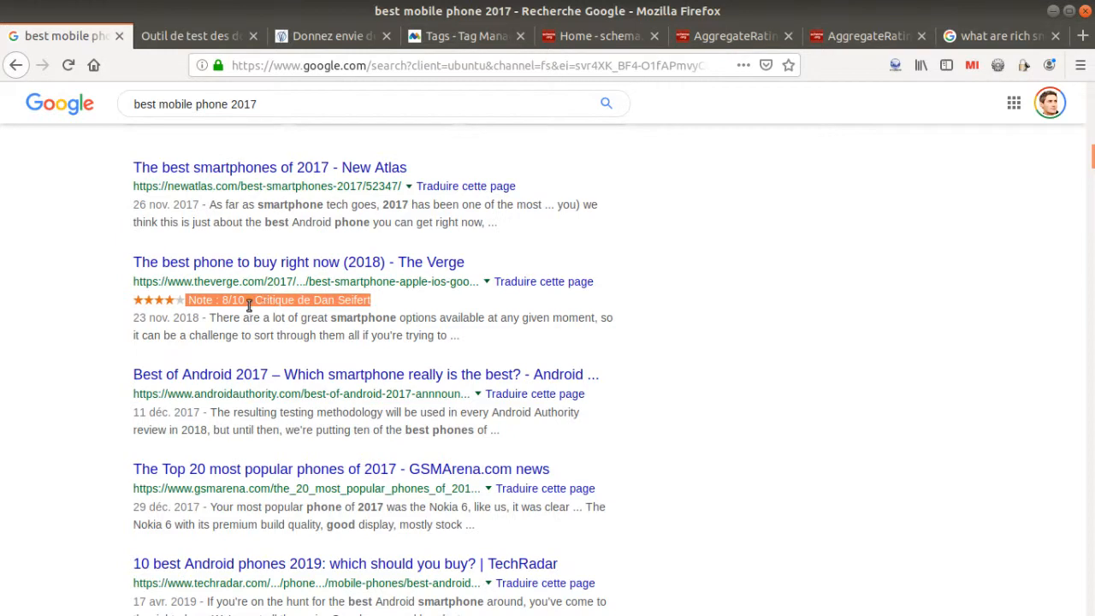
mouse_move(284, 316)
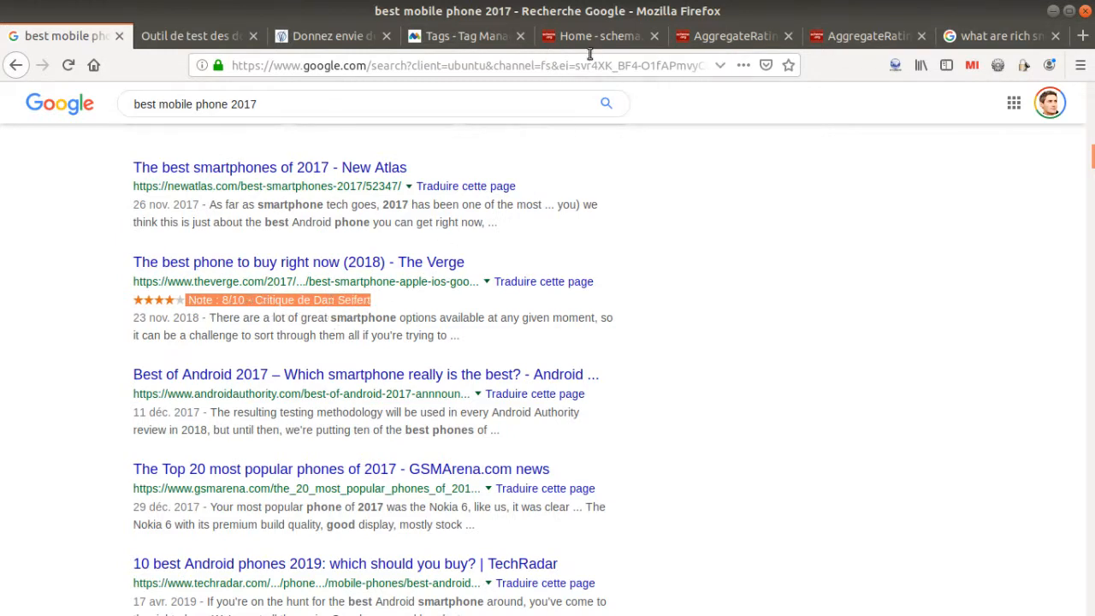
left_click(599, 36)
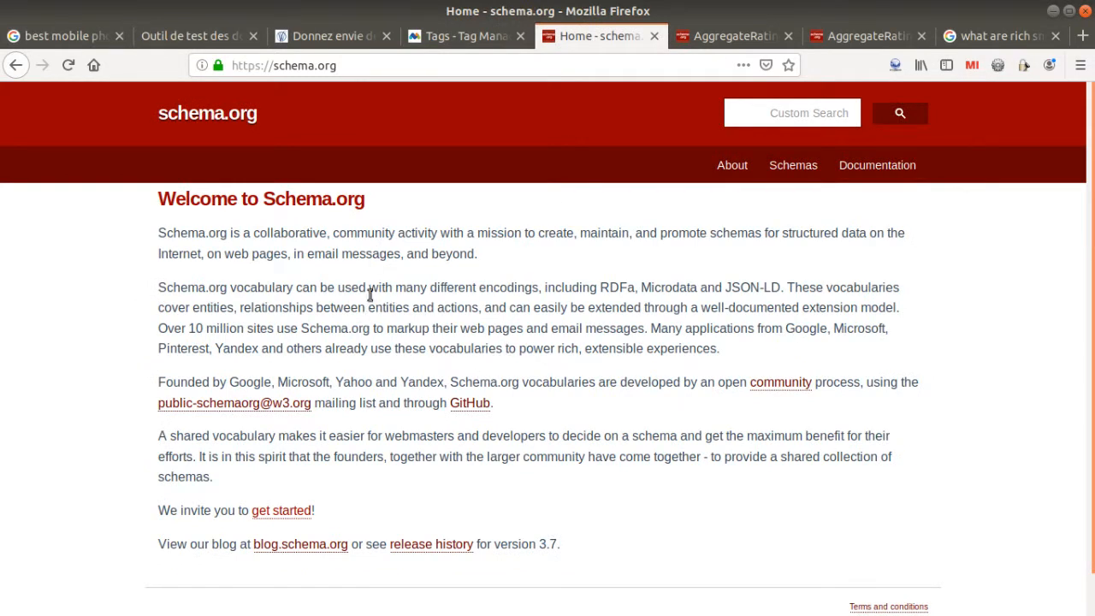
mouse_move(356, 238)
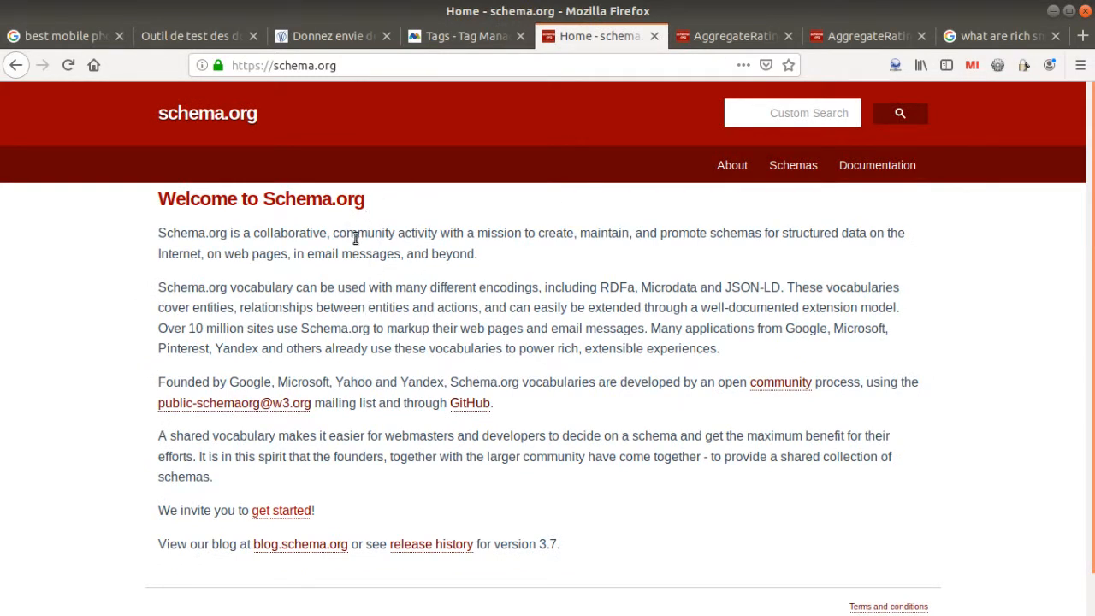
mouse_move(391, 103)
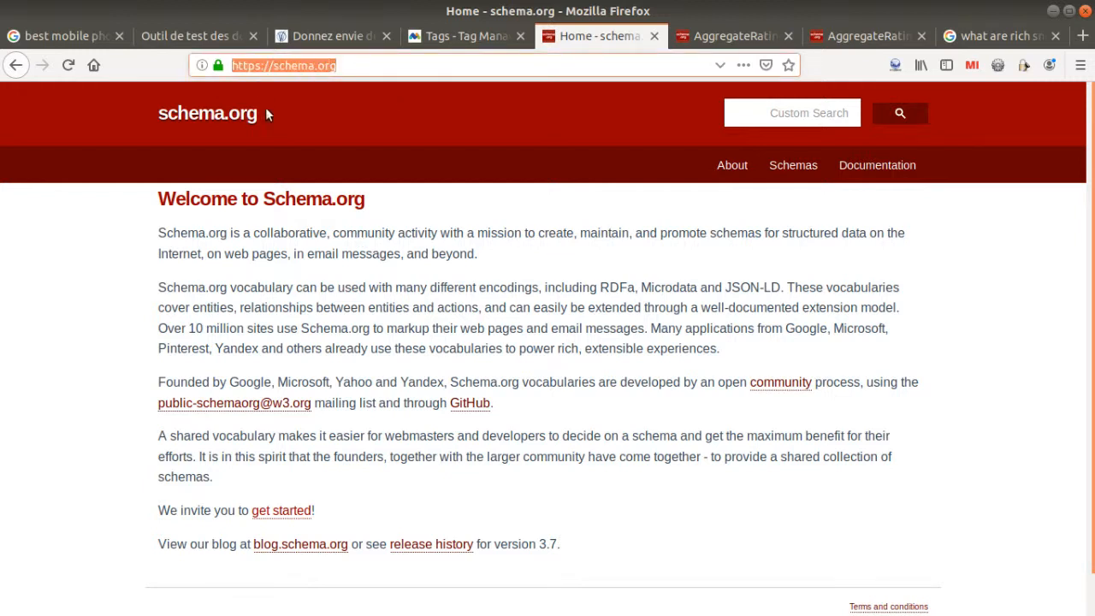
mouse_move(275, 127)
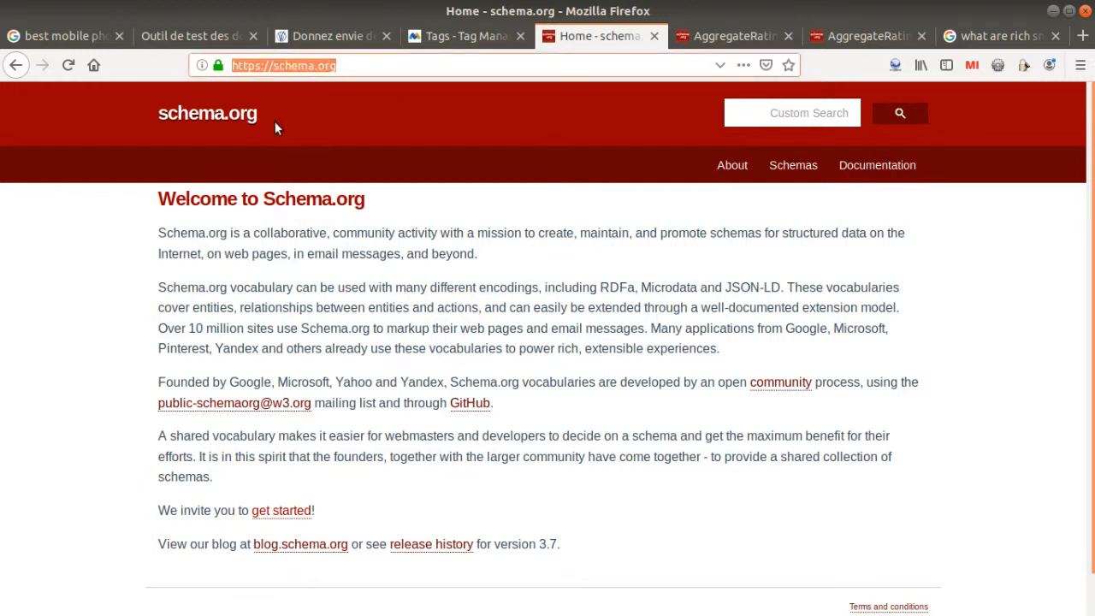
mouse_move(407, 204)
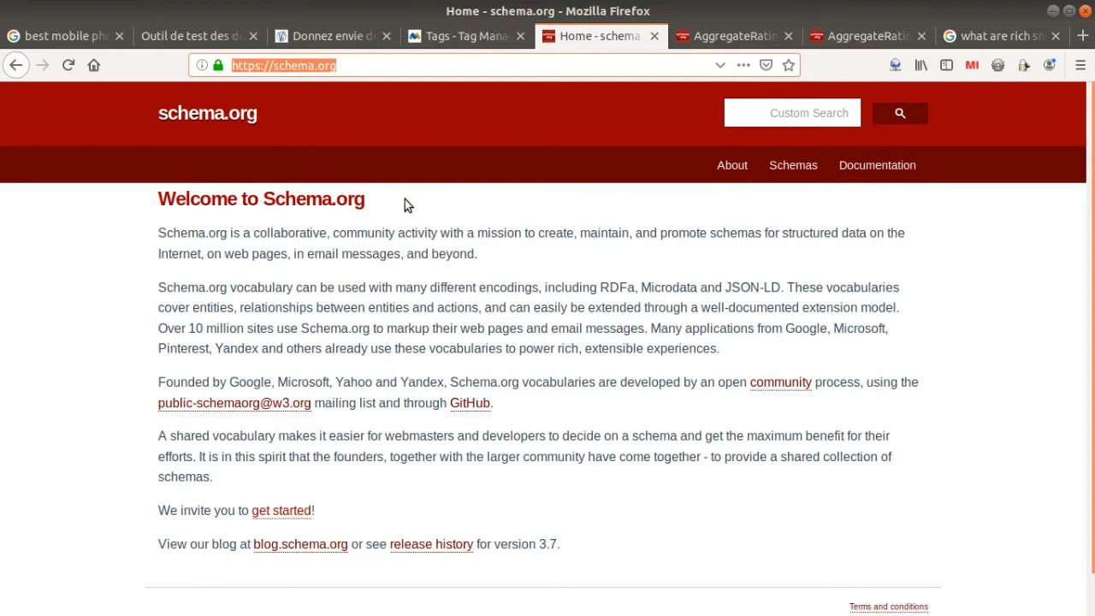
mouse_move(500, 205)
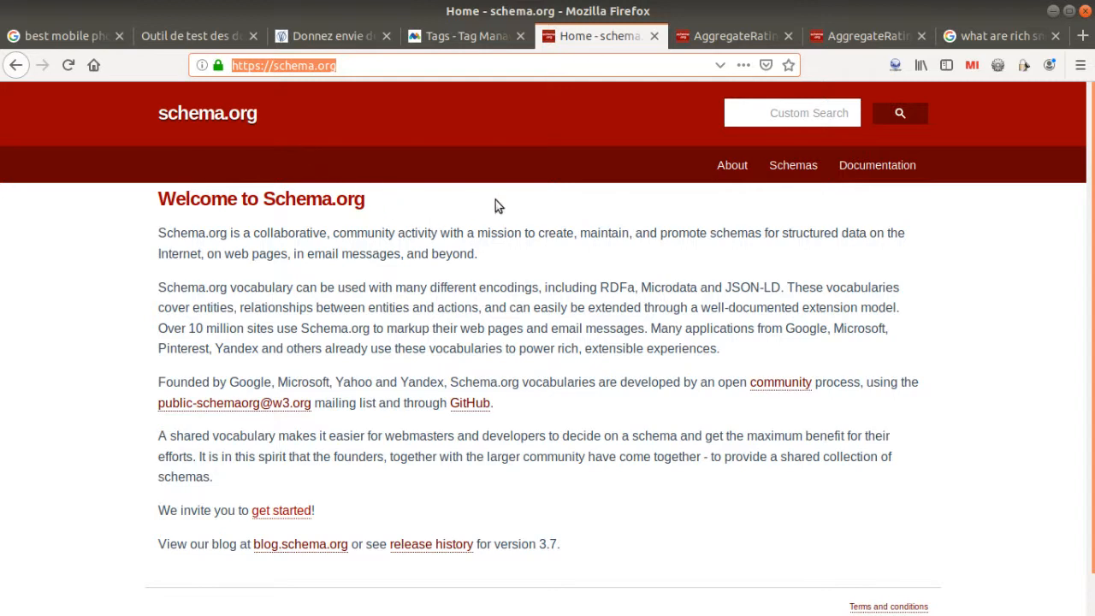
mouse_move(723, 80)
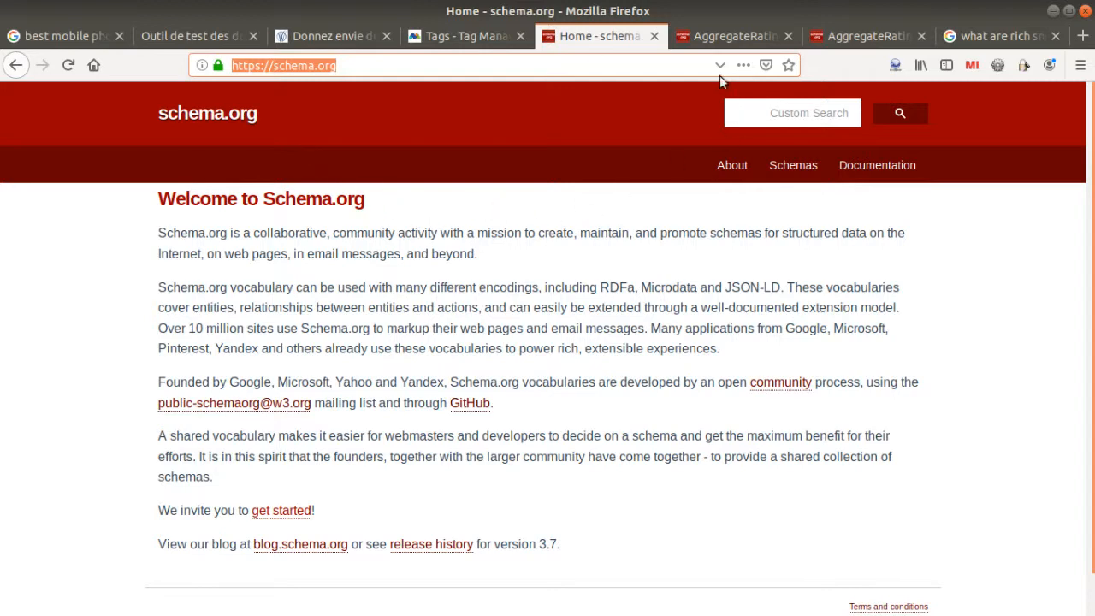
Step: Switch to the schema.org AggregateRating page and locate Example 1
left_click(734, 36)
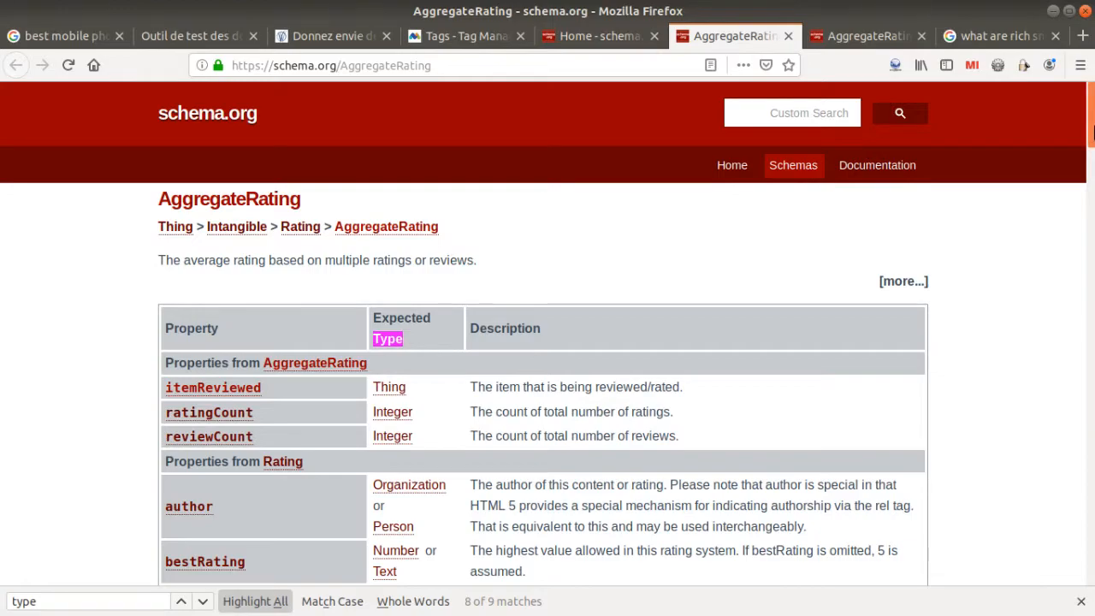
scroll("down", 3)
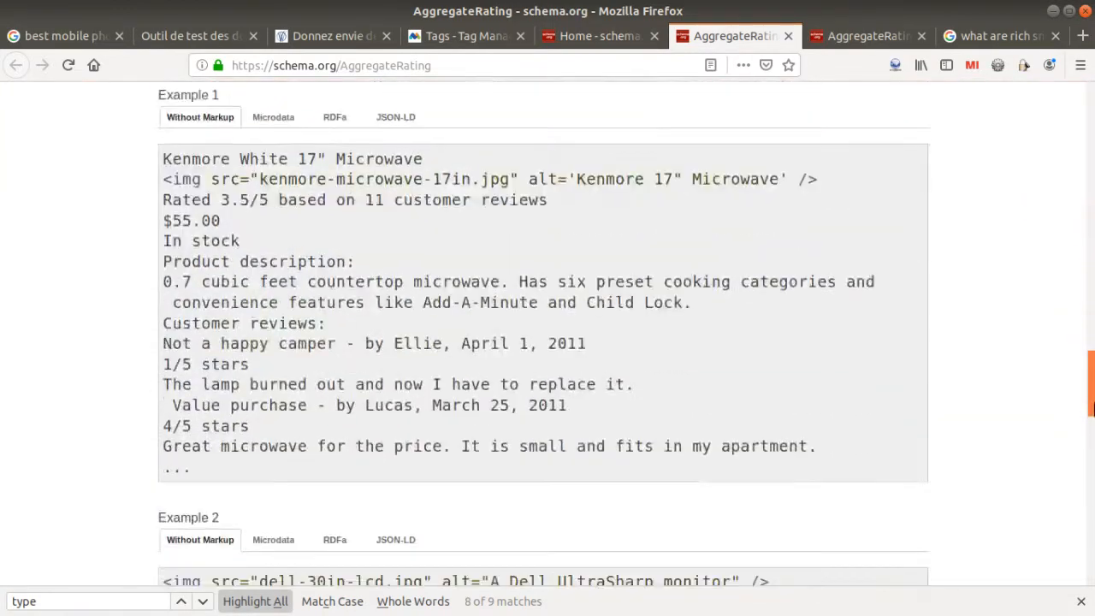
scroll("up", 3)
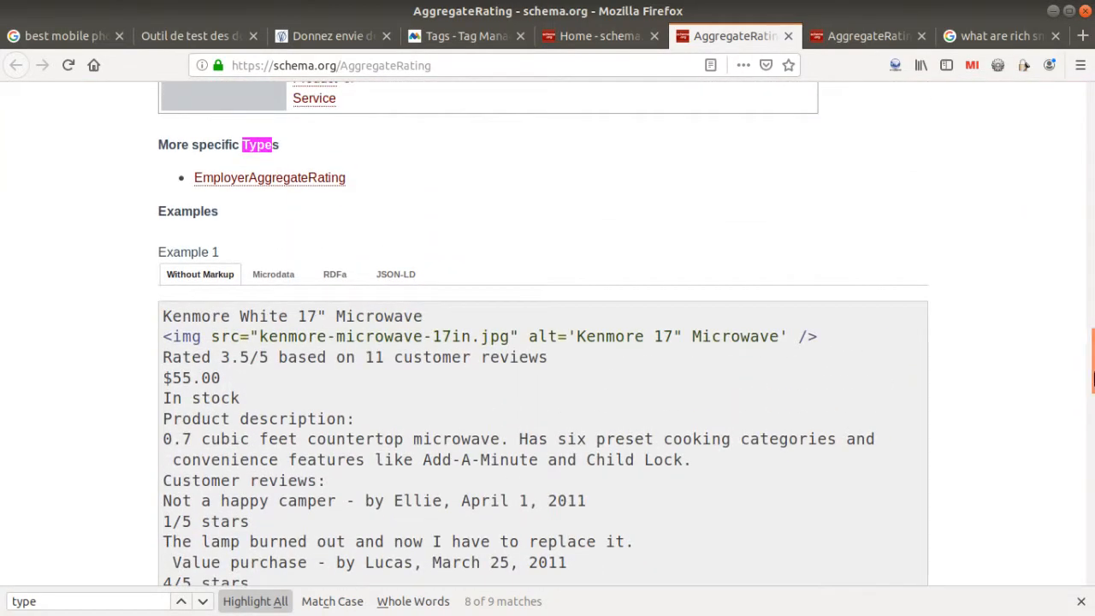
double_click(188, 252)
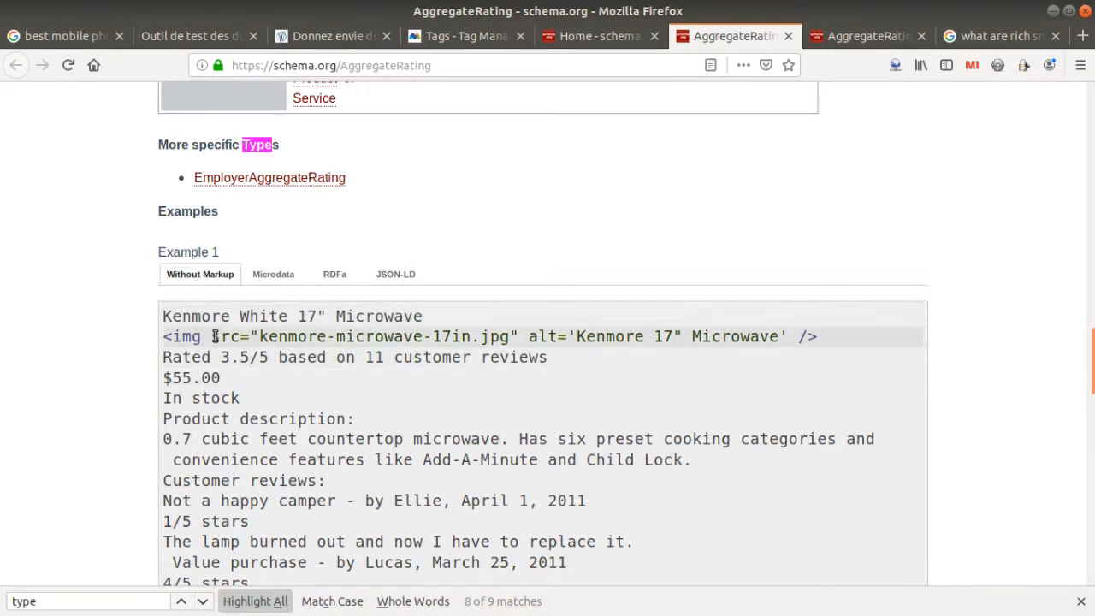
Step: View Example 1's microwave markup as Microdata, RDFa and finally JSON-LD
left_click(274, 274)
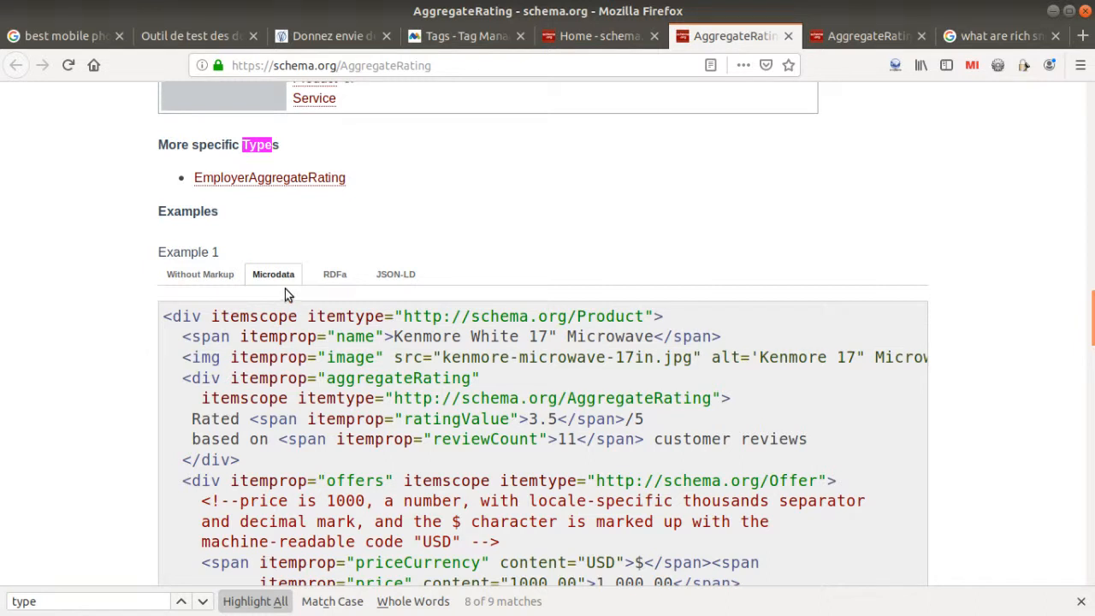
mouse_move(301, 295)
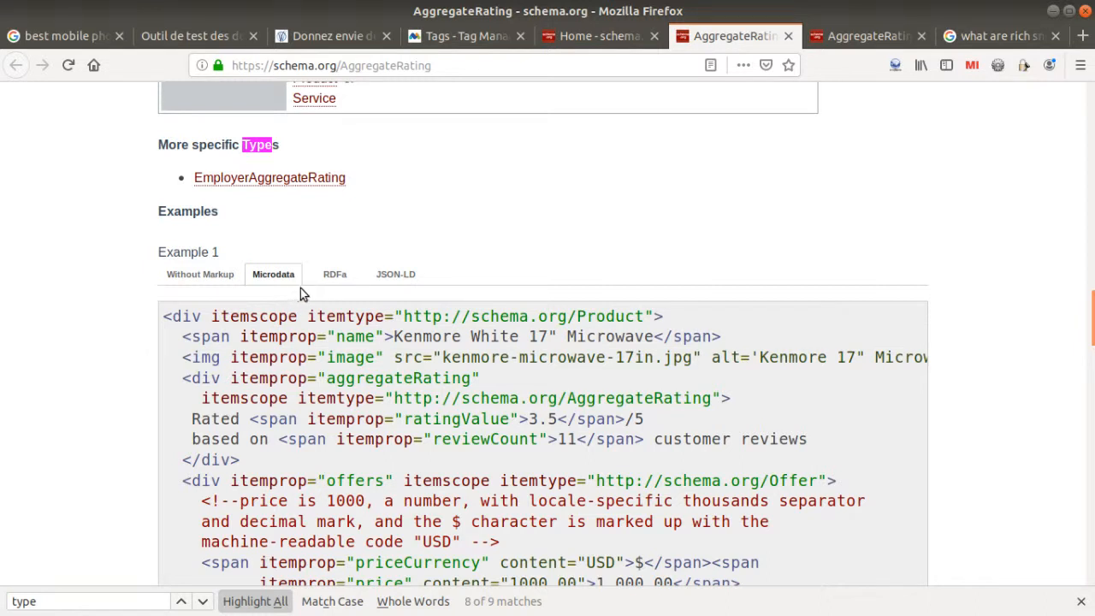
left_click(334, 273)
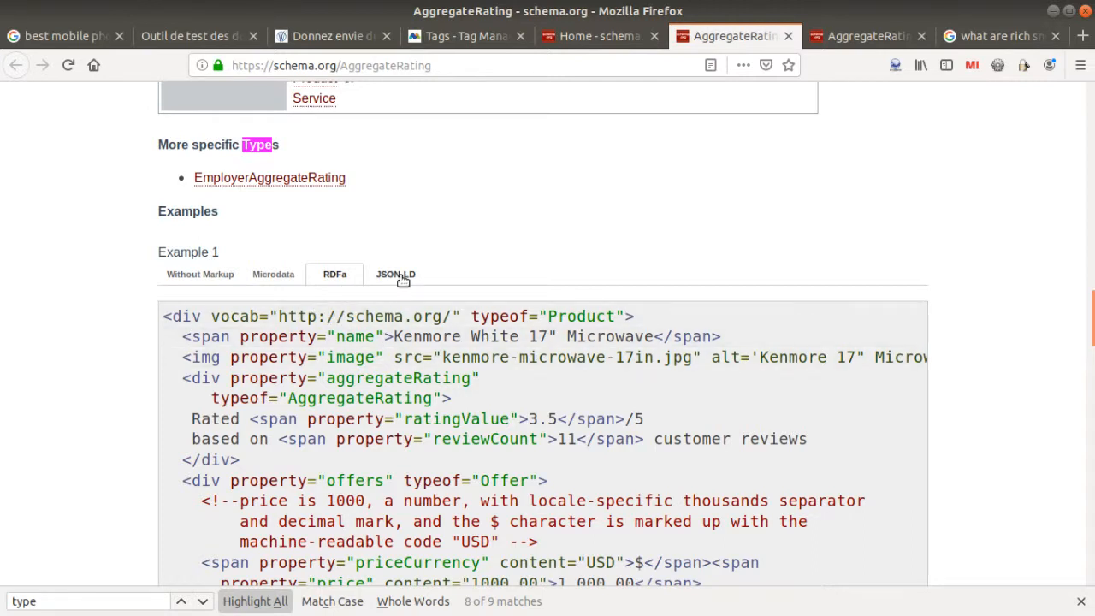
left_click(395, 274)
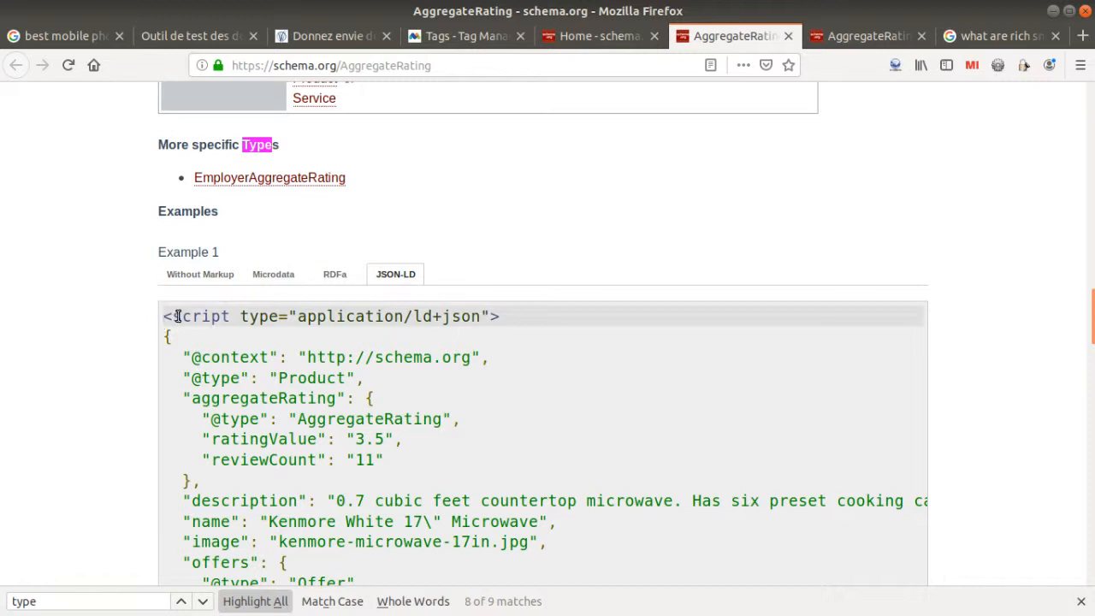
scroll("down", 3)
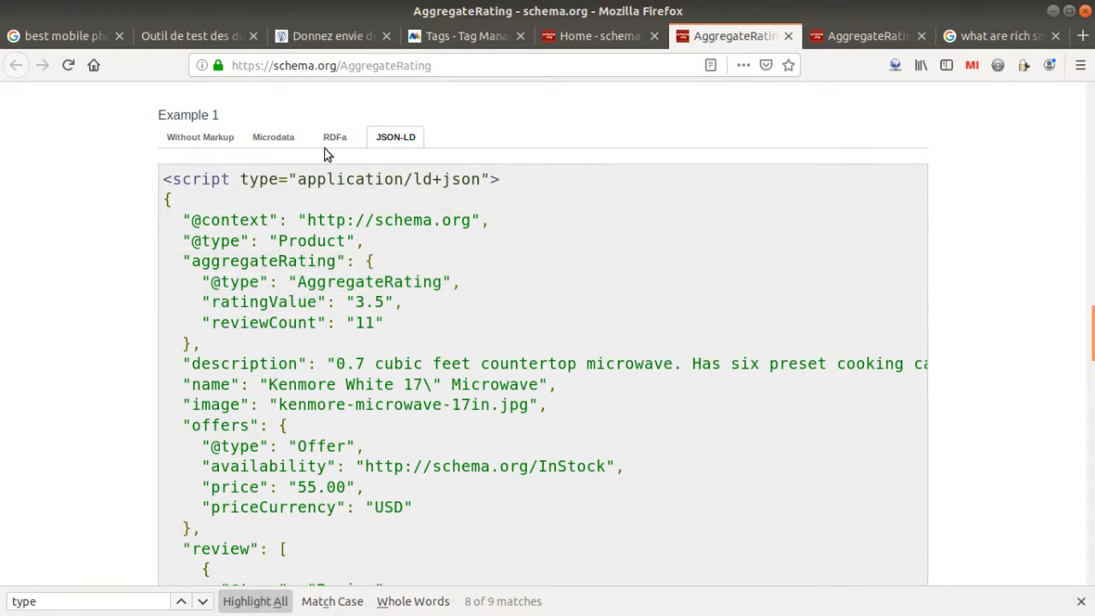
left_click(332, 36)
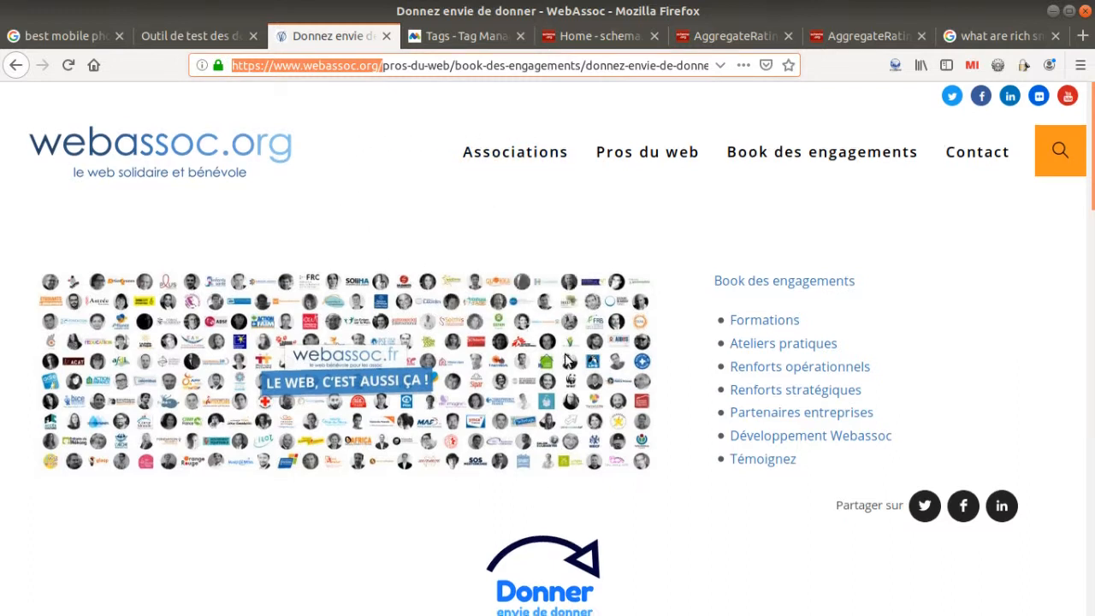
scroll("down", 3)
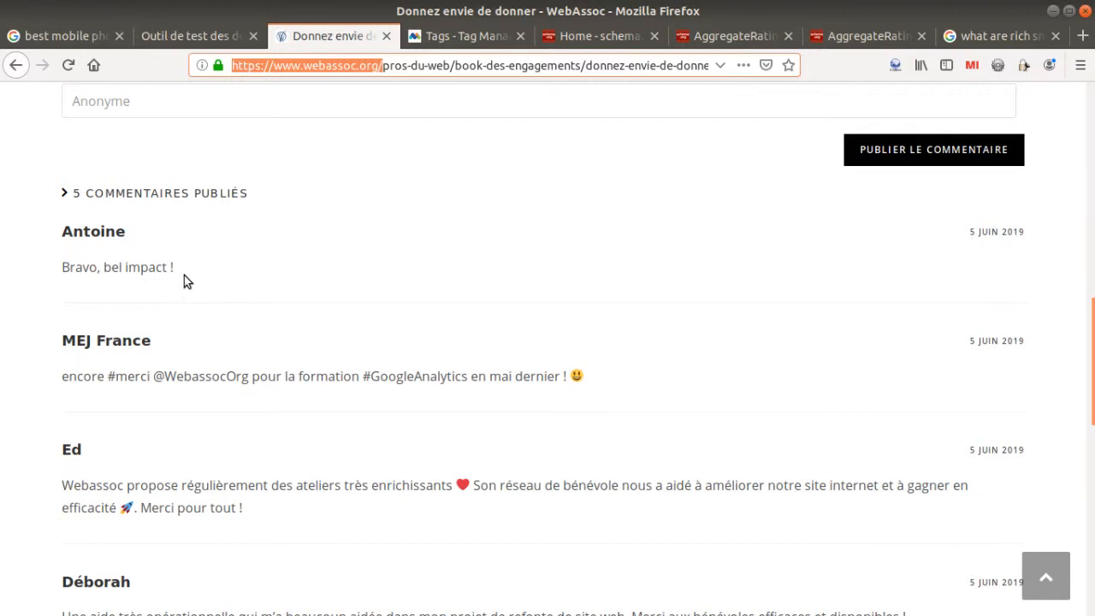
mouse_move(196, 323)
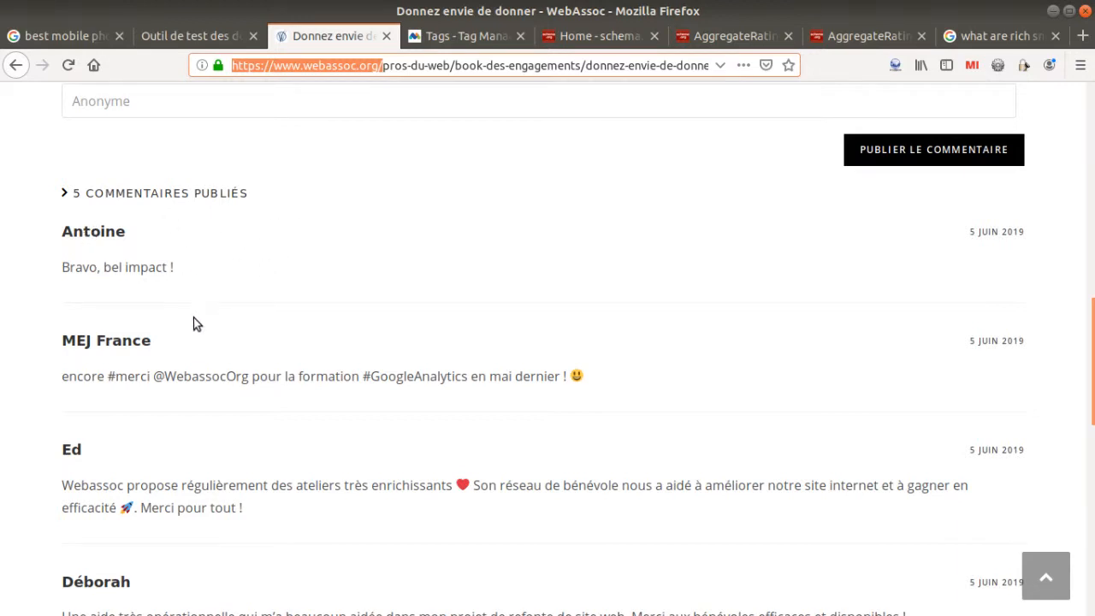
mouse_move(281, 263)
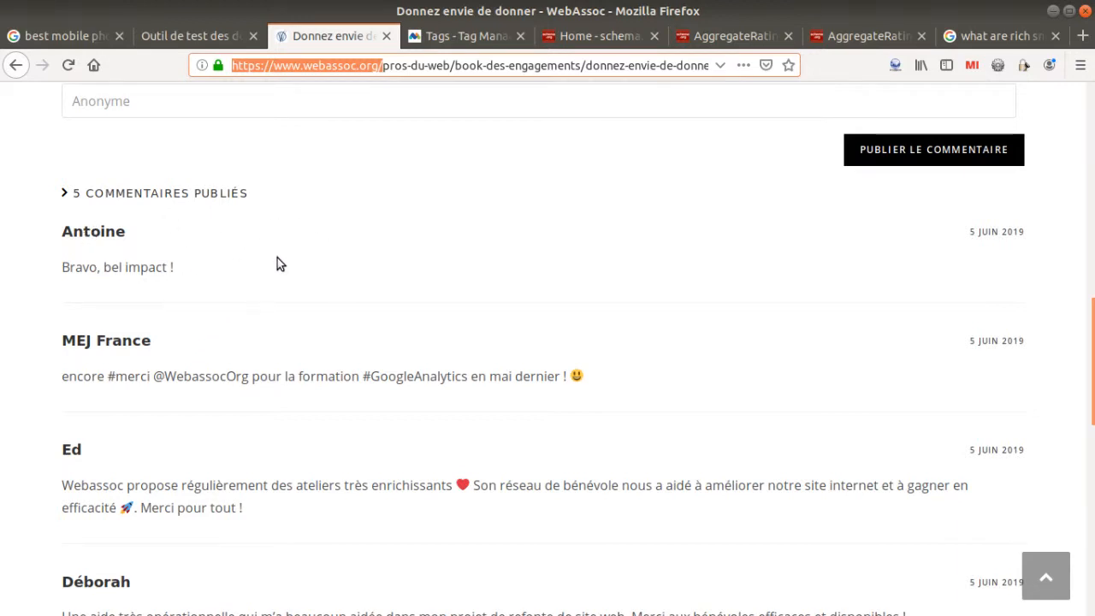
mouse_move(277, 281)
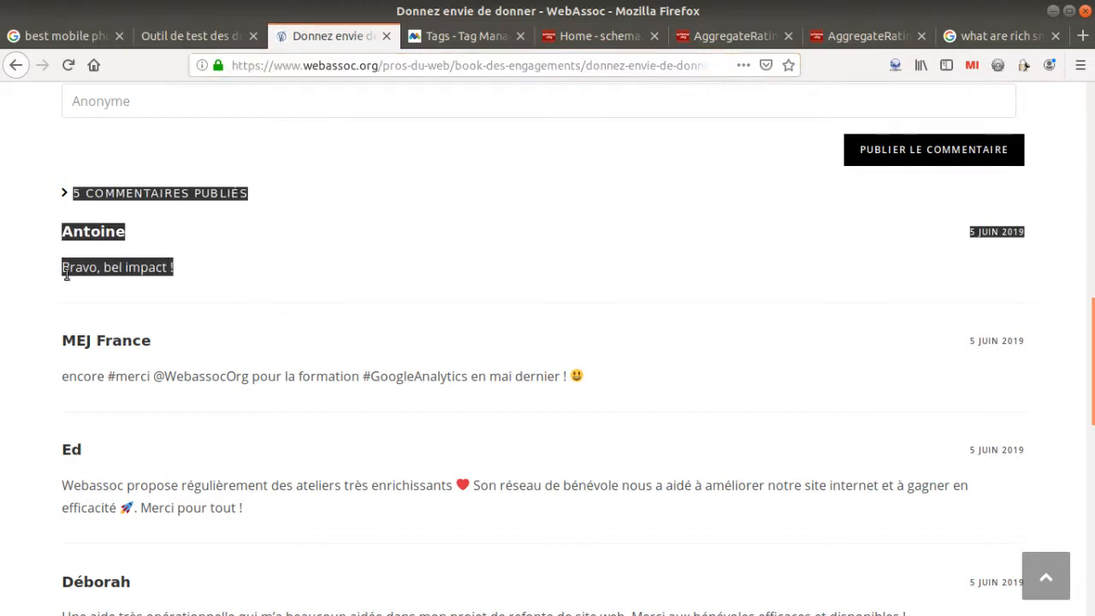
left_click(260, 294)
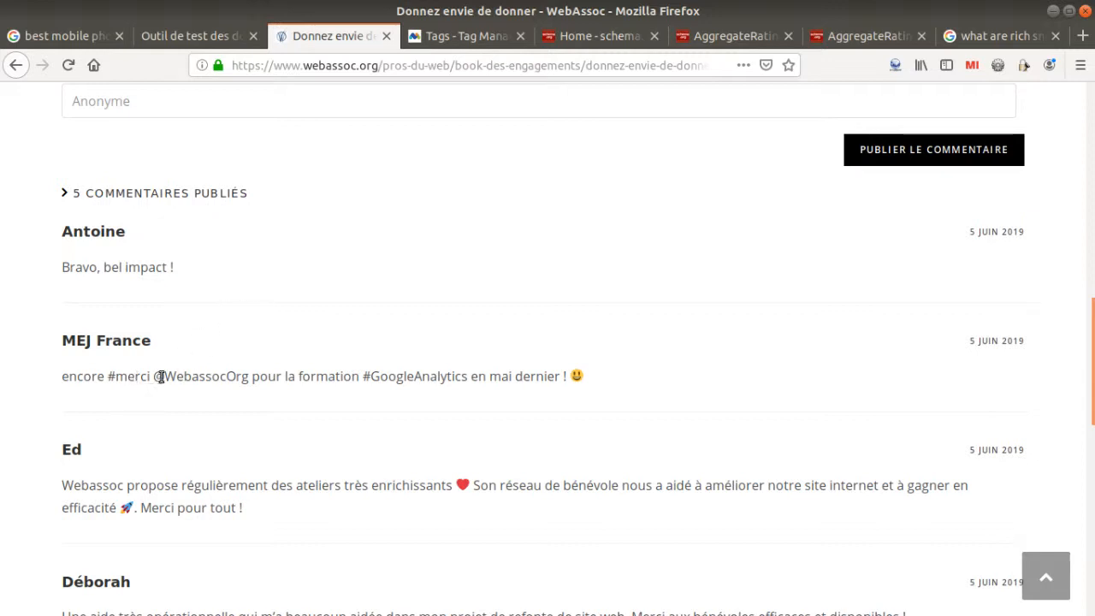
mouse_move(124, 210)
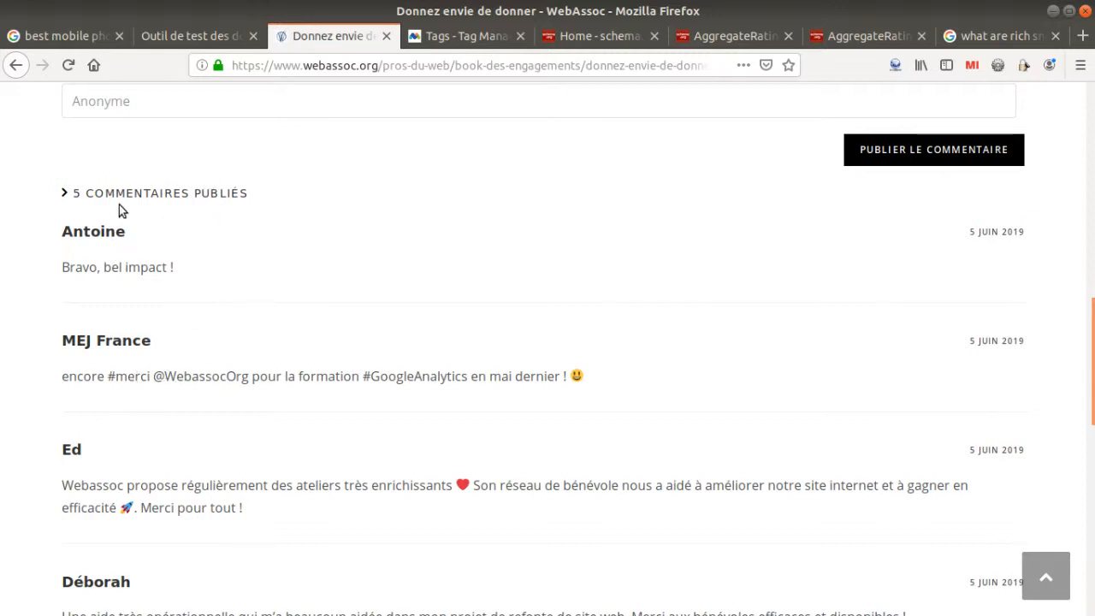
mouse_move(130, 236)
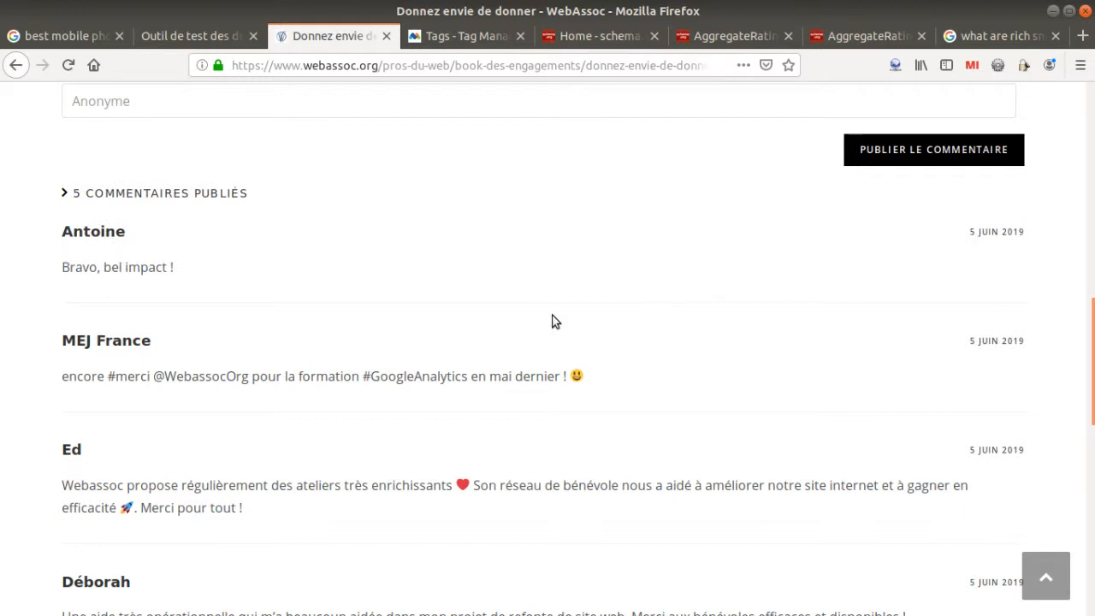
scroll("down", 3)
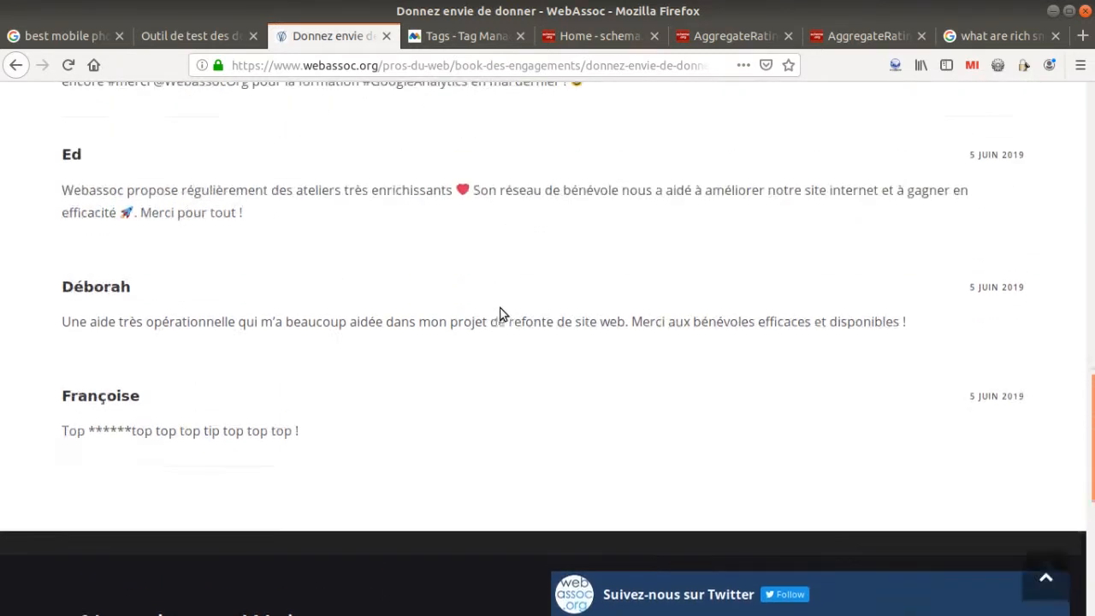
scroll("up", 3)
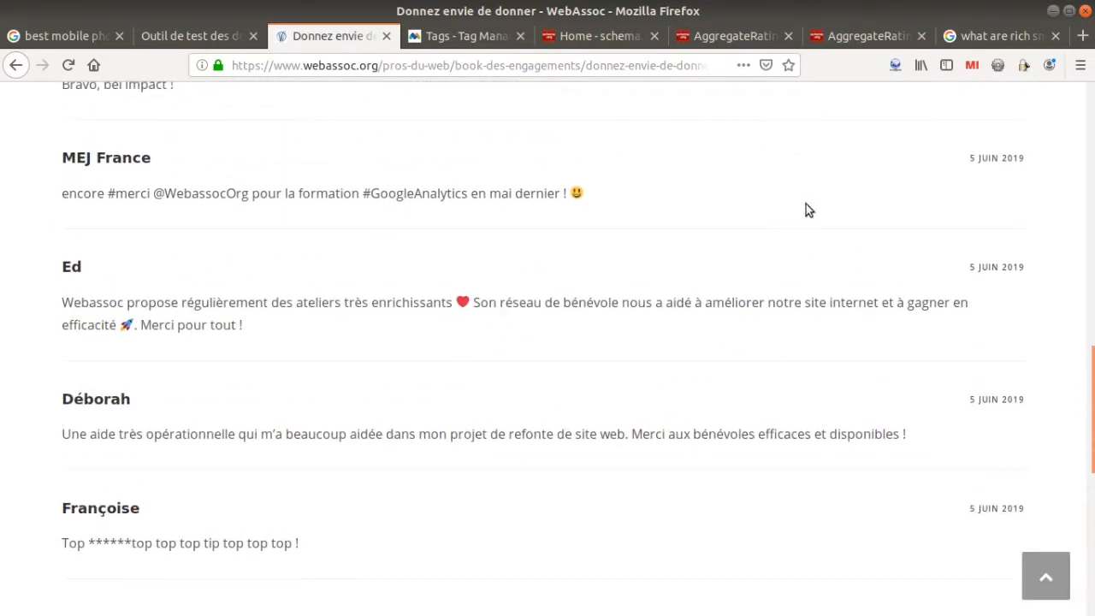
scroll("up", 3)
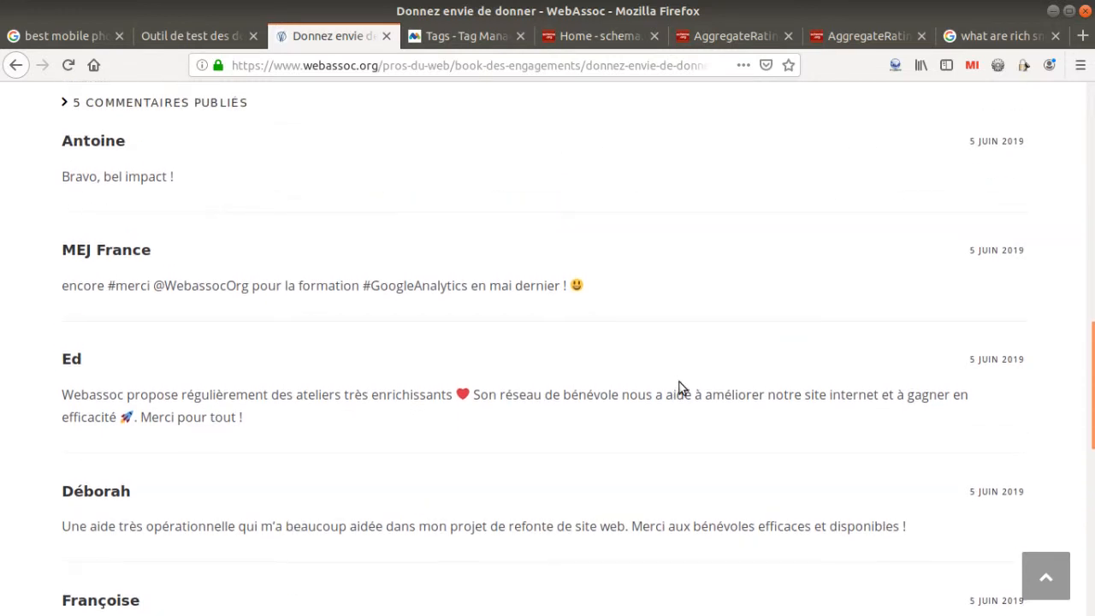
scroll("up", 3)
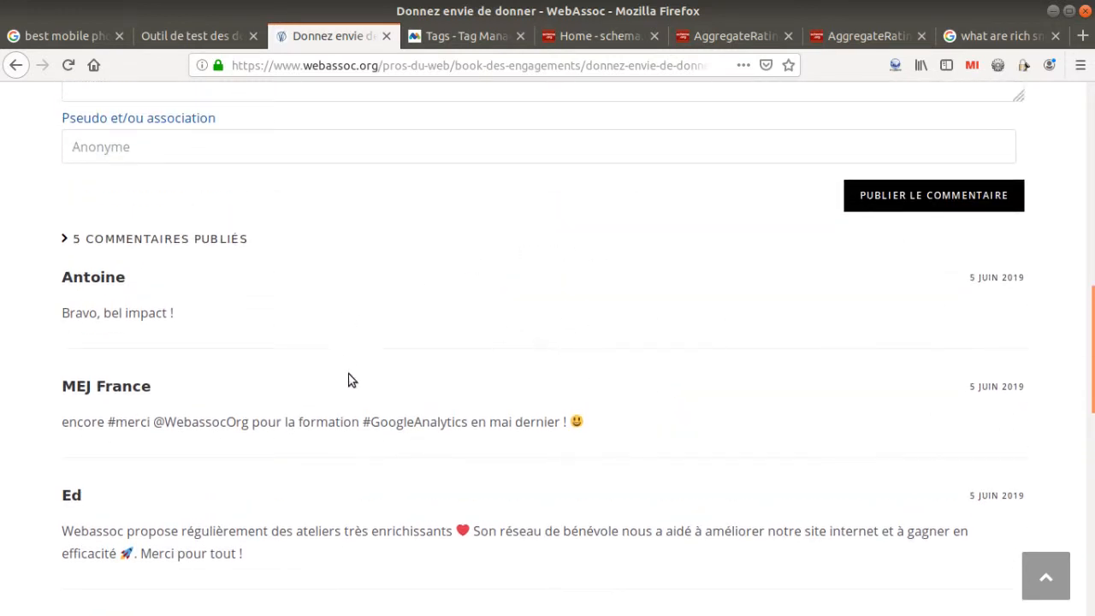
mouse_move(179, 318)
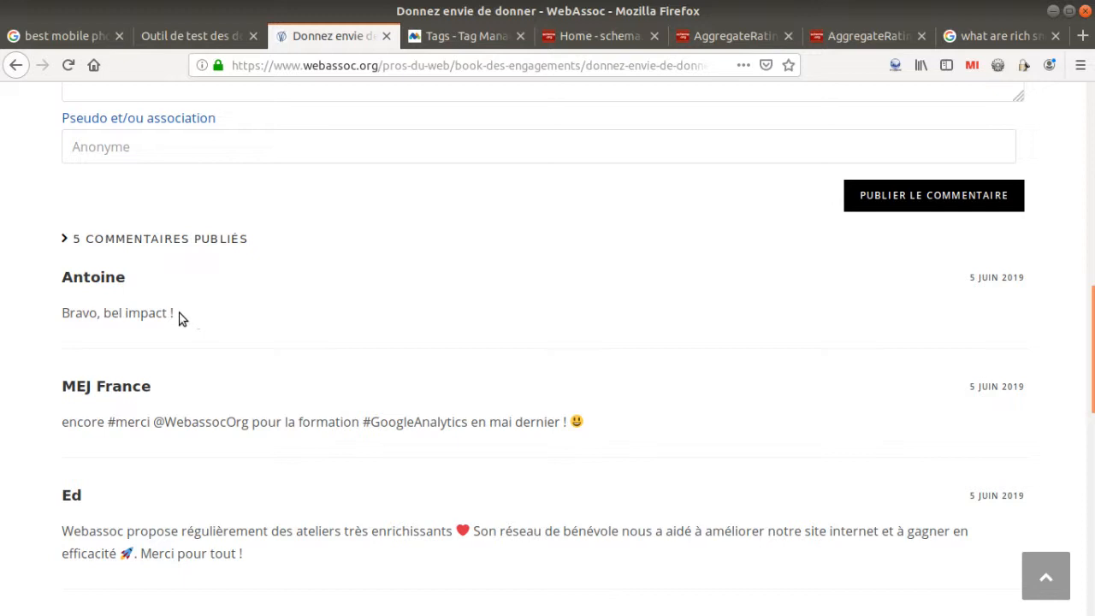
mouse_move(215, 334)
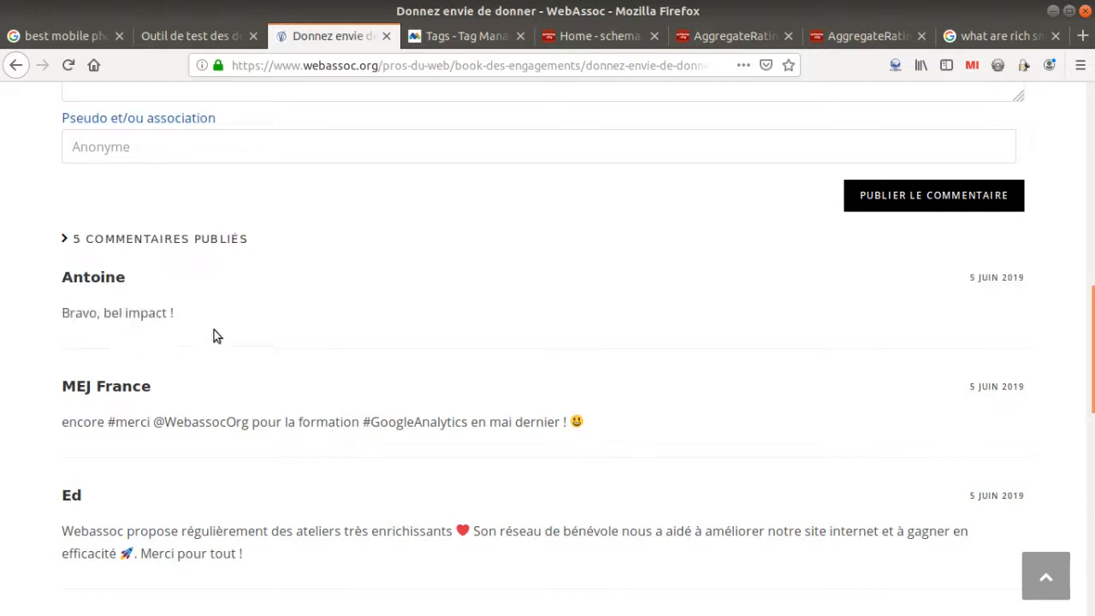
mouse_move(216, 363)
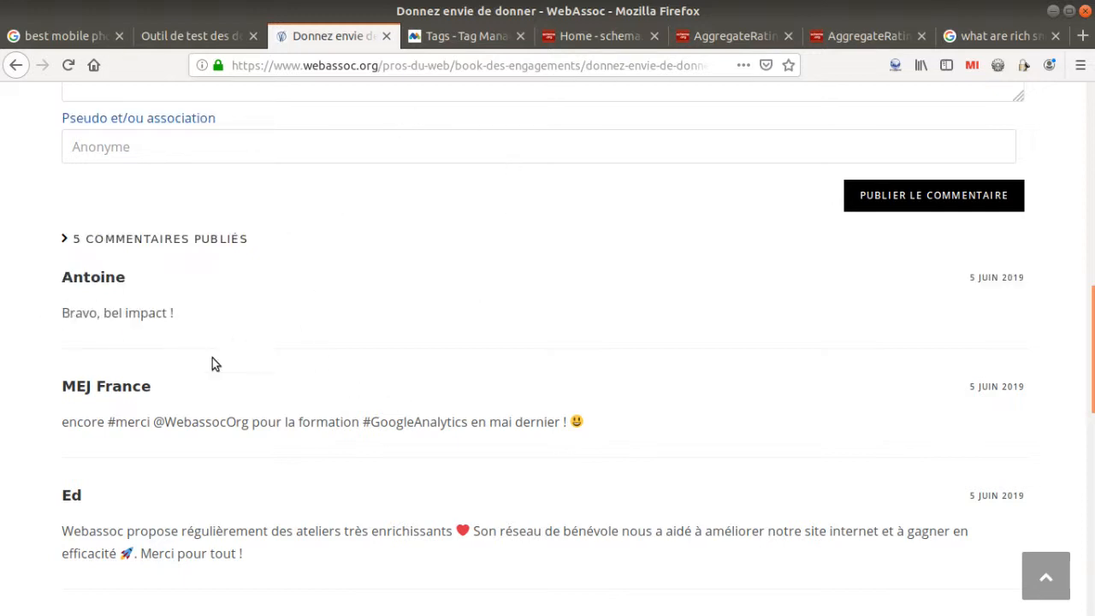
mouse_move(529, 116)
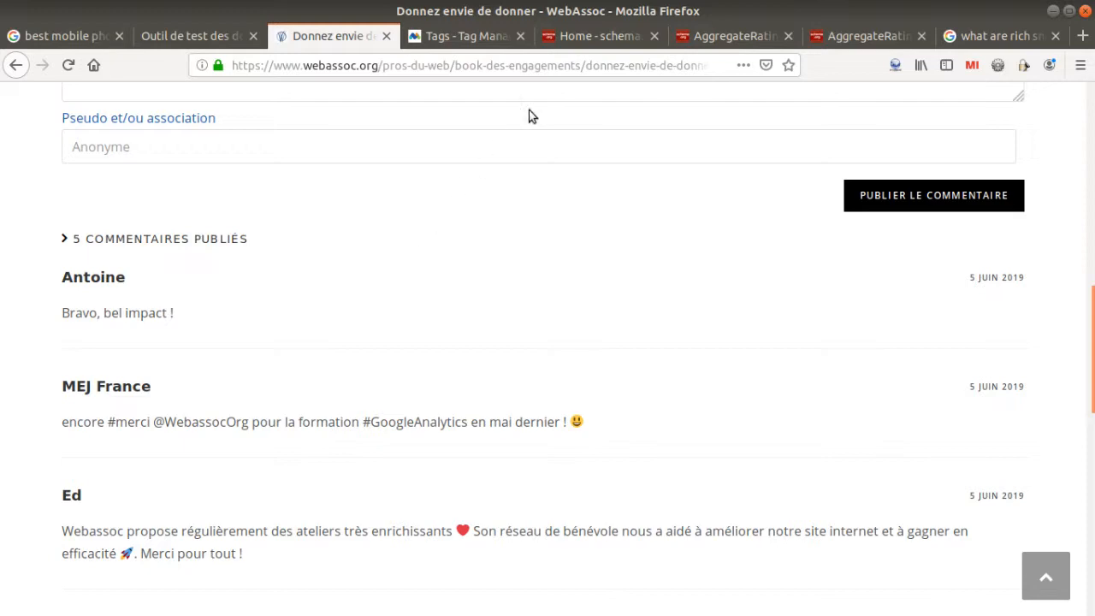
Step: Check the table of types carrying aggregateRating, including Service, then return to the Matomo tag's code
left_click(733, 36)
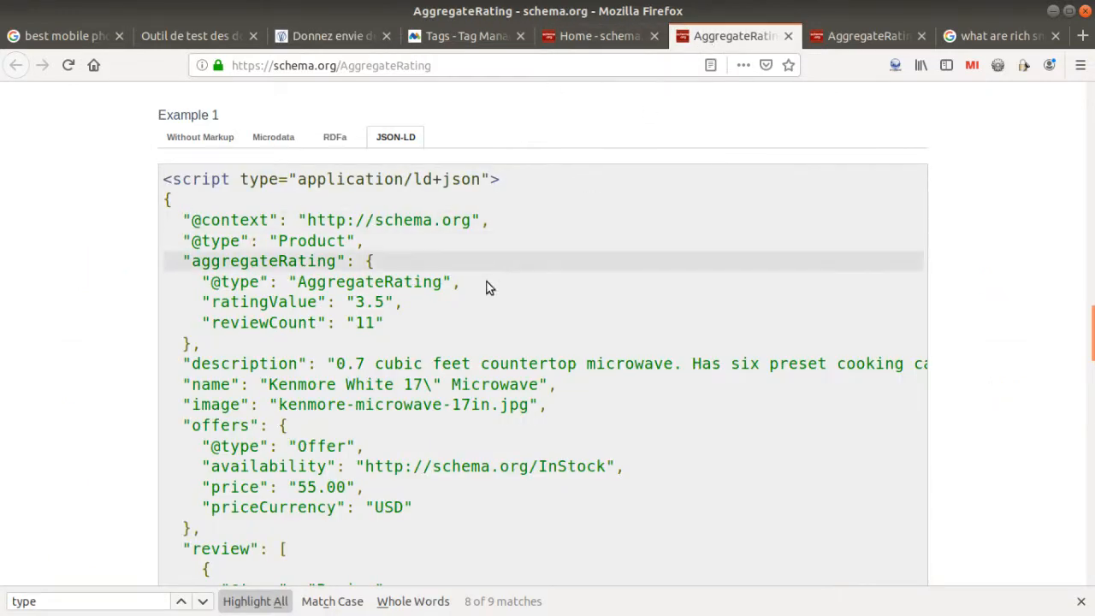
scroll("up", 3)
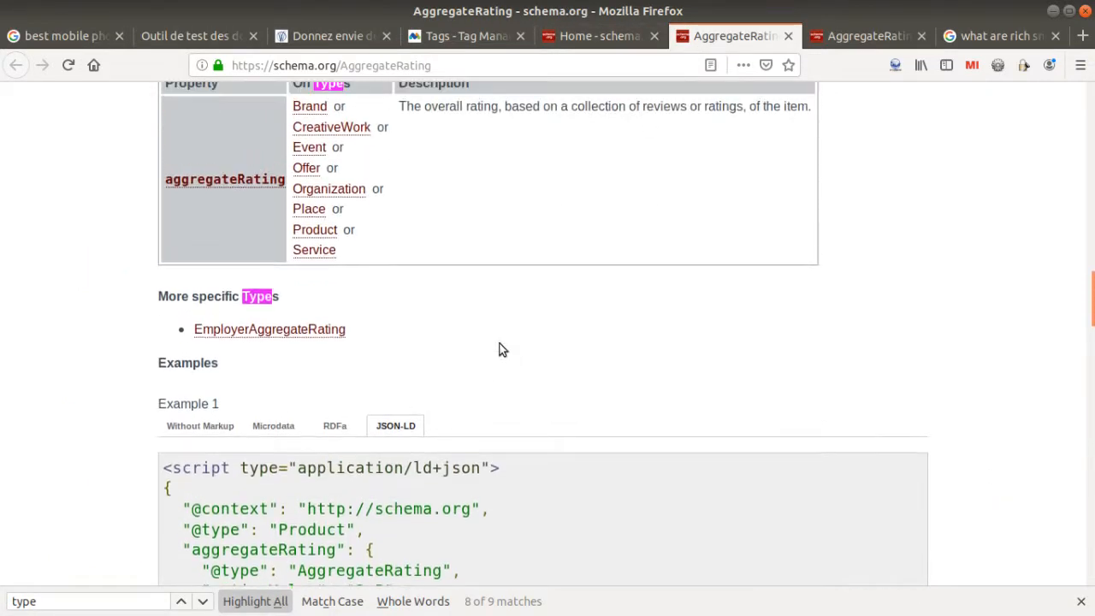
scroll("up", 3)
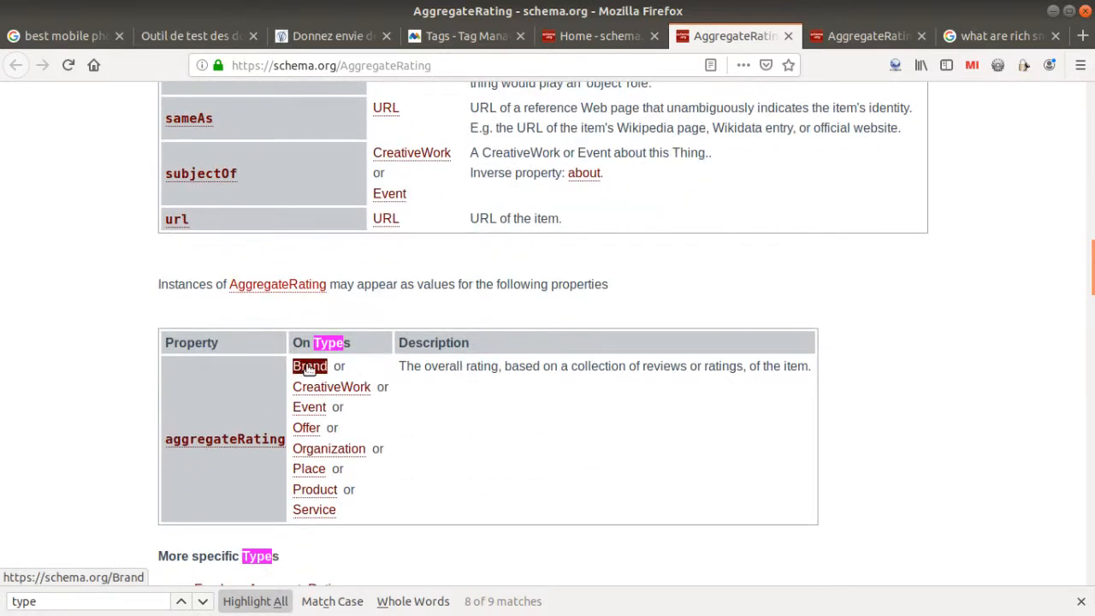
mouse_move(274, 420)
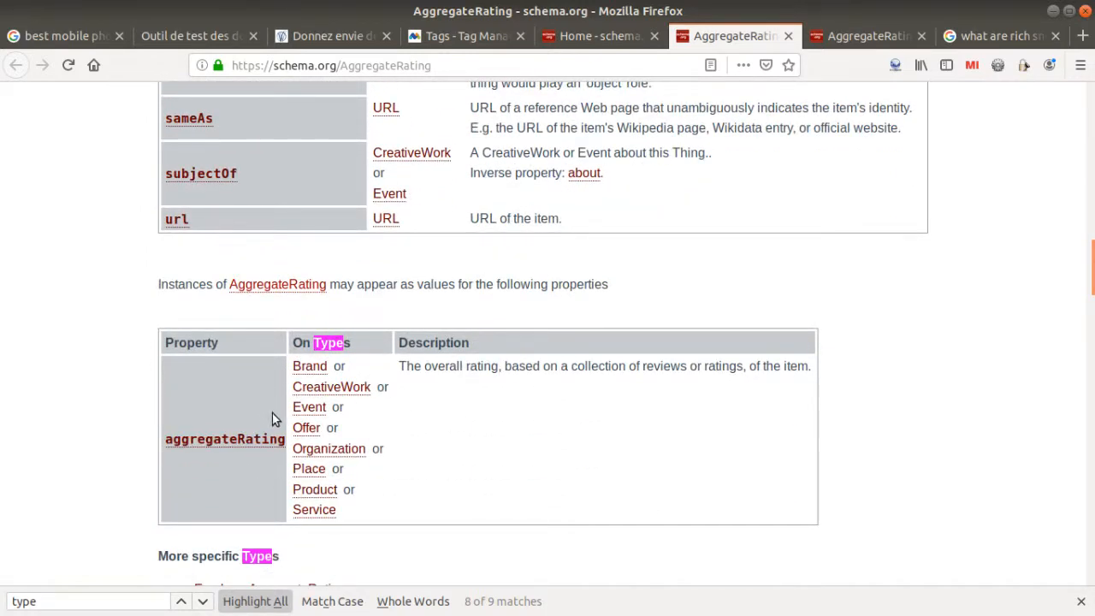
mouse_move(616, 123)
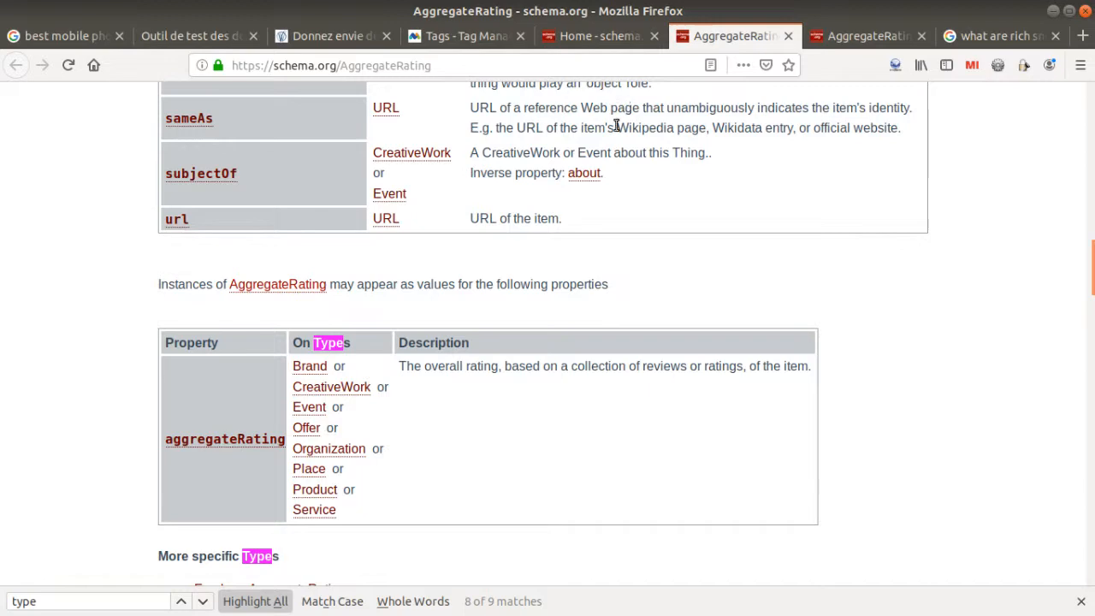
left_click(465, 36)
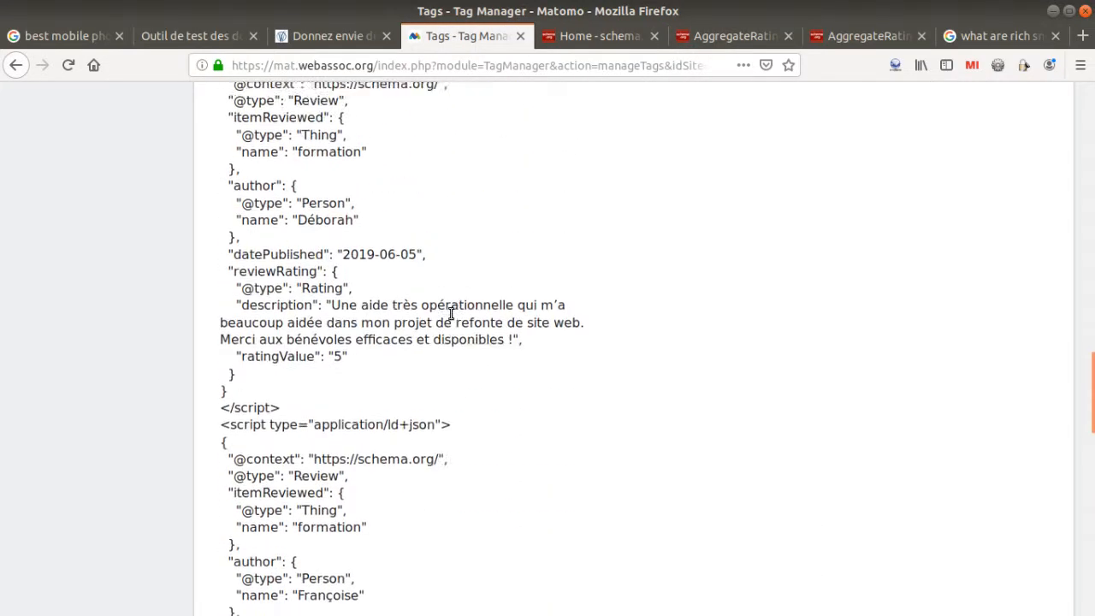
Step: Review the first Review script's opening lines and the reviewed item name 'formation' in the Custom HTML field
scroll("up", 3)
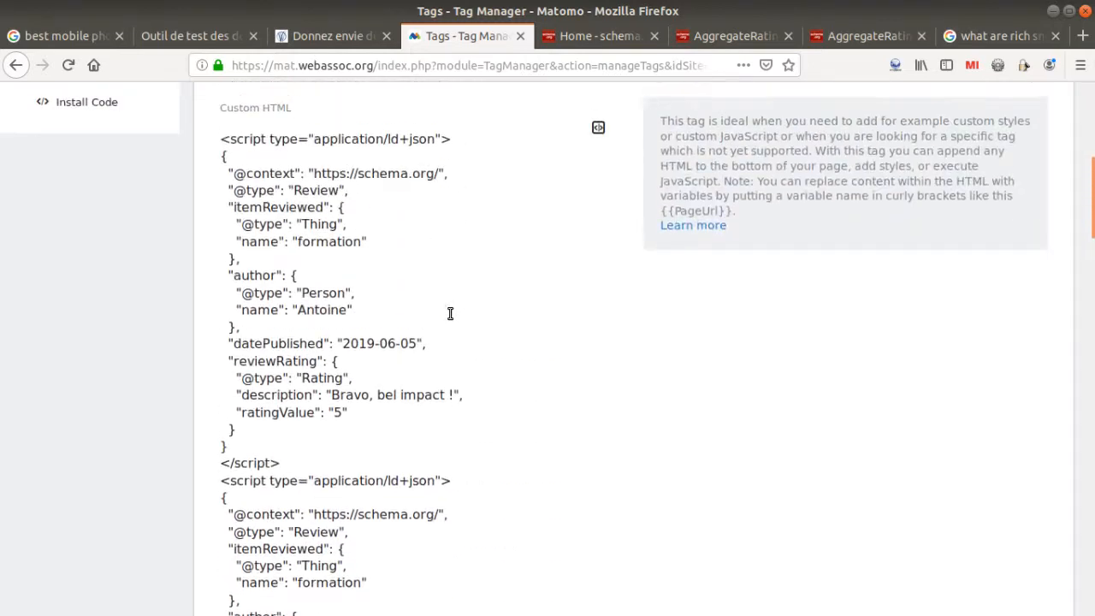
scroll("up", 3)
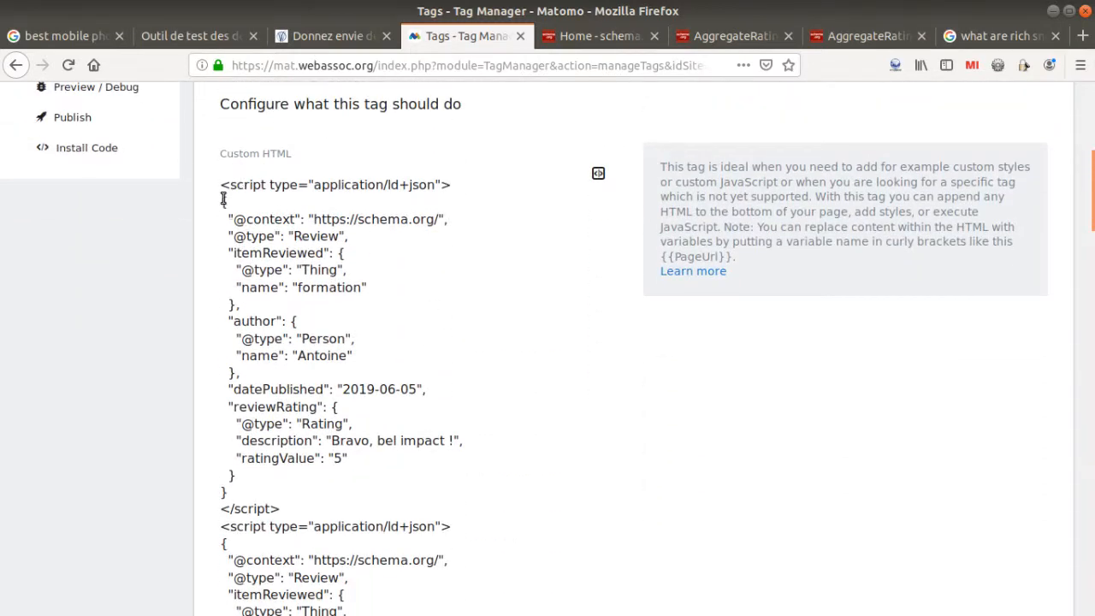
left_click_drag(221, 185, 258, 223)
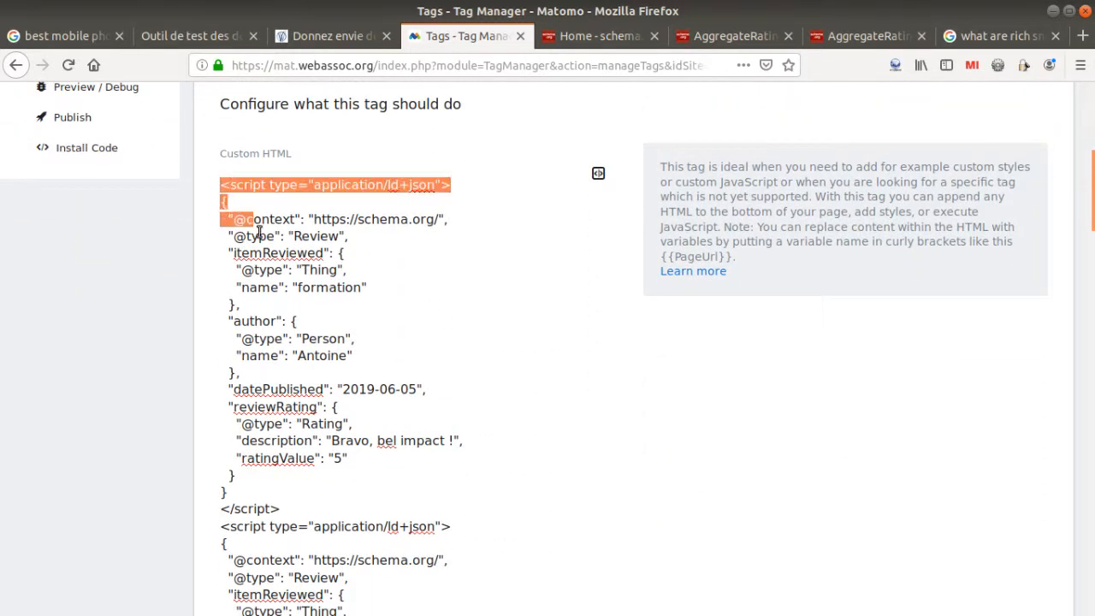
left_click(312, 513)
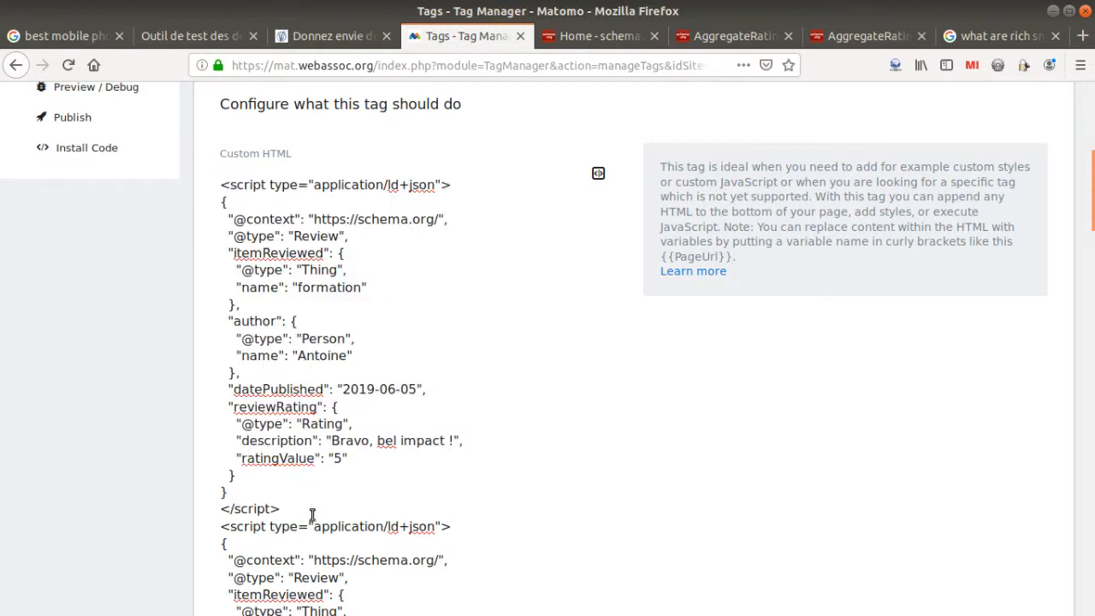
scroll("down", 3)
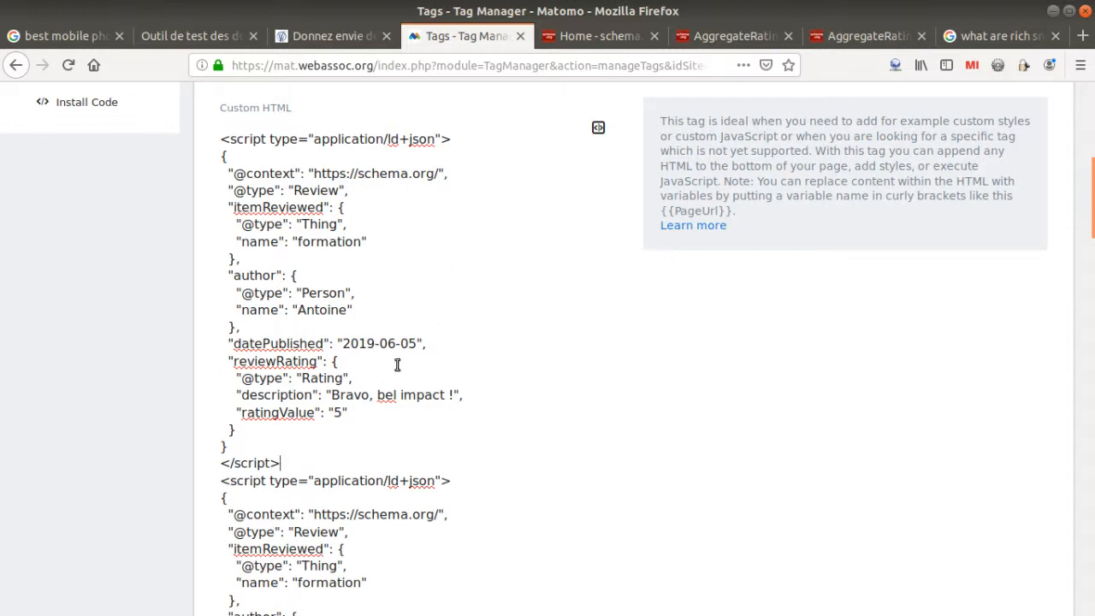
mouse_move(157, 472)
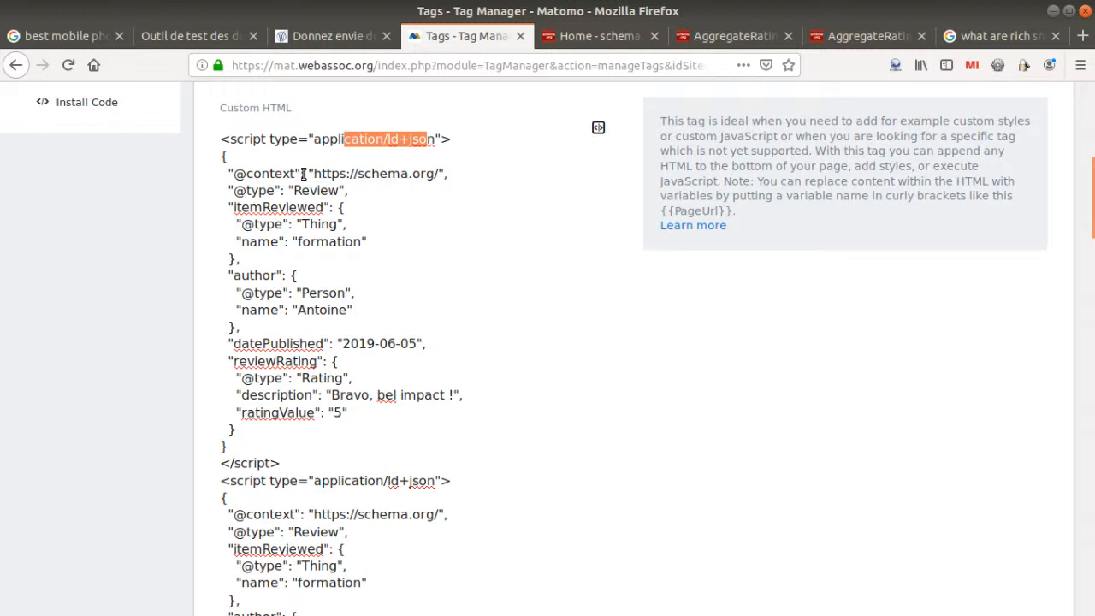
mouse_move(306, 176)
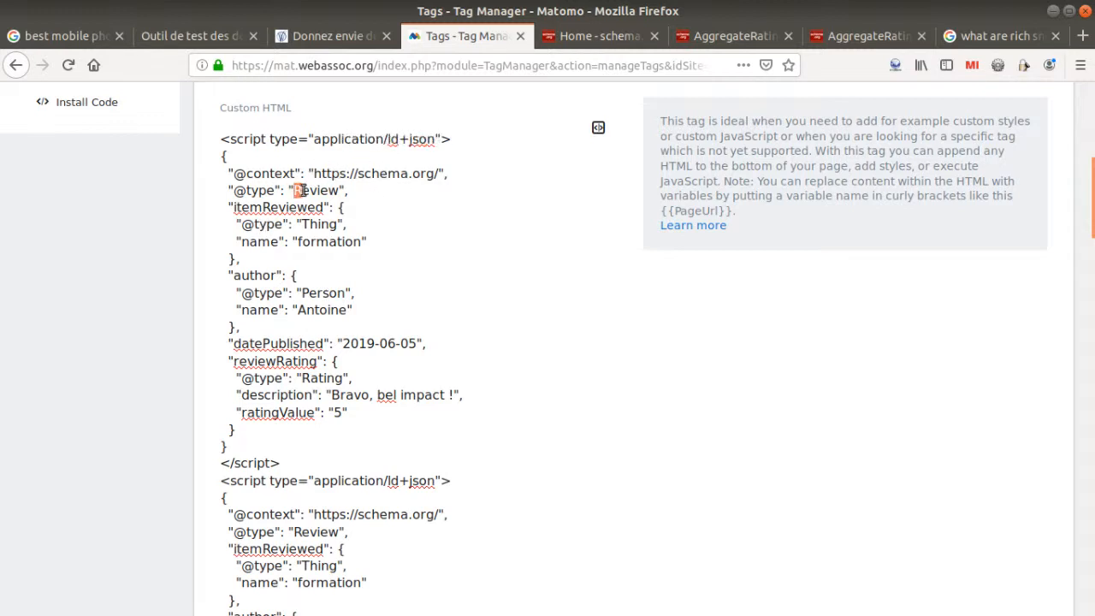
double_click(318, 190)
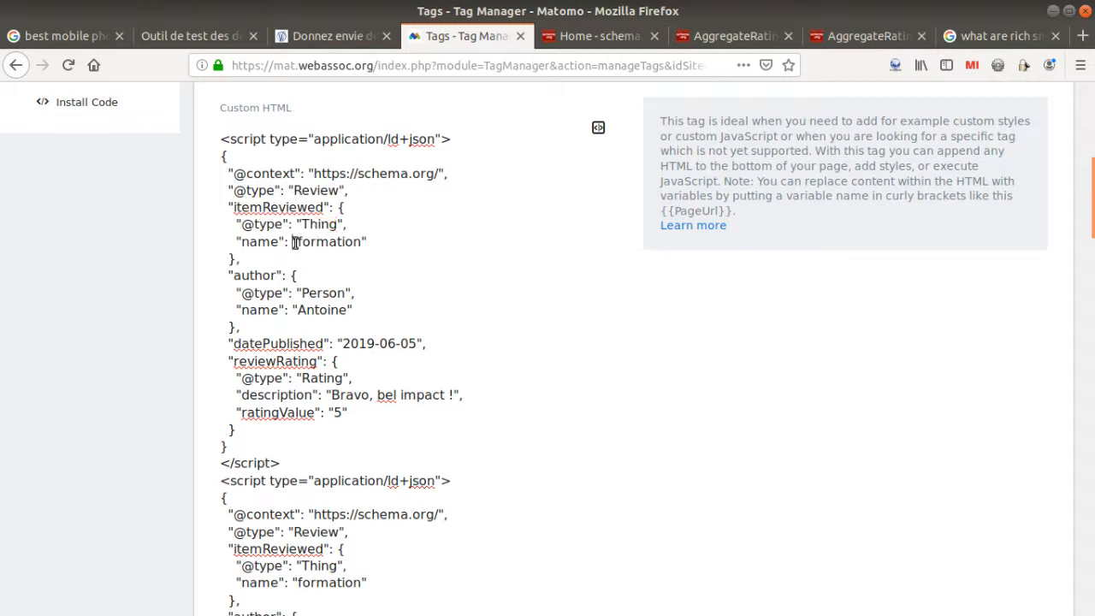
double_click(327, 241)
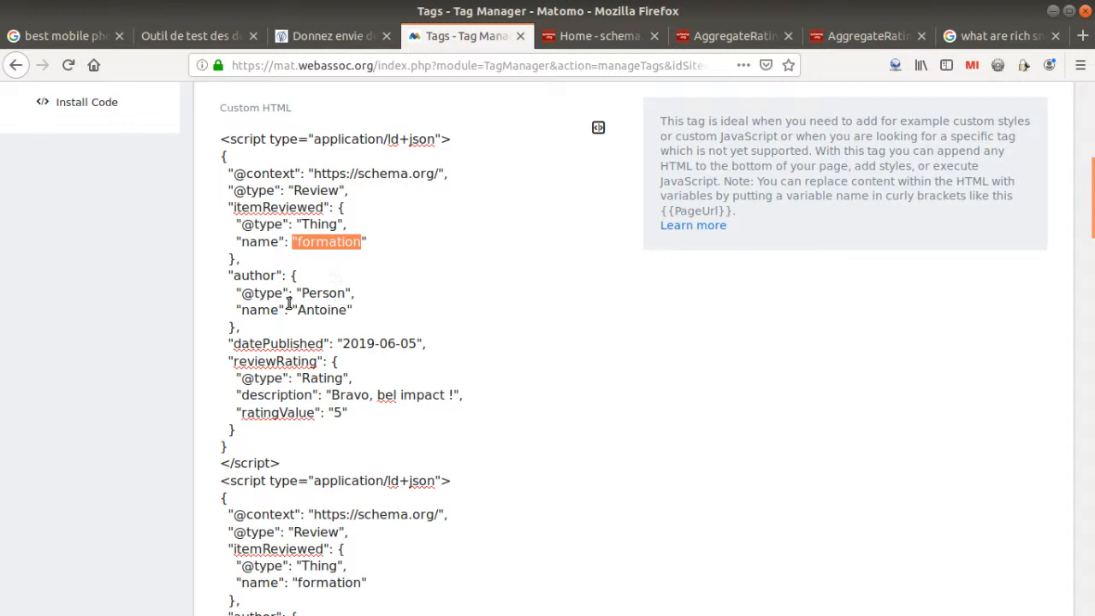
scroll("down", 3)
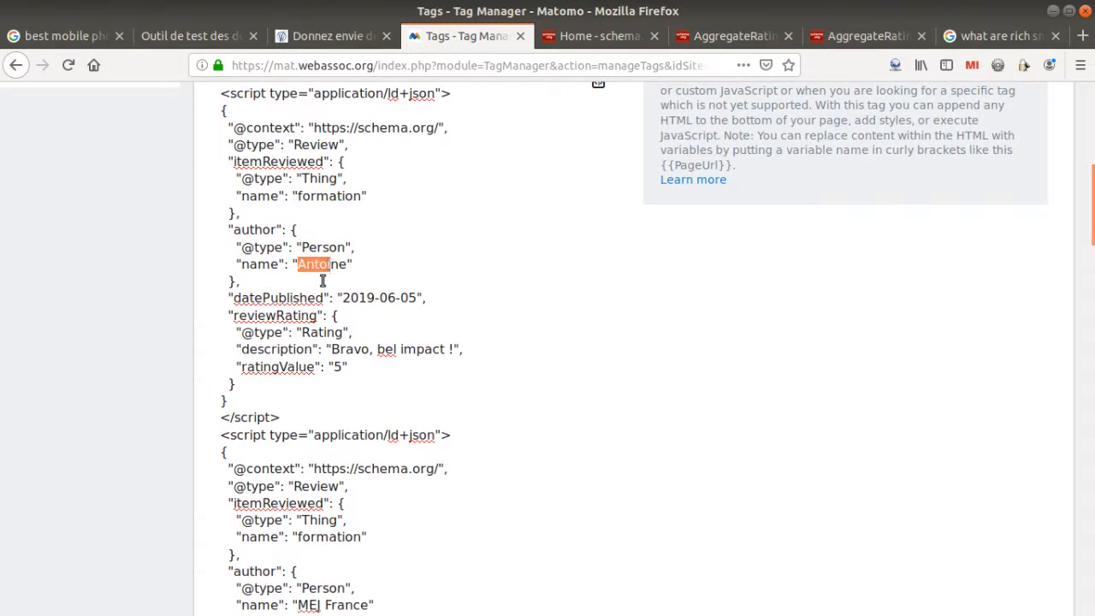
Step: Pick out author Antoine, the publication date and rating value, select the whole first Review script, and return to AggregateRating
double_click(375, 298)
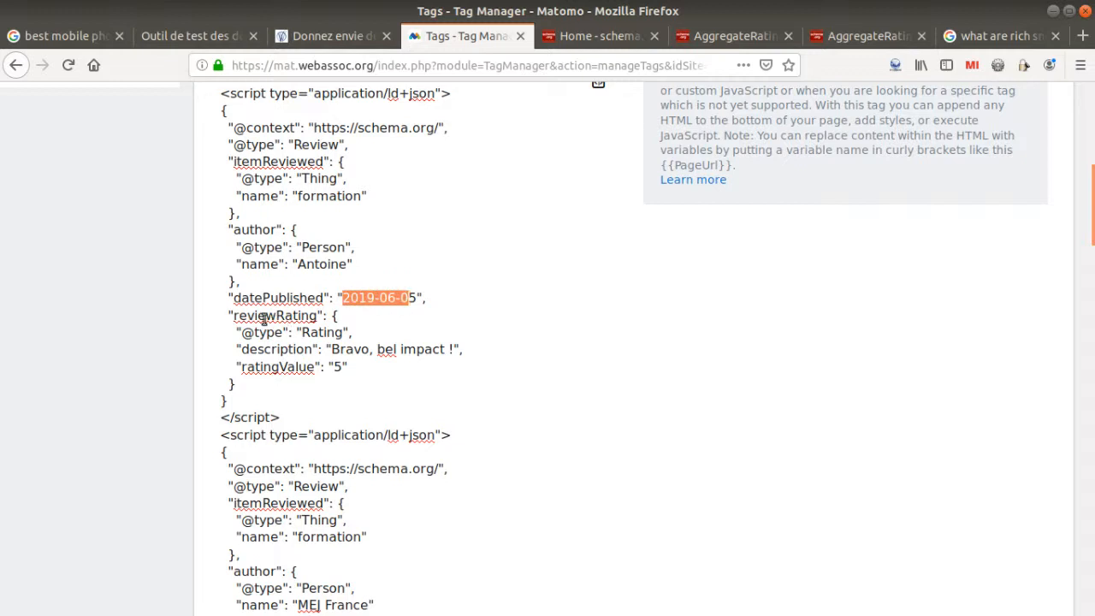
double_click(321, 332)
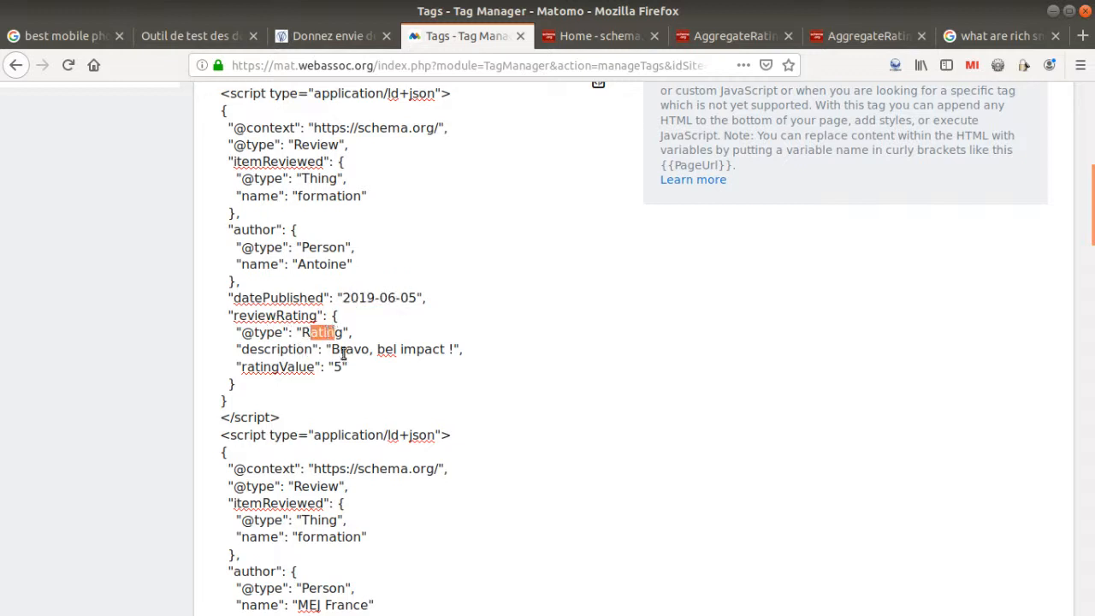
double_click(276, 349)
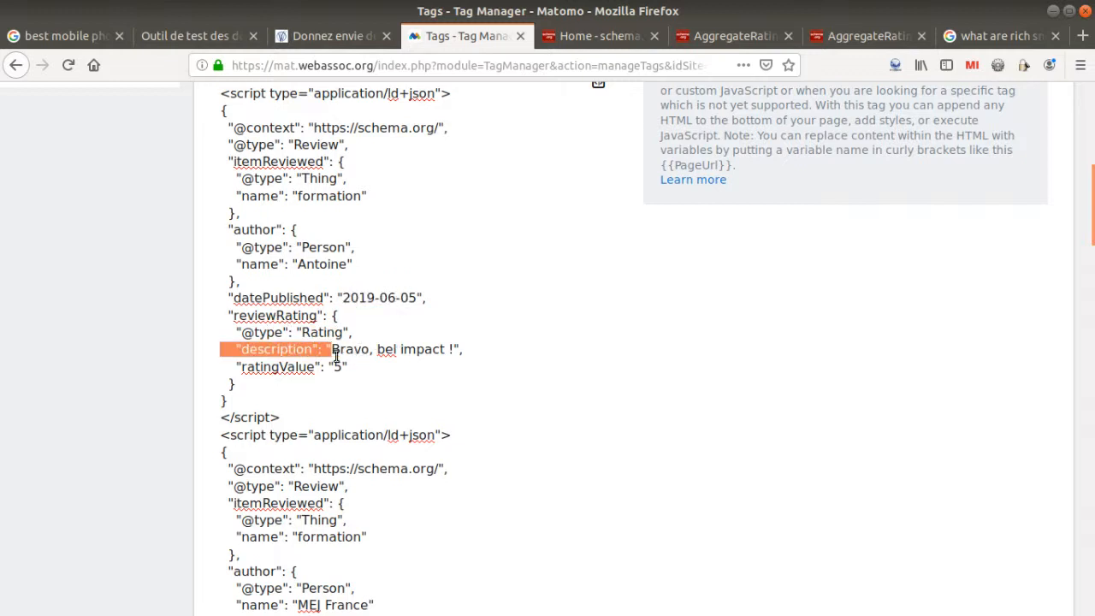
left_click_drag(328, 349, 279, 418)
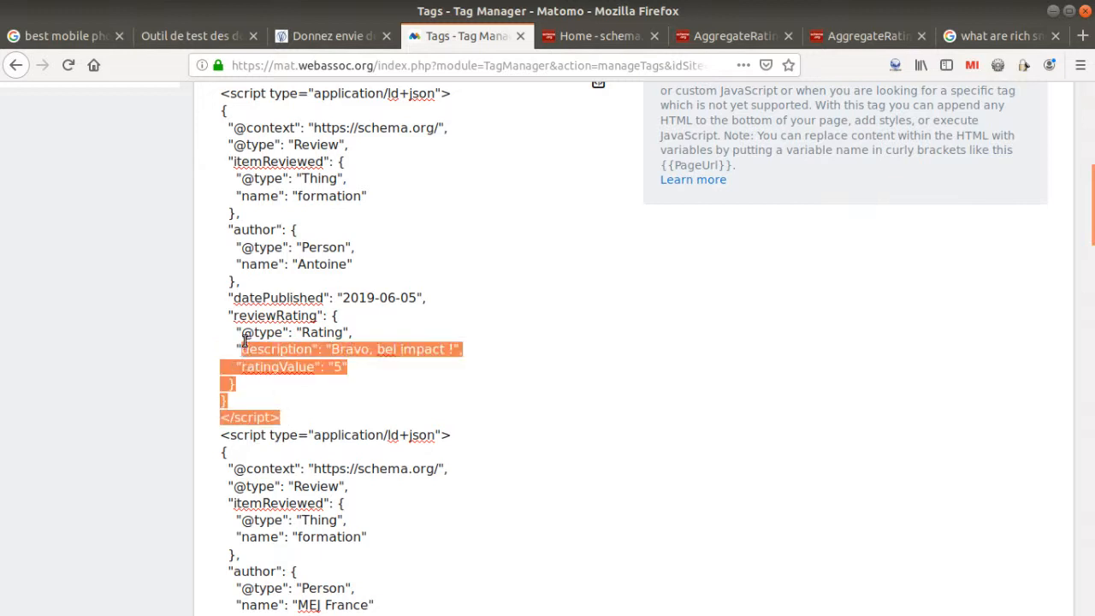
left_click_drag(243, 349, 221, 92)
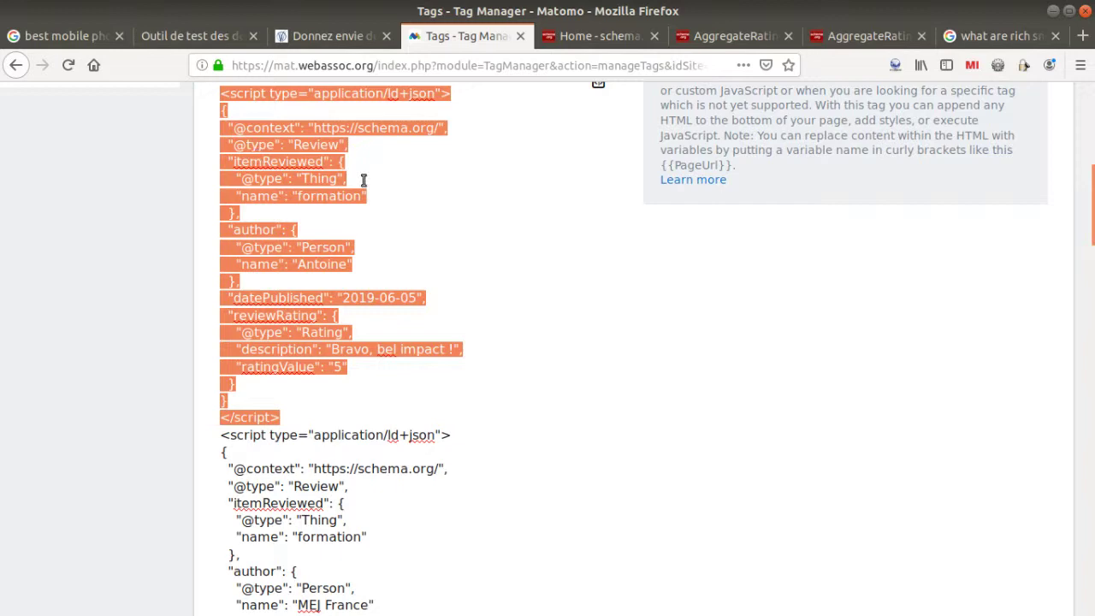
mouse_move(539, 110)
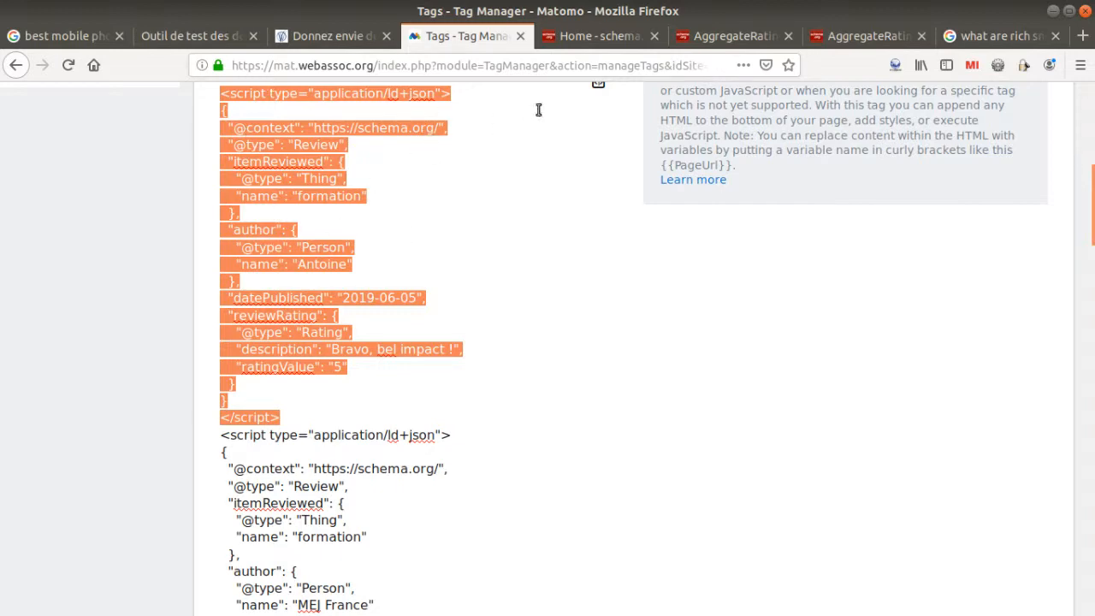
left_click(733, 36)
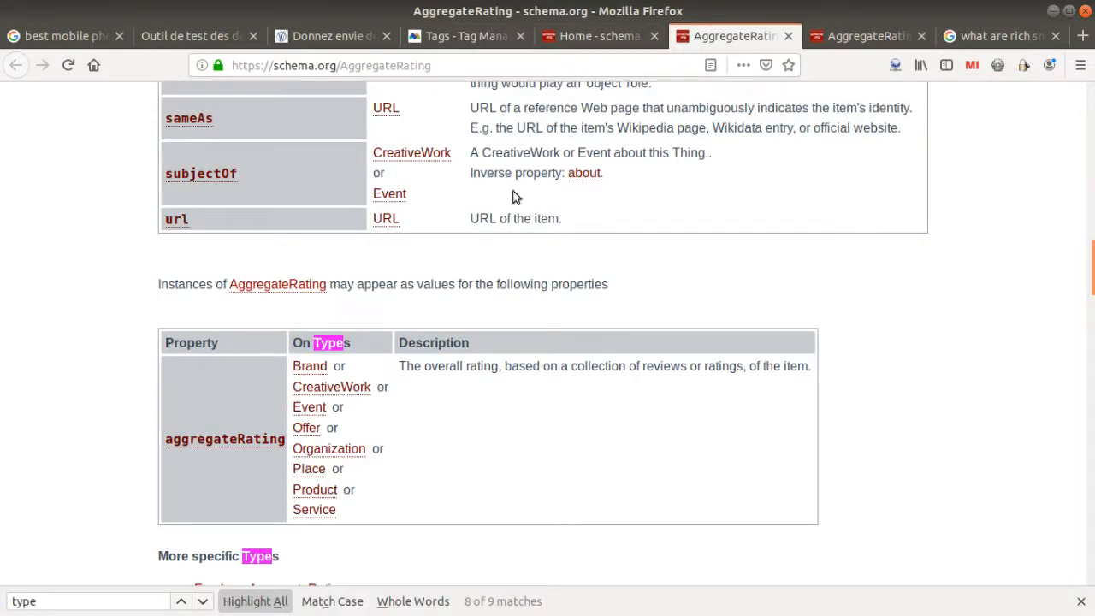
Step: Search schema.org for 'rev' and open the Review type reference page
scroll("up", 3)
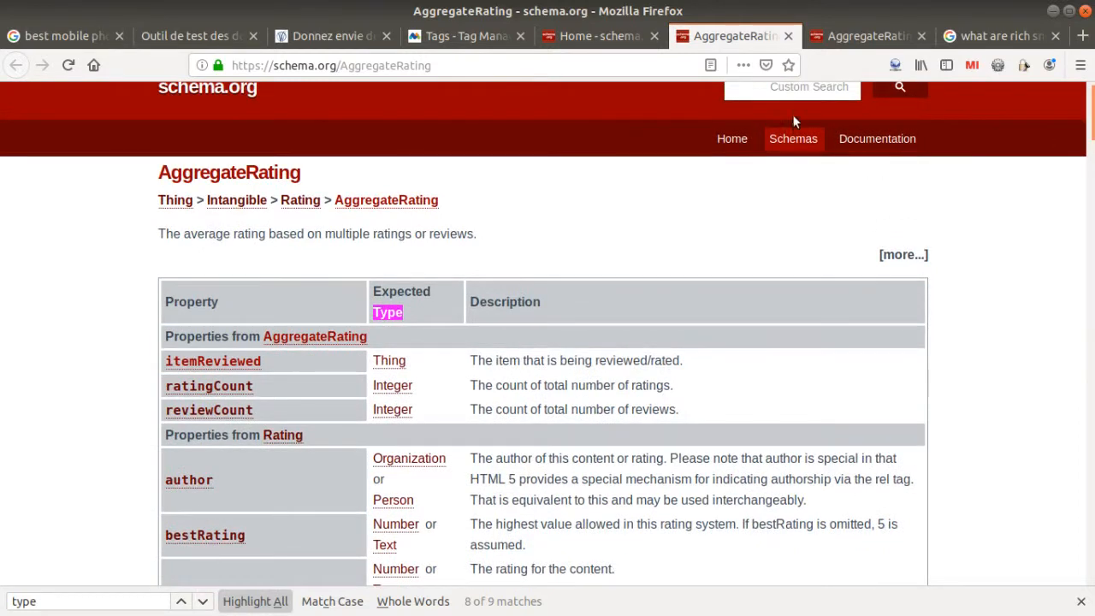
left_click(791, 85)
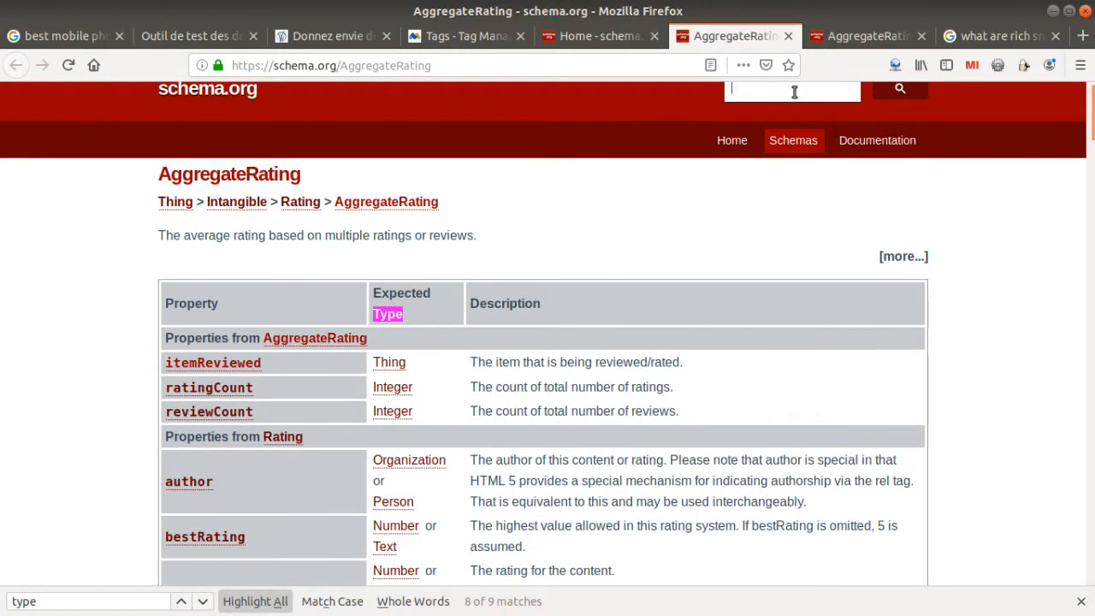
type("rev")
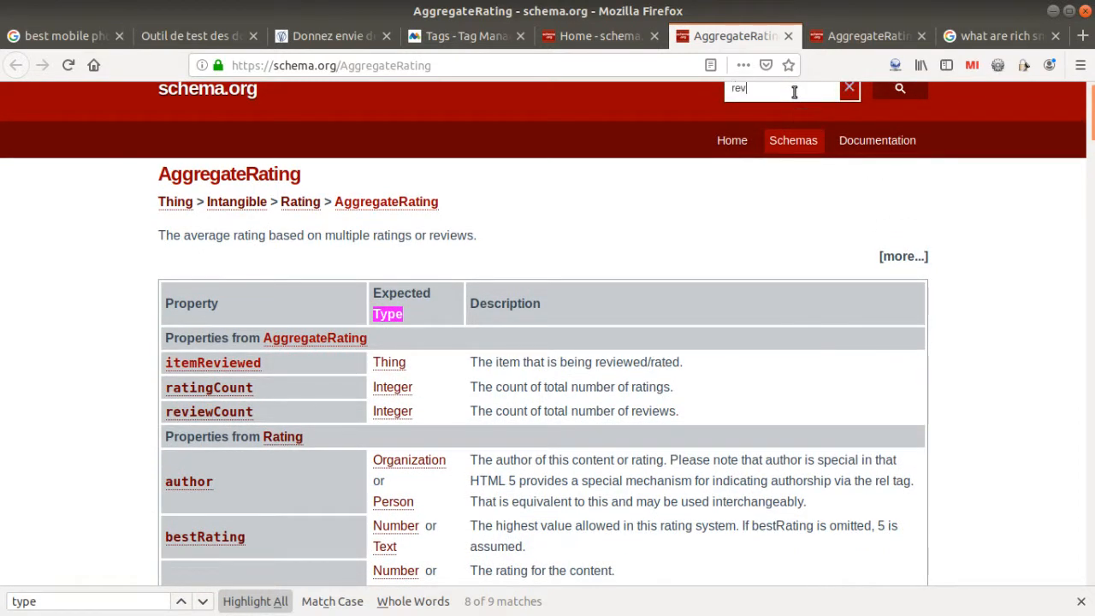
left_click(900, 89)
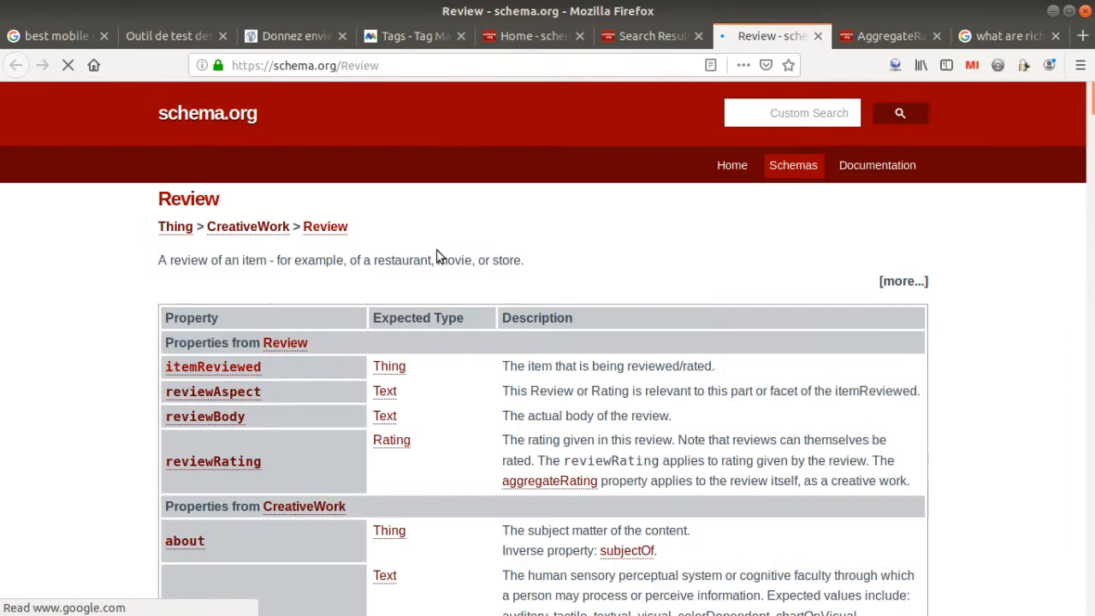
Step: Show Review Example 1 in JSON-LD, then switch to the Structured Data Testing Tool tab
scroll("down", 3)
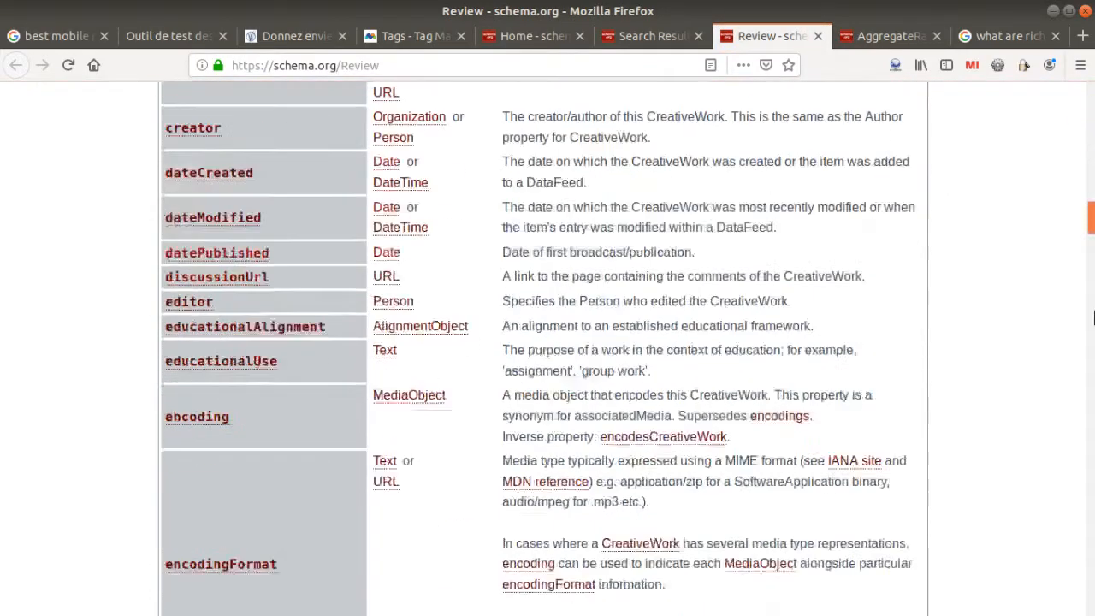
scroll("down", 3)
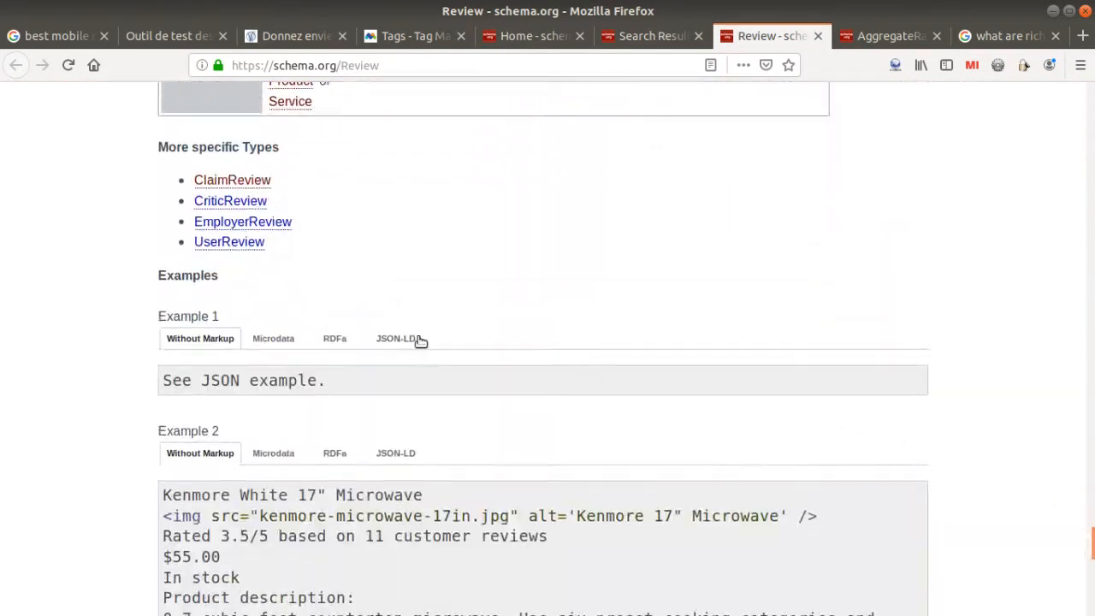
left_click(396, 339)
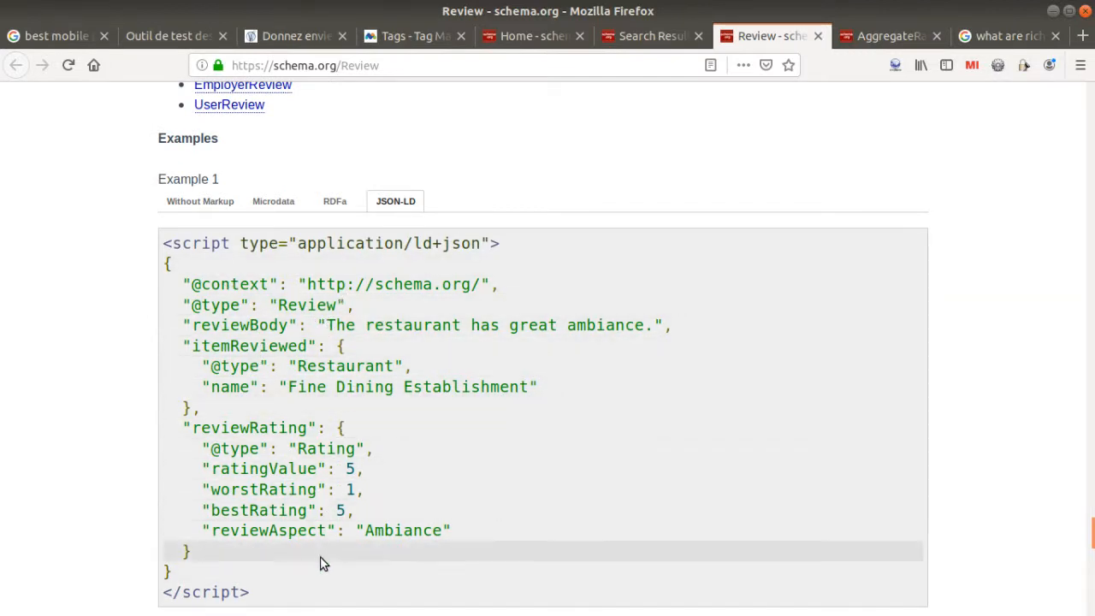
scroll("up", 3)
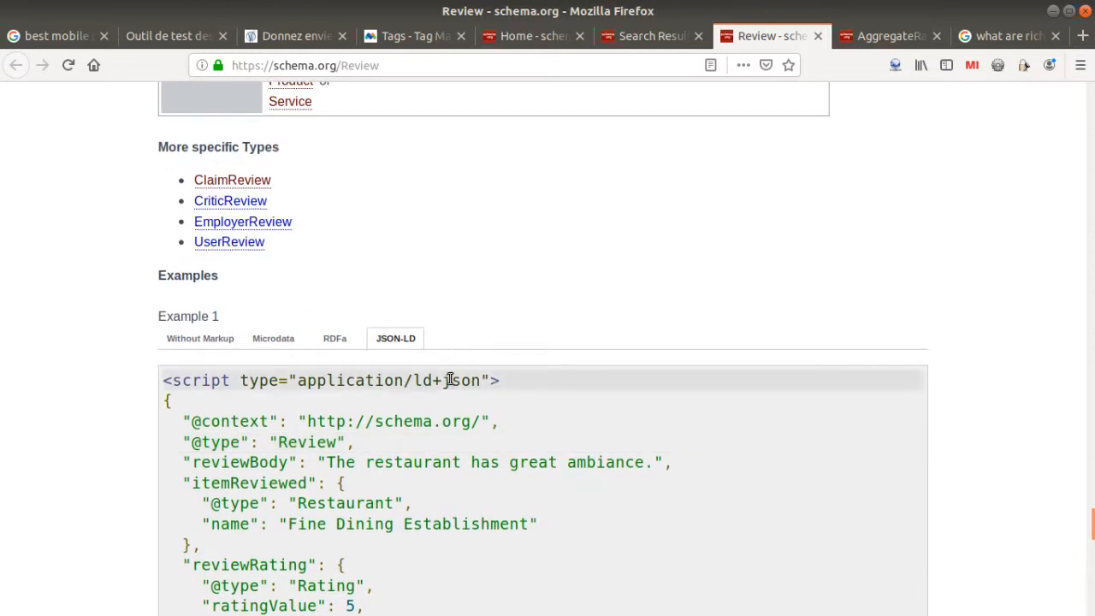
mouse_move(443, 339)
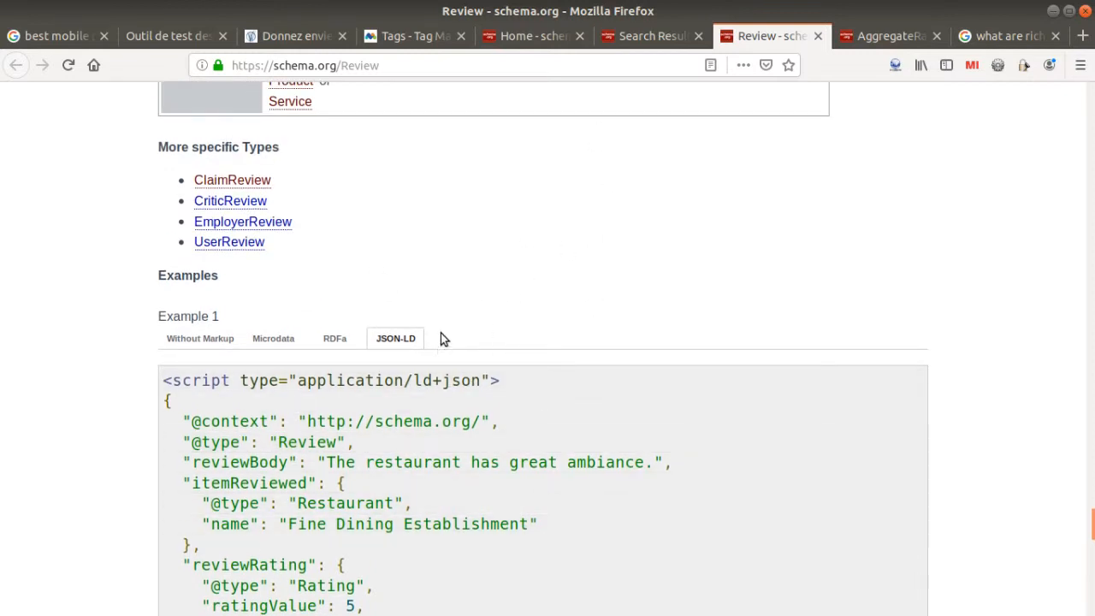
left_click(167, 36)
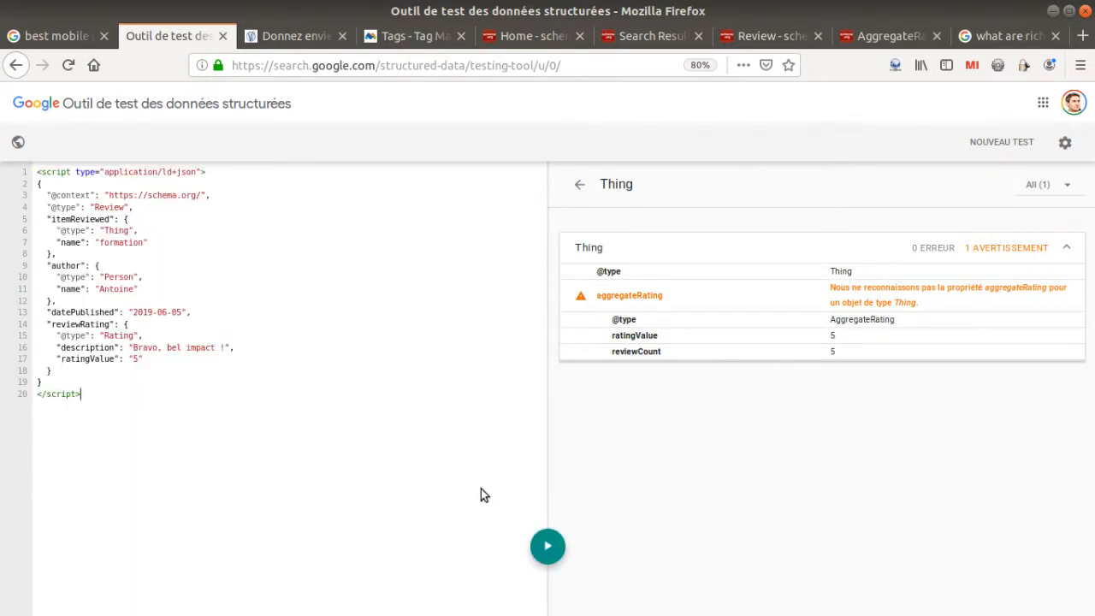
Step: Validate the single Review snippet and rerun validation after editing it
left_click(548, 546)
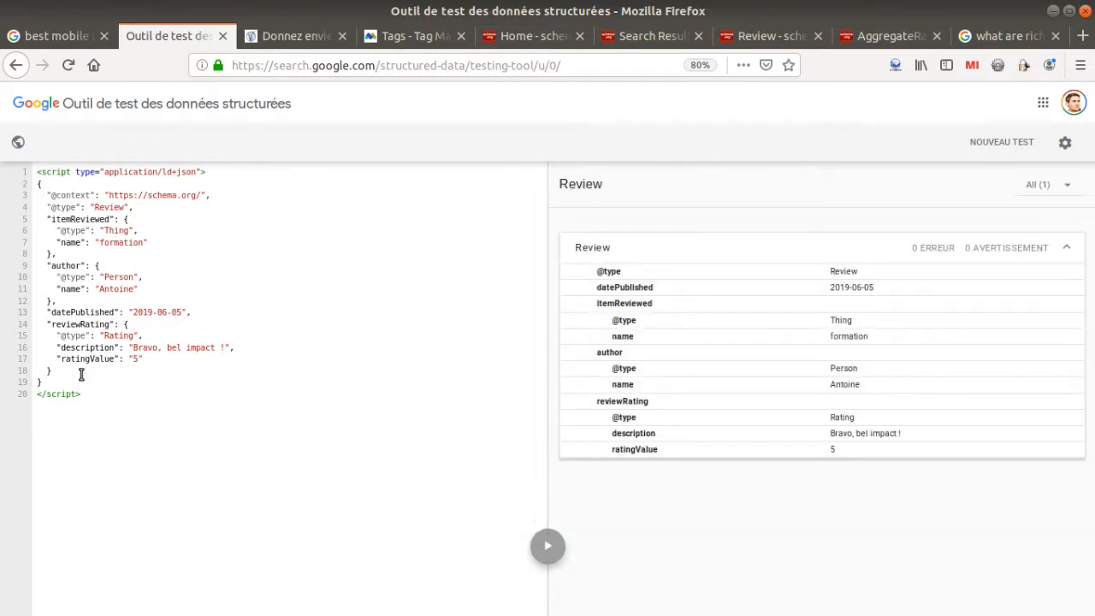
mouse_move(839, 368)
type("jhhjh")
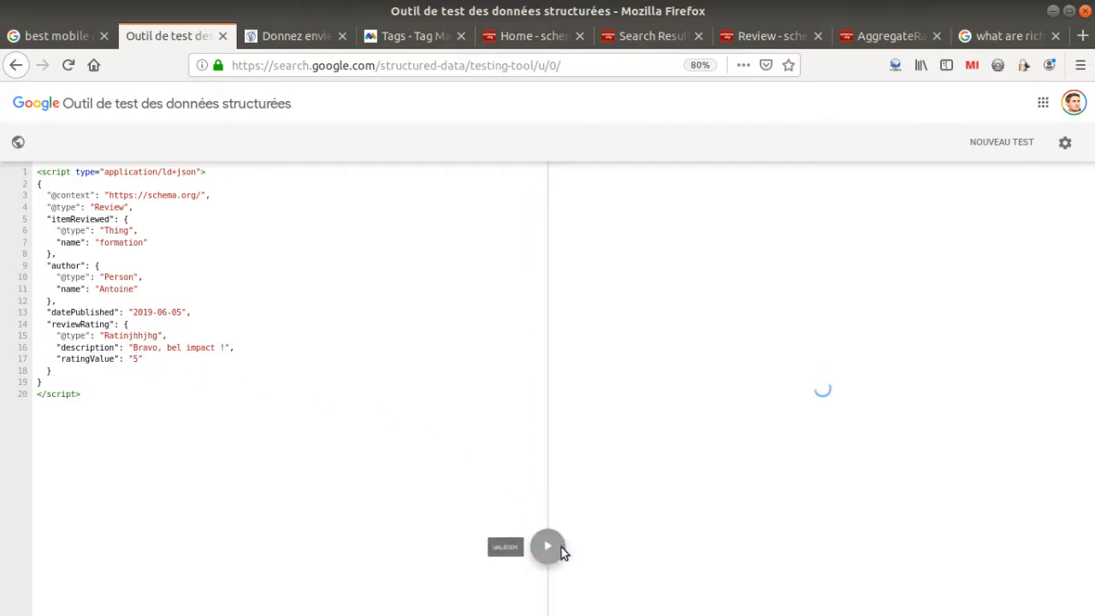
left_click(505, 548)
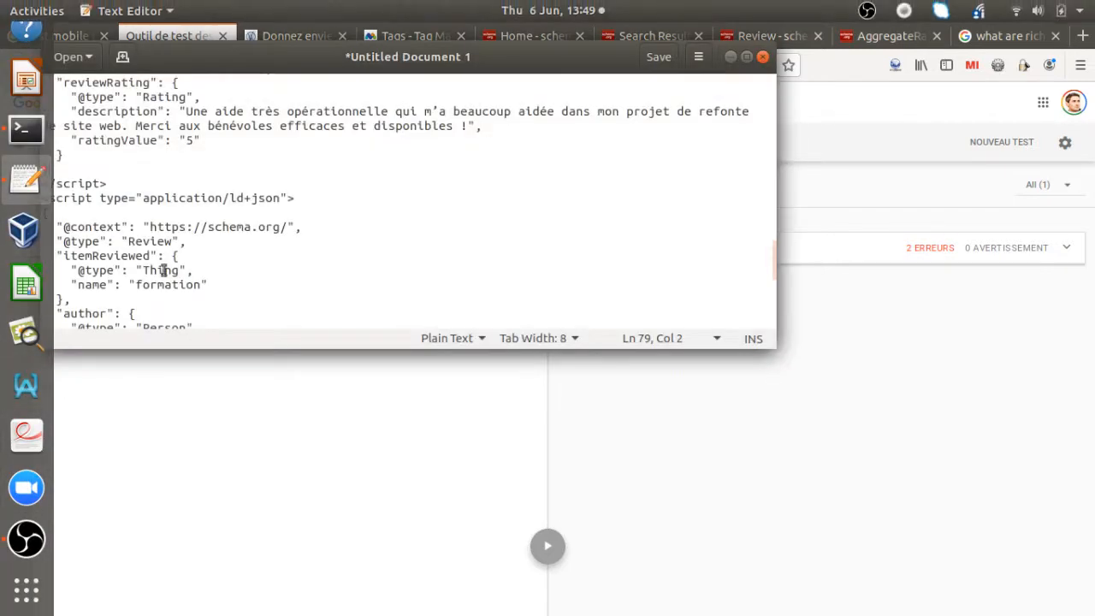
Step: Validate all collected Review and AggregateRating scripts and open the Thing item's aggregateRating warning
key("ctrl+a")
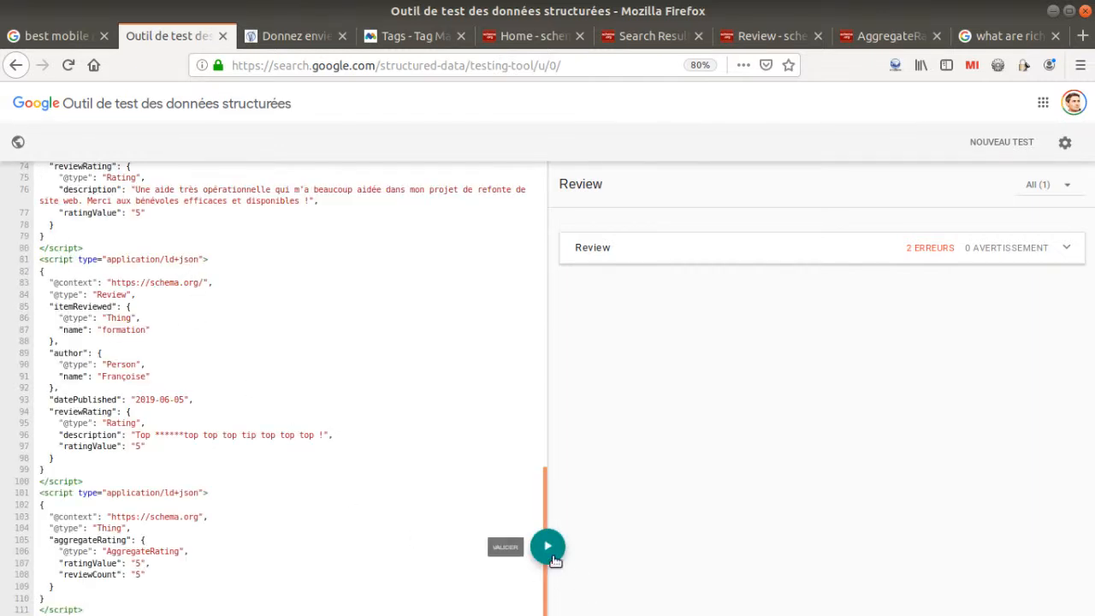
left_click(548, 546)
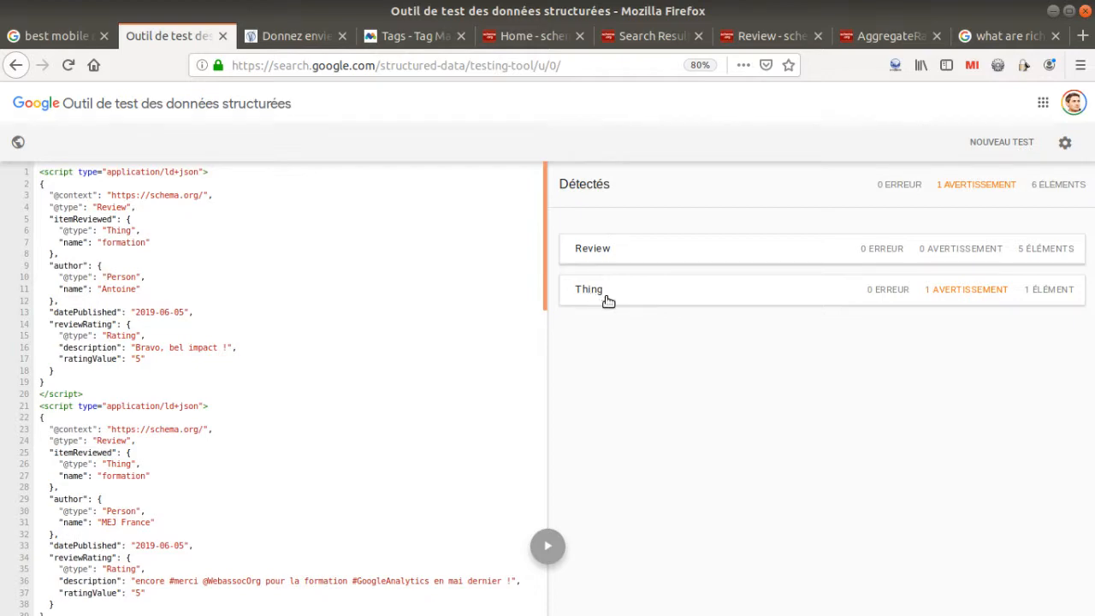
mouse_move(547, 272)
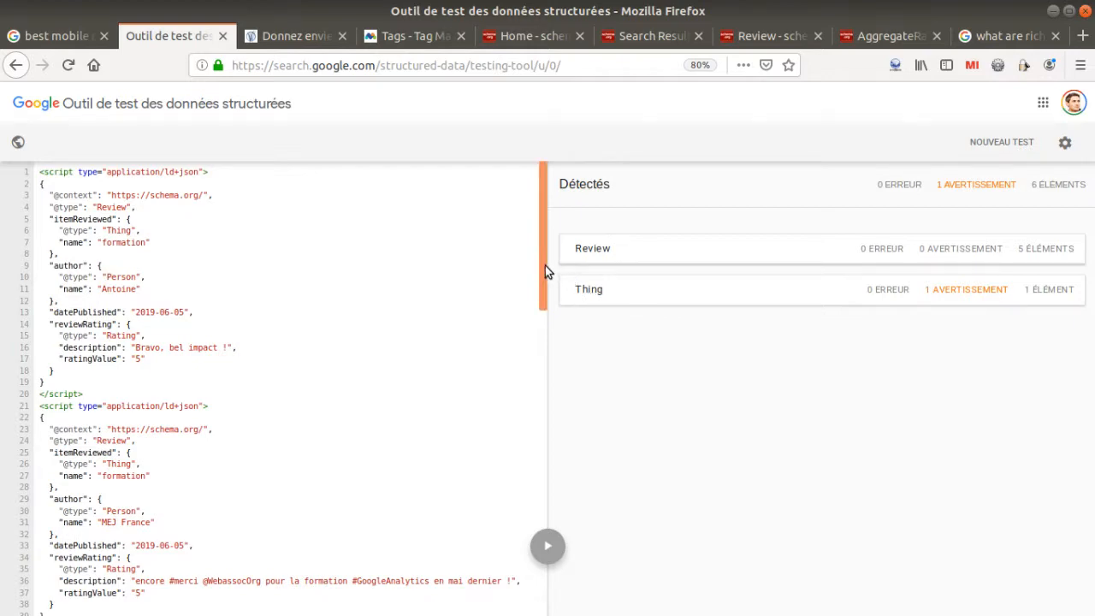
scroll("down", 3)
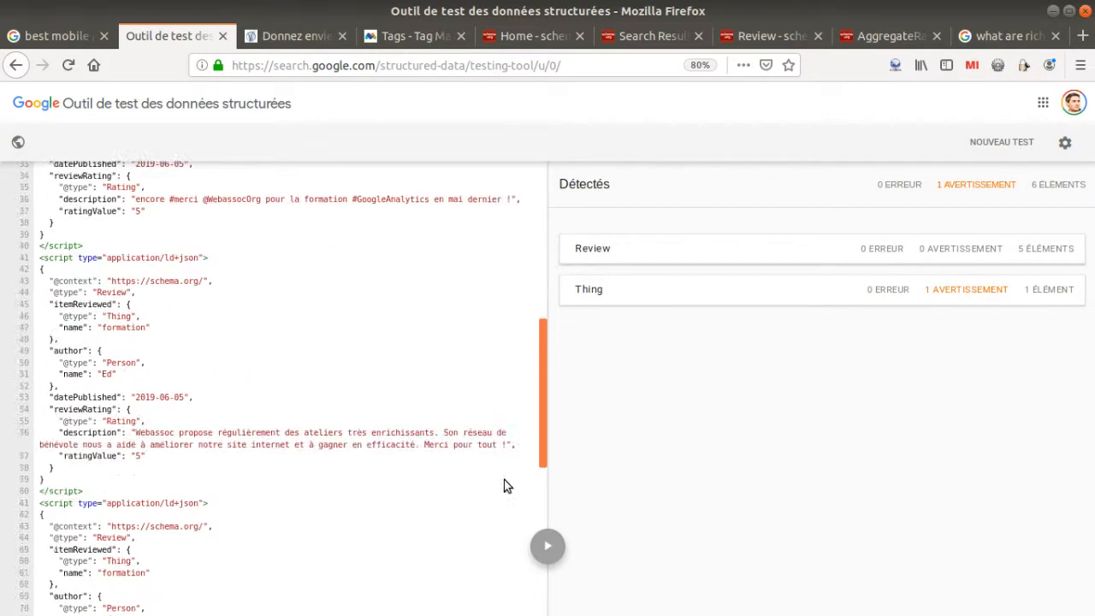
scroll("down", 3)
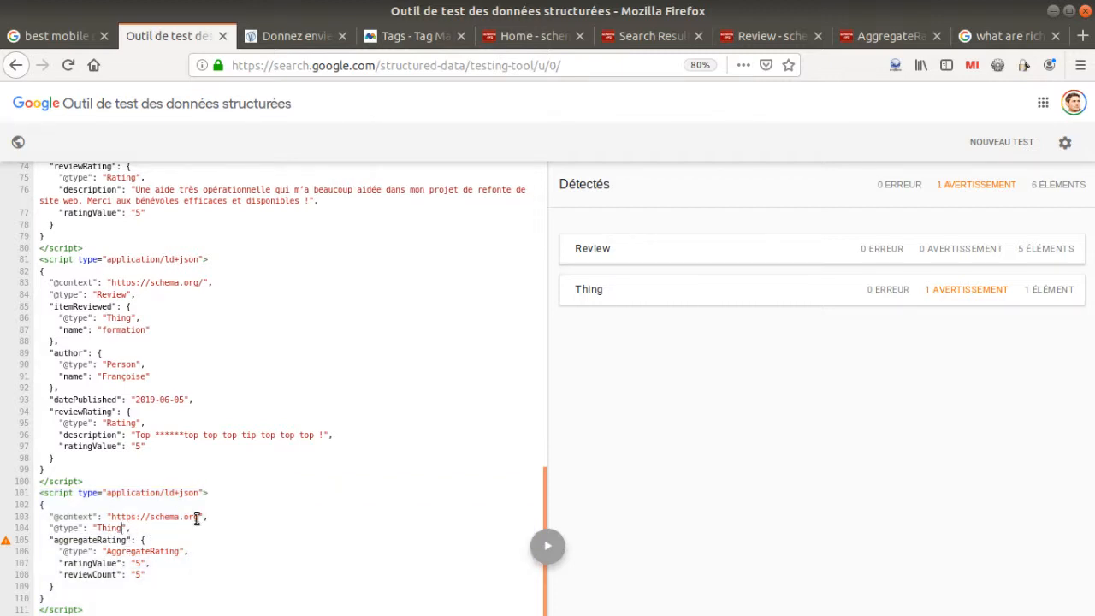
left_click(588, 289)
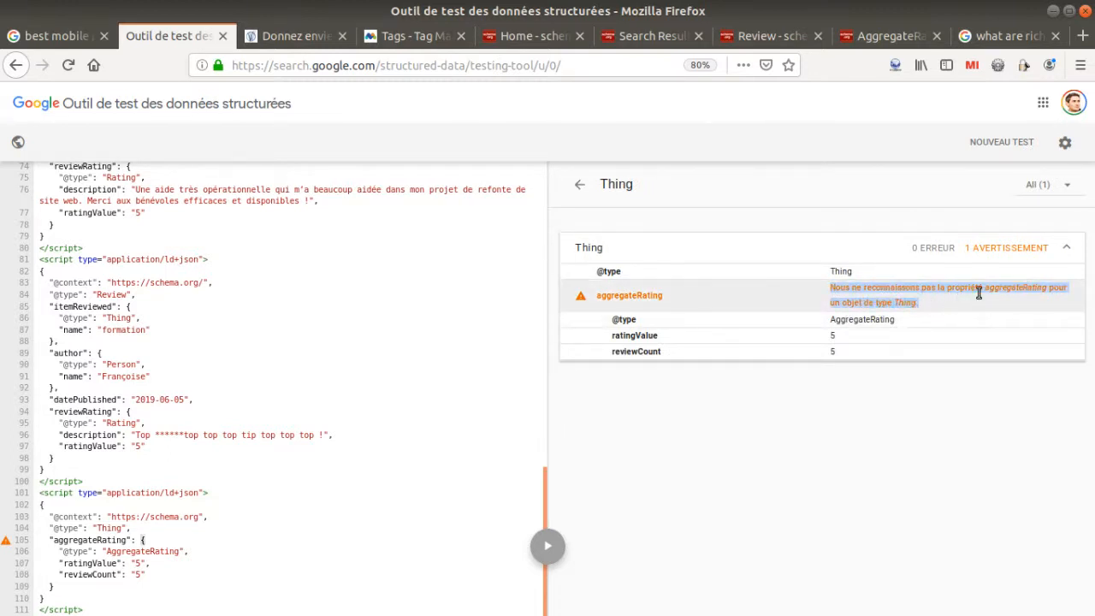
mouse_move(895, 308)
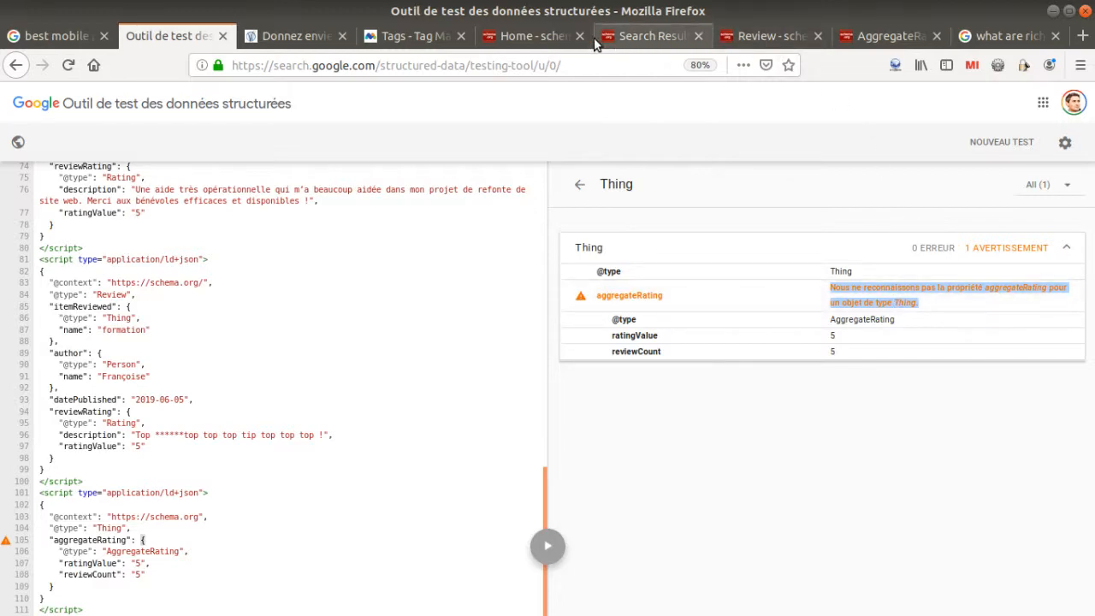
Step: Open the schema.org Service type, highlight its description, and go back to the structured data test
left_click(652, 36)
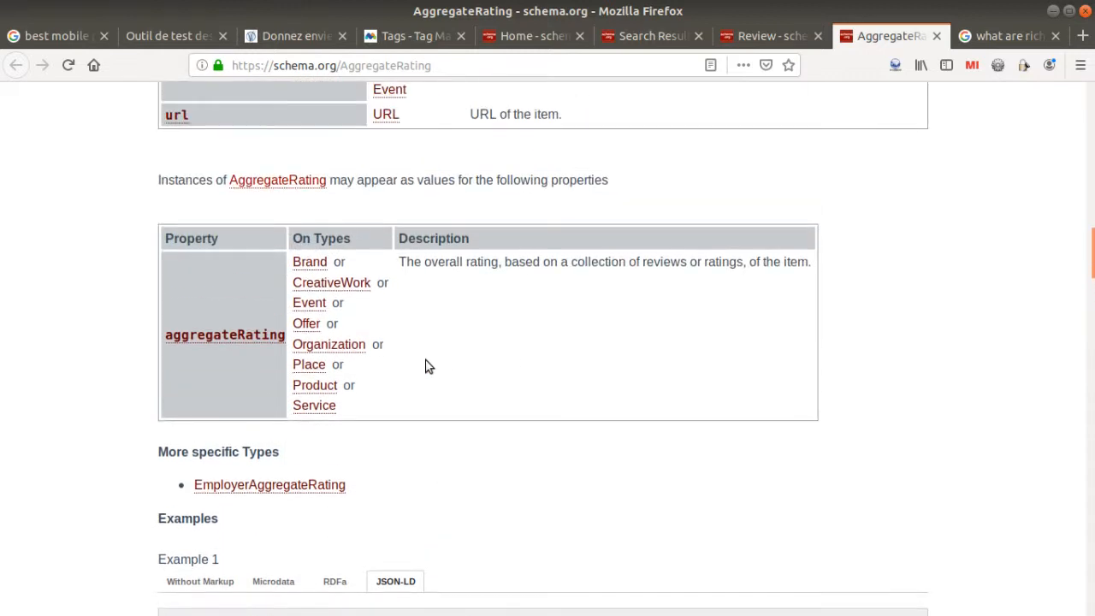
mouse_move(332, 257)
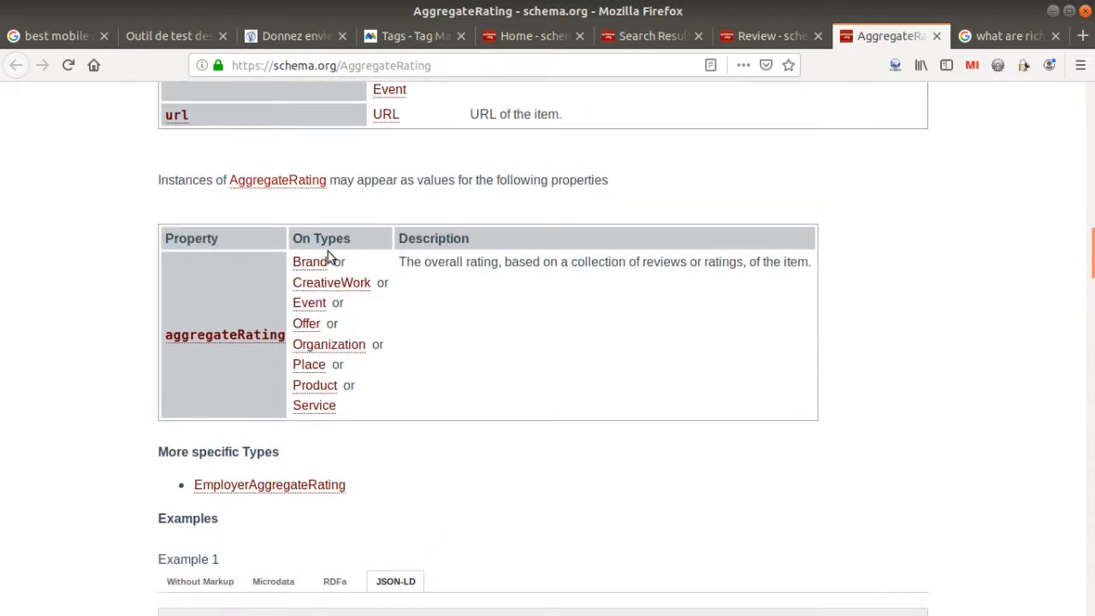
mouse_move(314, 404)
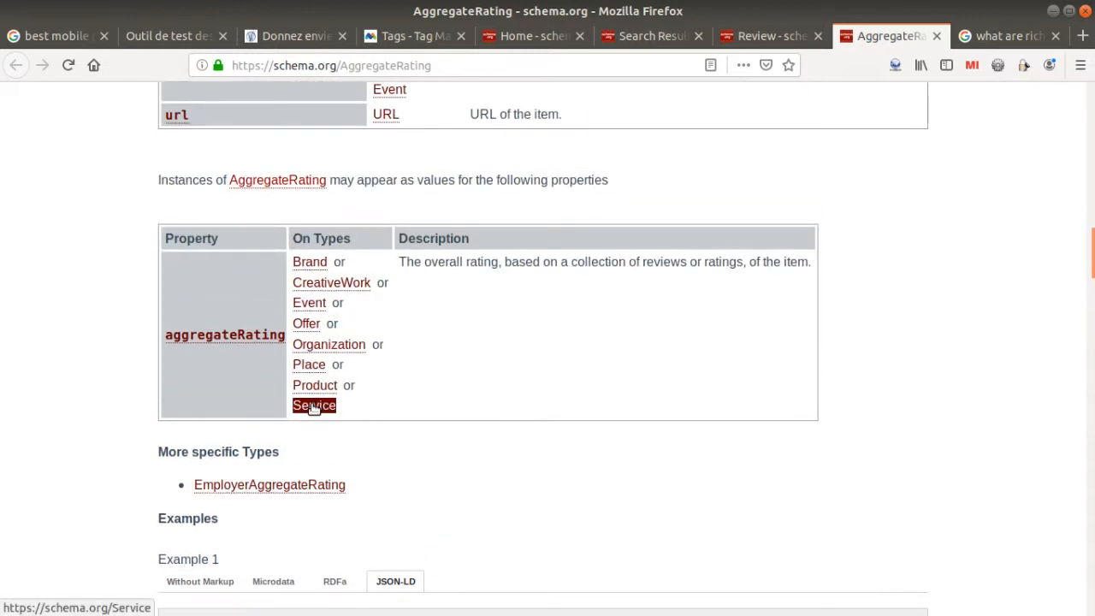
left_click(313, 404)
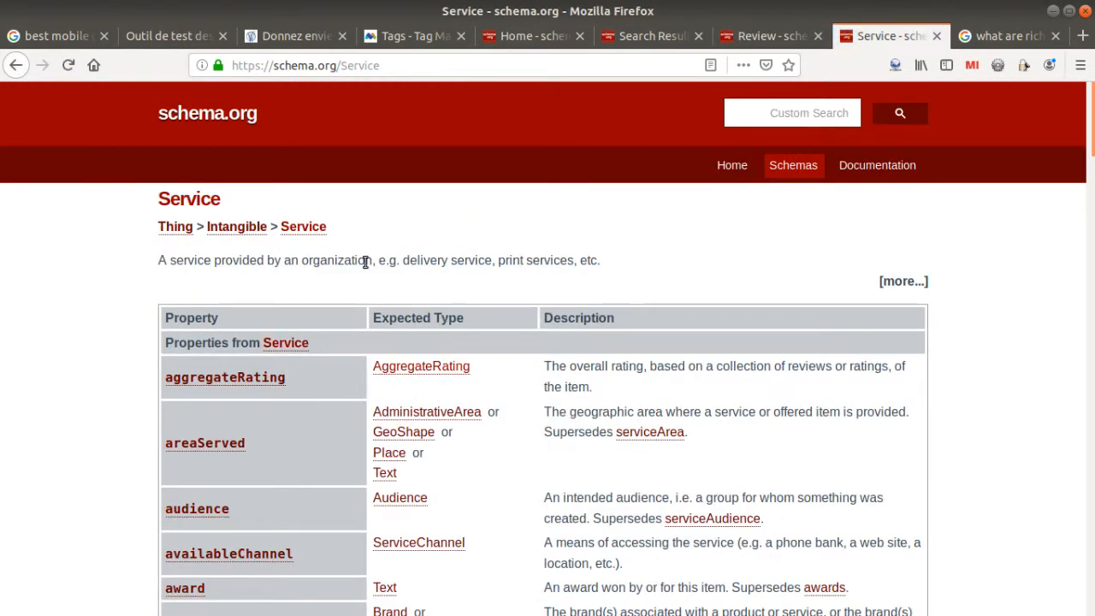
left_click_drag(181, 260, 358, 260)
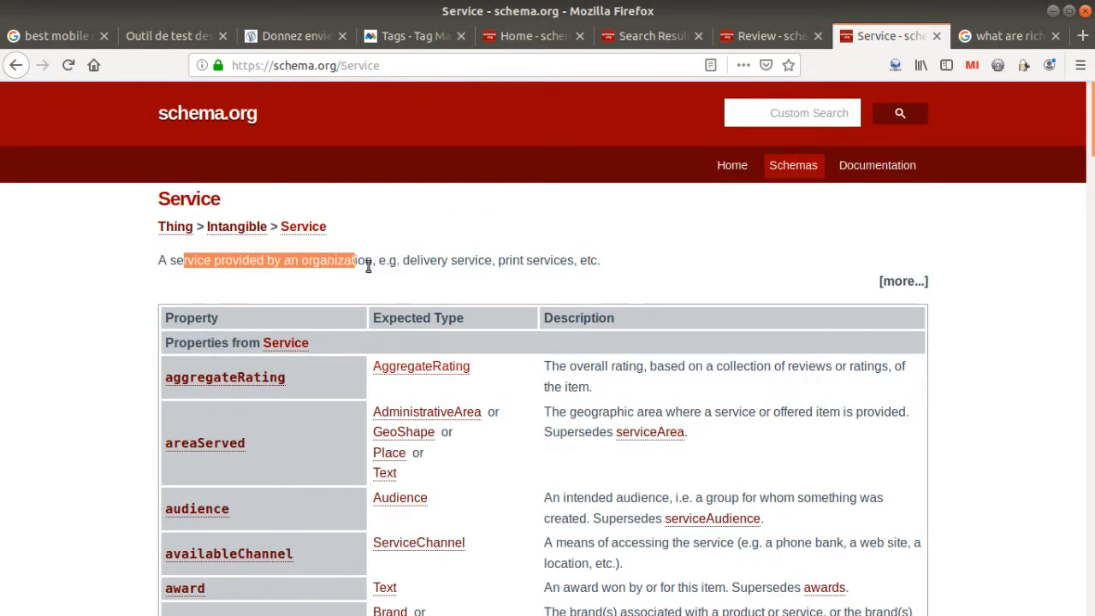
left_click_drag(368, 260, 585, 260)
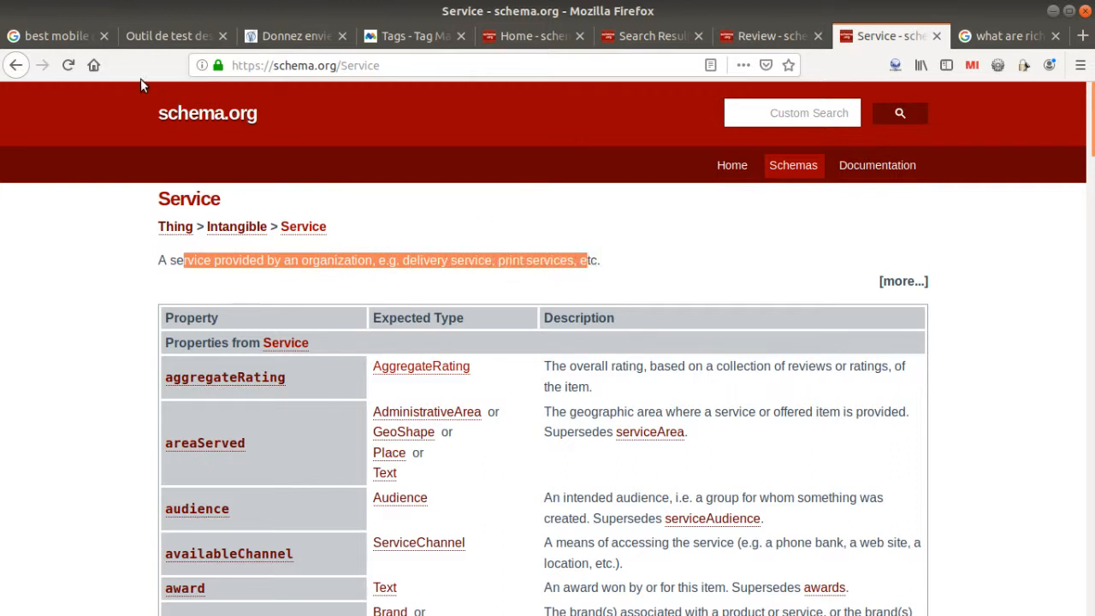
left_click(167, 36)
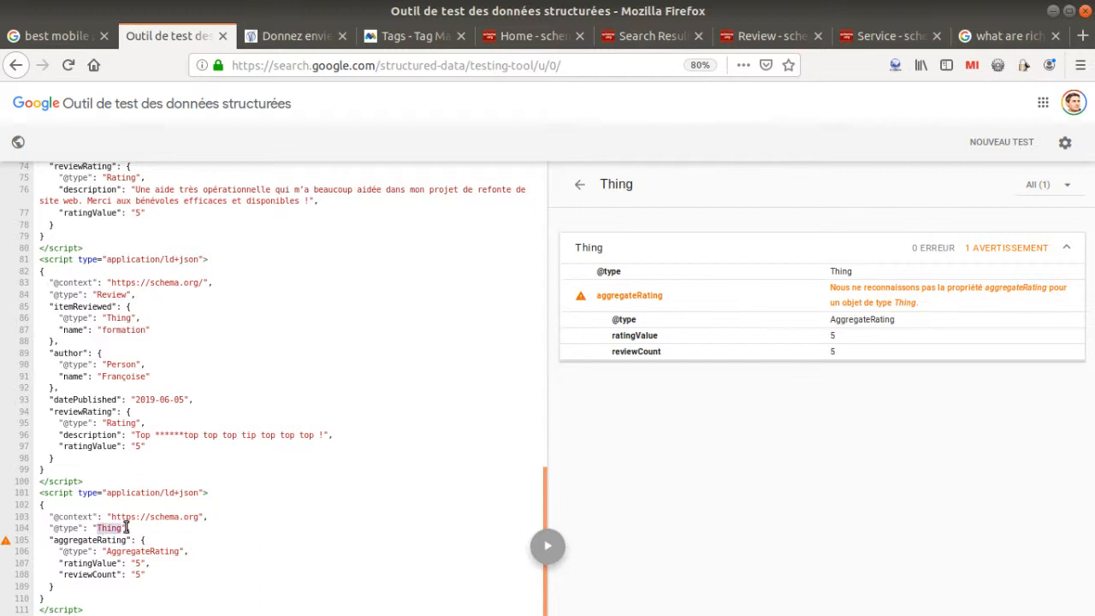
mouse_move(153, 568)
type("Service")
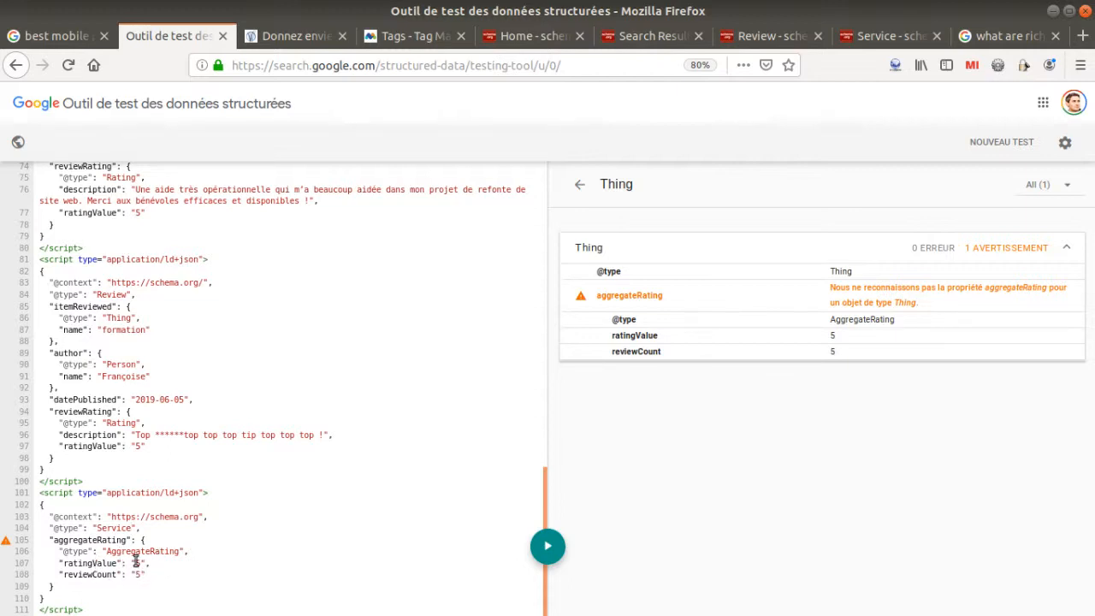
Step: Rerun validation with the rated item typed as Service so Service and Review show zero errors
left_click(548, 548)
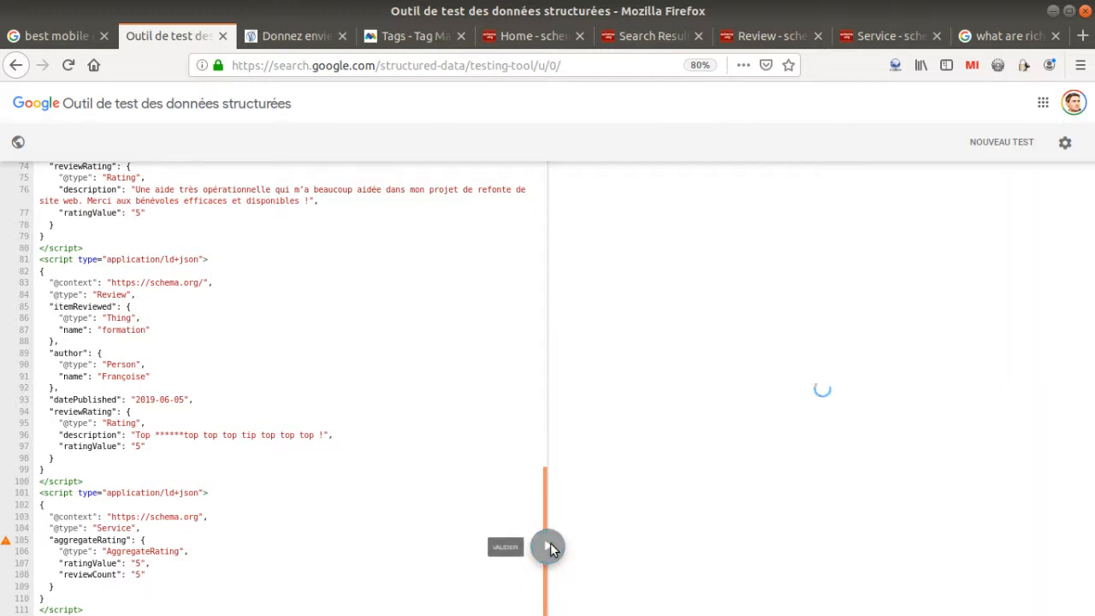
left_click(505, 547)
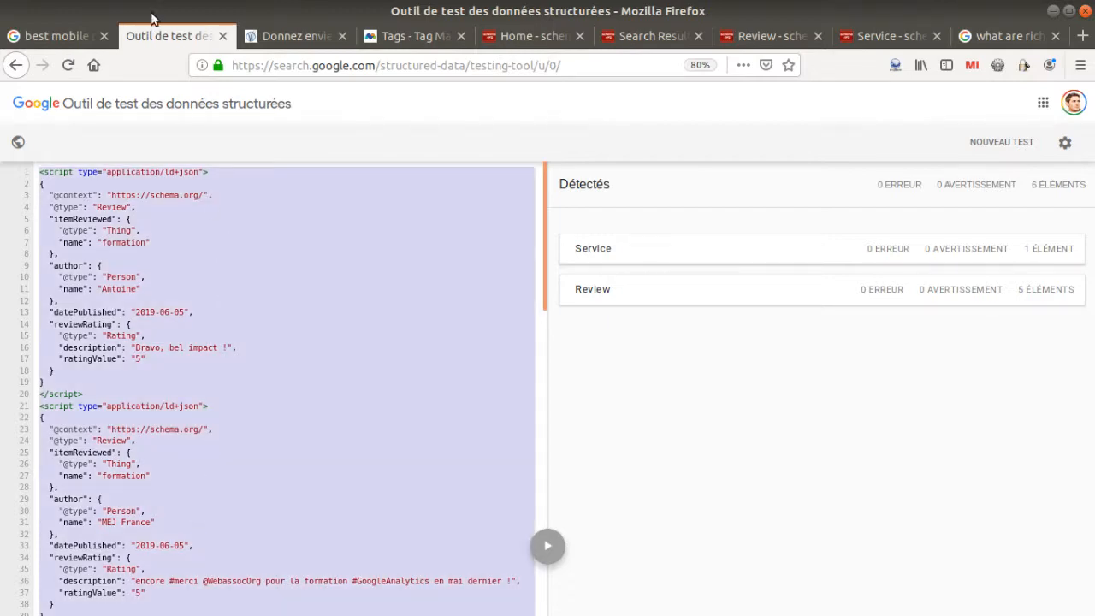
Step: Review the tag's JSON-LD code and its Pageview URL /donnez-envie-de-donner trigger, then return to the WebAssoc page
left_click(410, 36)
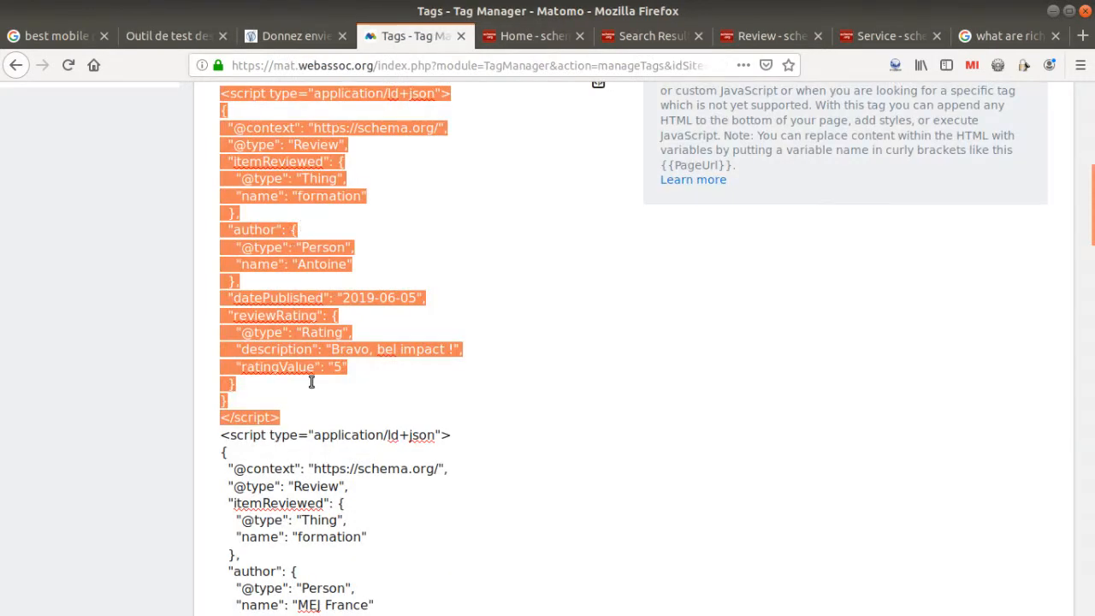
scroll("down", 3)
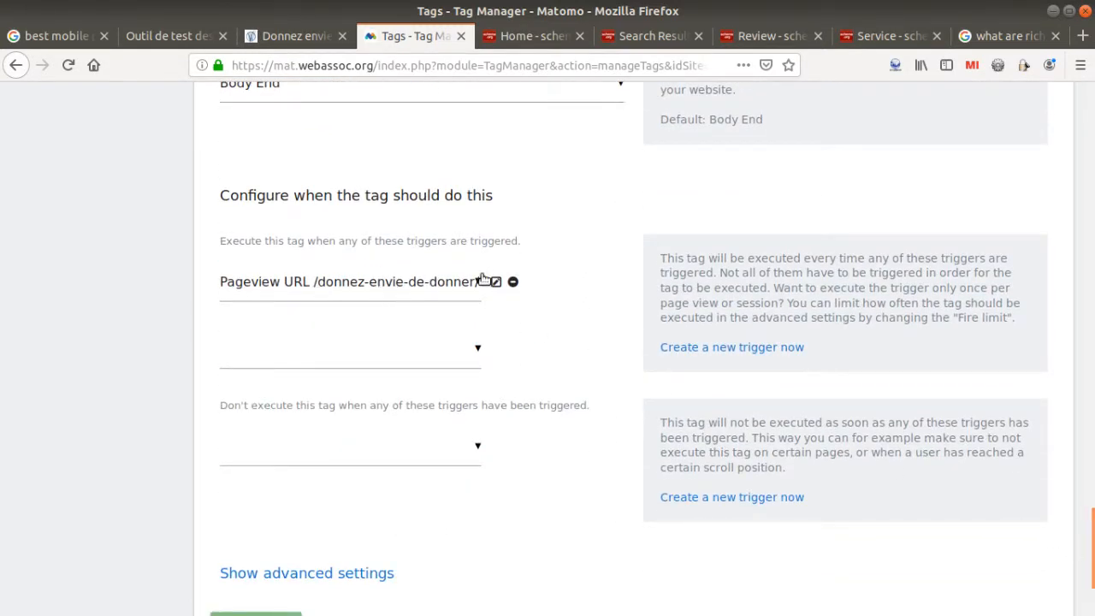
left_click(294, 36)
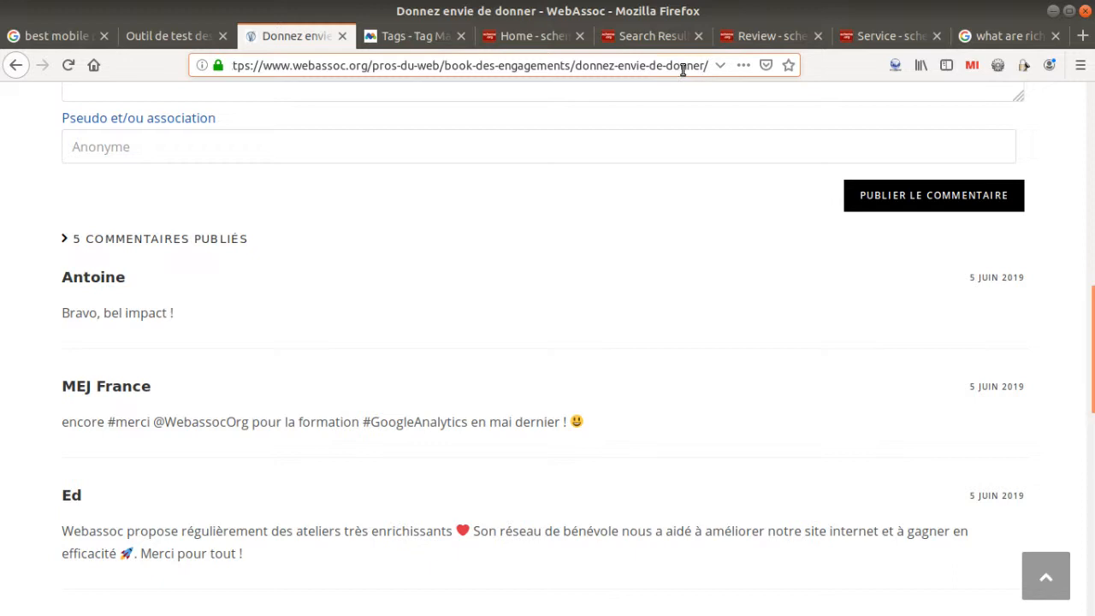
mouse_move(613, 216)
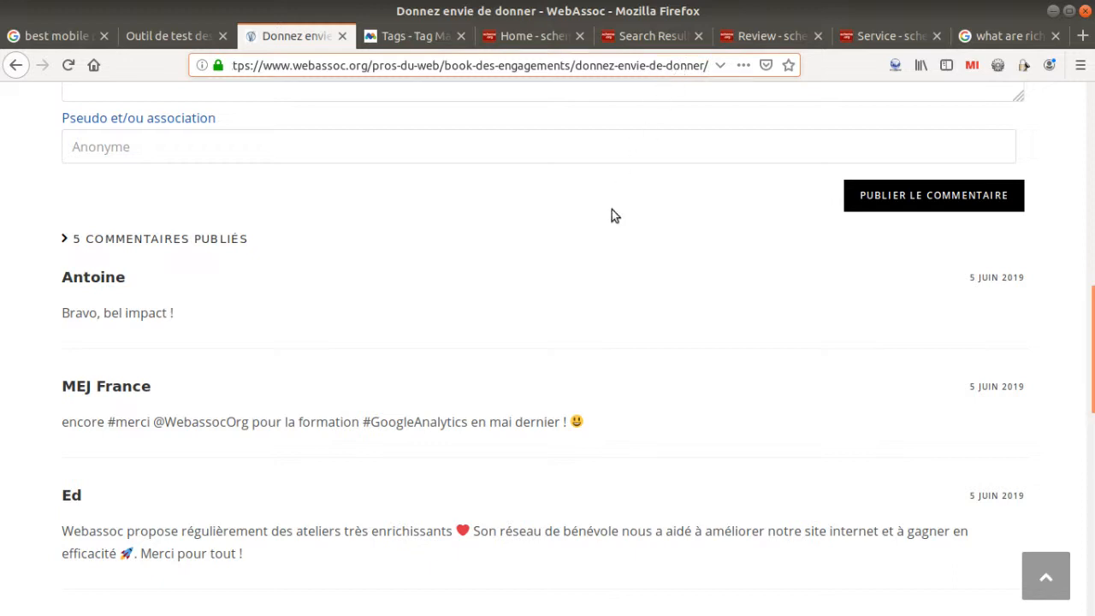
Step: Scroll from the five published comments back to the top of the Donner envie de donner page
scroll("up", 3)
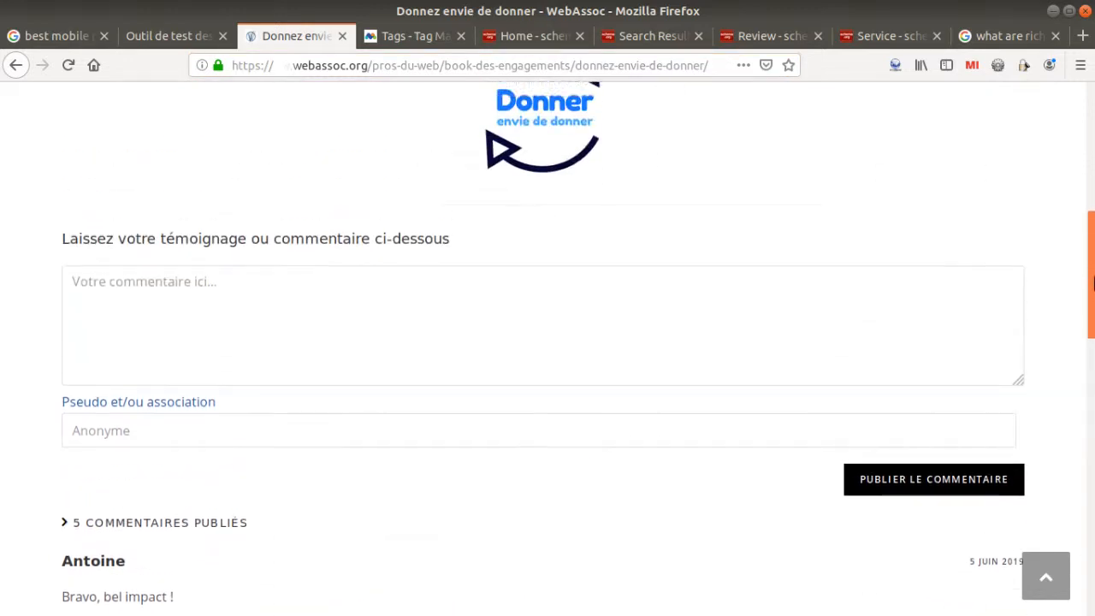
scroll("up", 3)
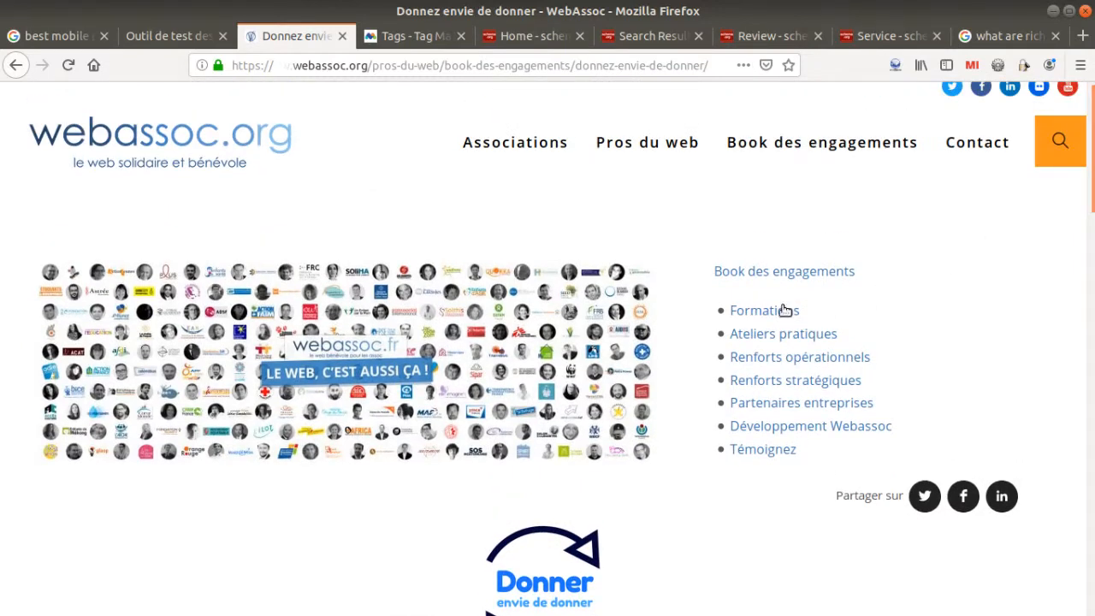
mouse_move(658, 392)
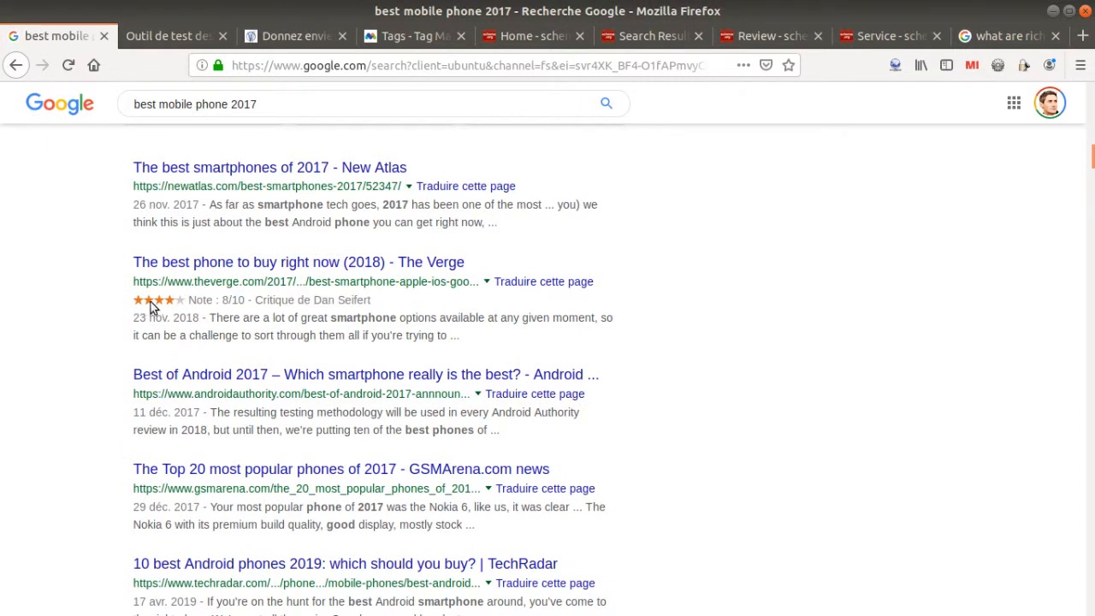
mouse_move(272, 298)
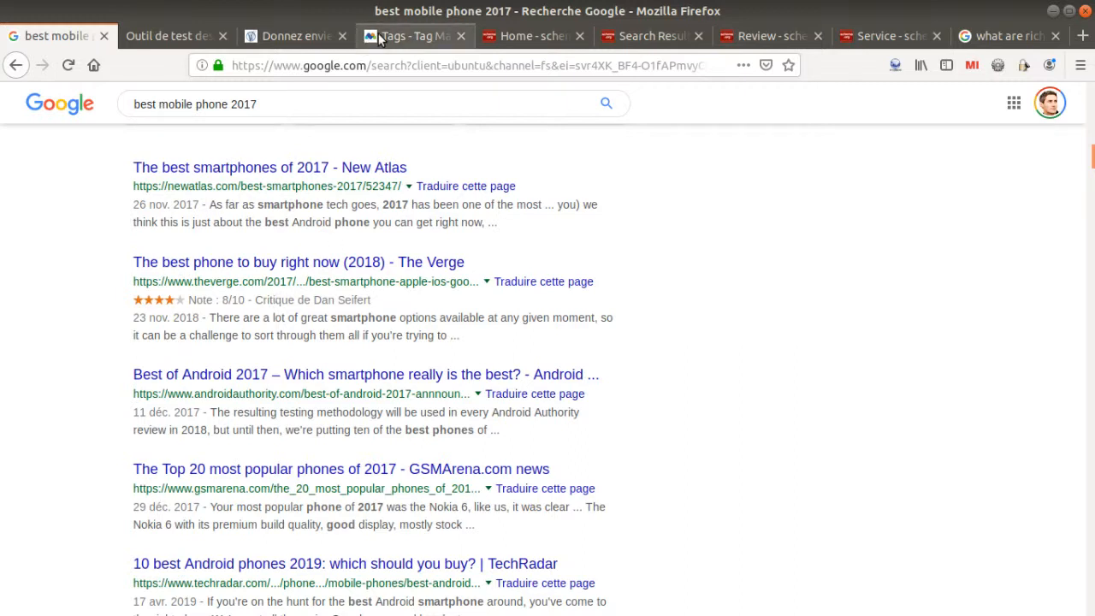
Step: Scroll through the Review scripts of the 'Rich snippet to integrate reviews' tag and back to its name and type
left_click(411, 36)
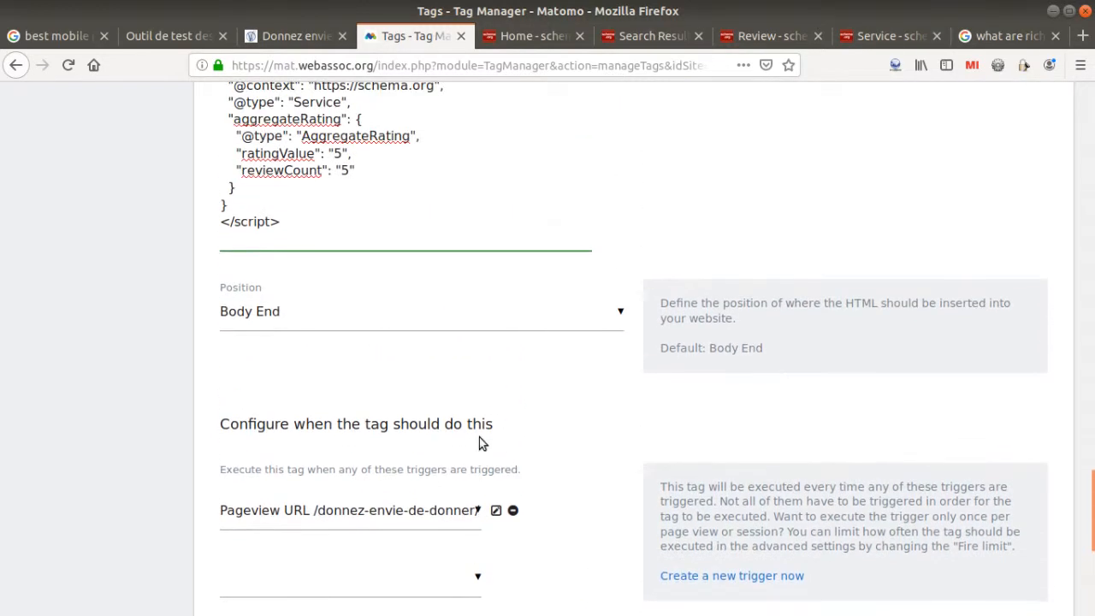
scroll("down", 3)
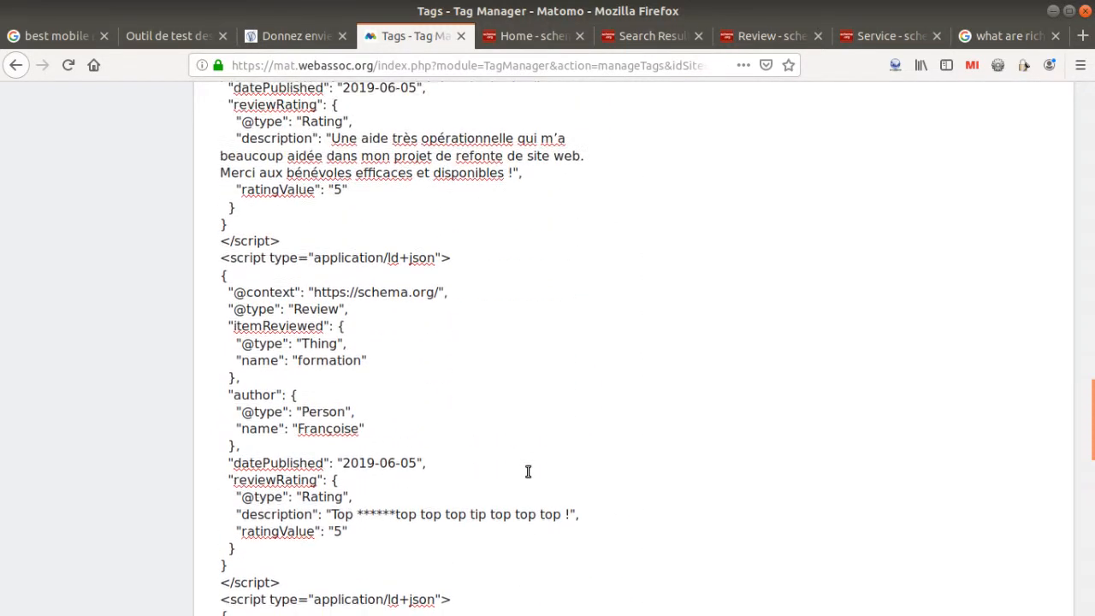
scroll("down", 3)
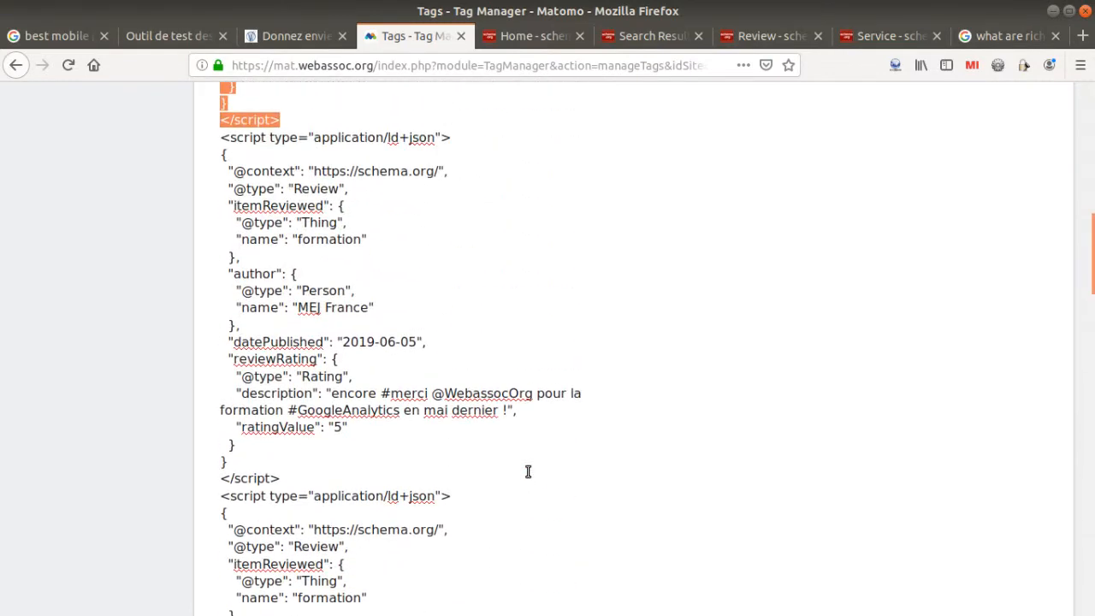
scroll("up", 3)
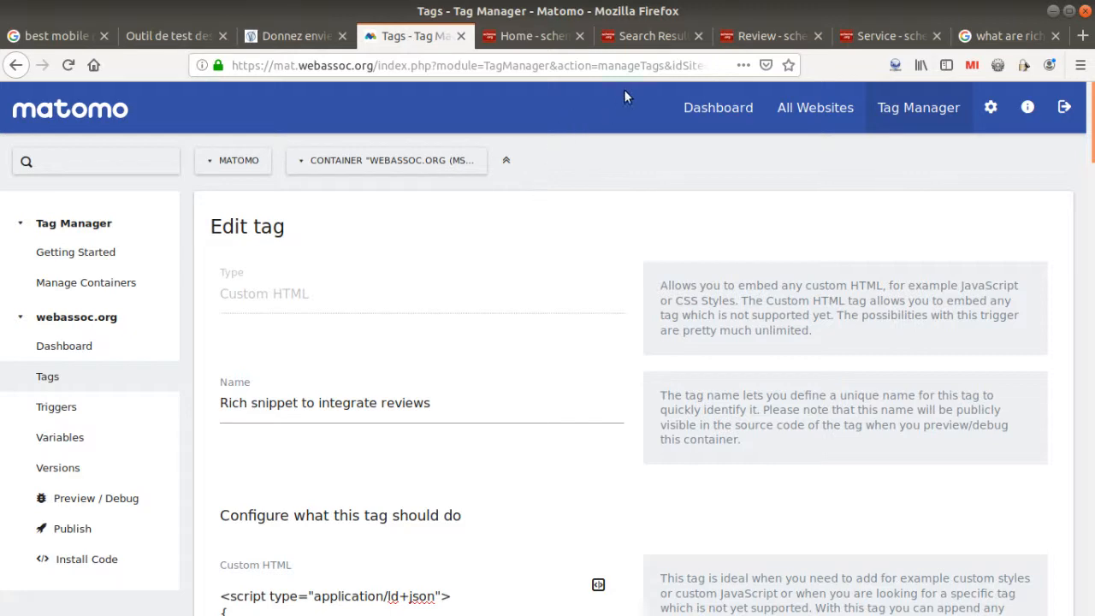
Step: Show schema.org Review Example 1 and the Kenmore microwave Example 2 as Microdata markup
left_click(770, 36)
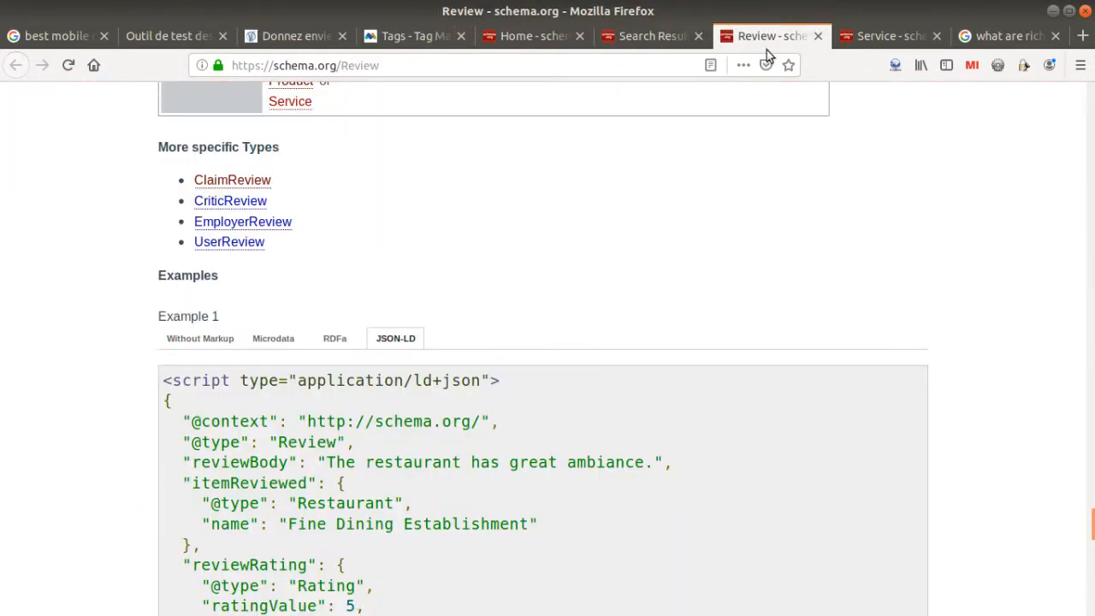
left_click(274, 339)
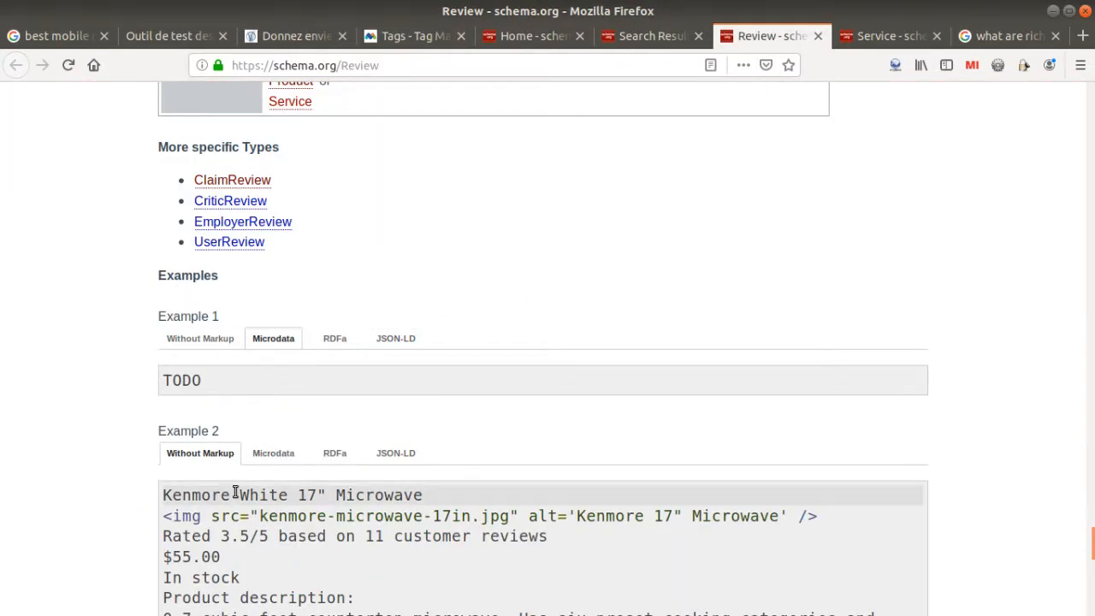
scroll("down", 3)
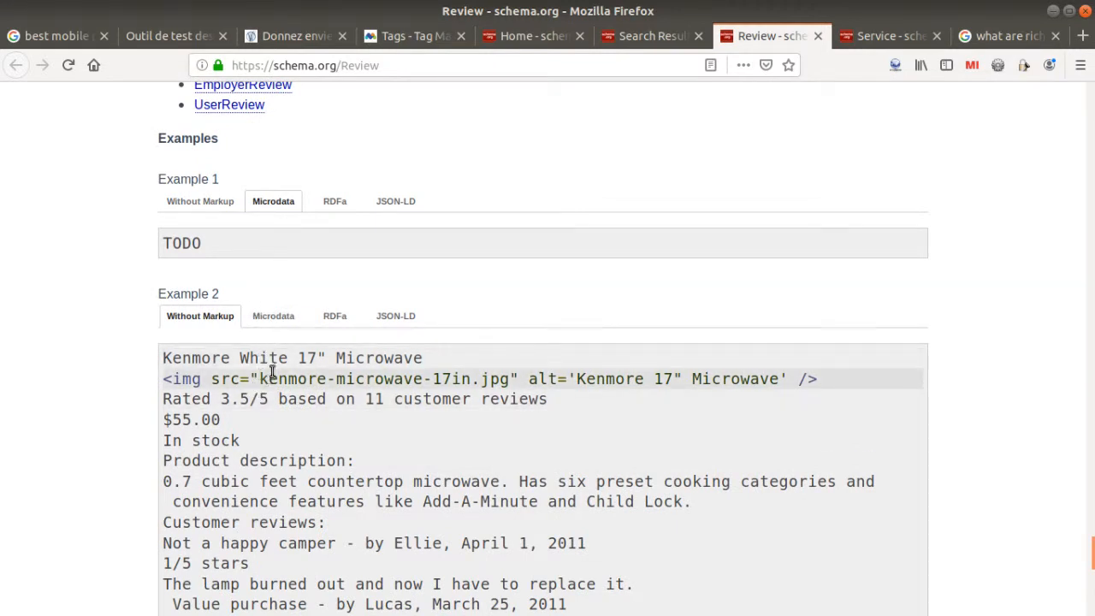
left_click(274, 314)
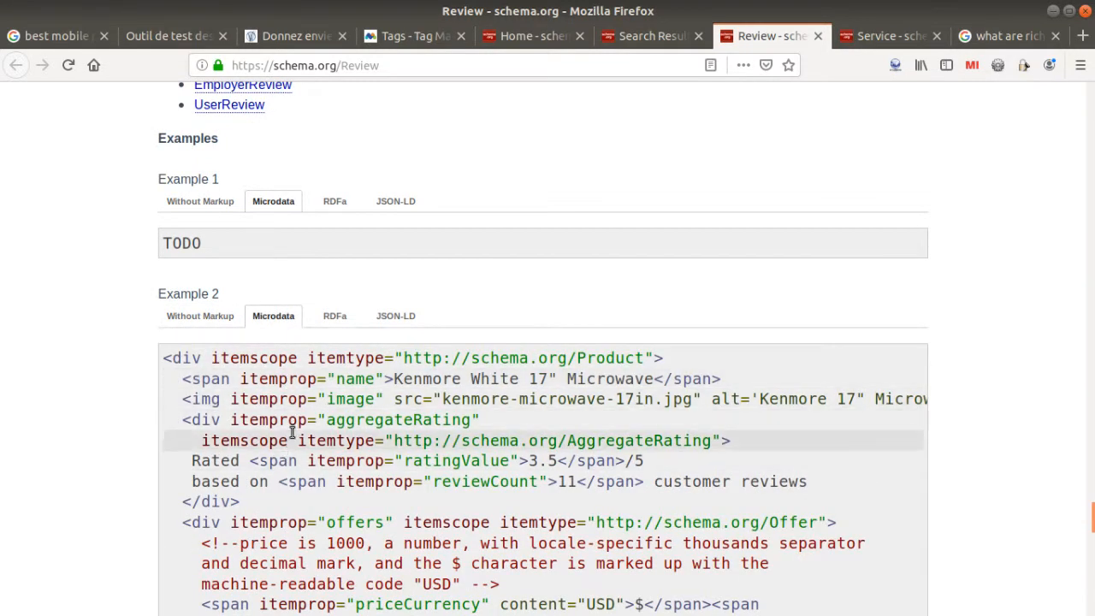